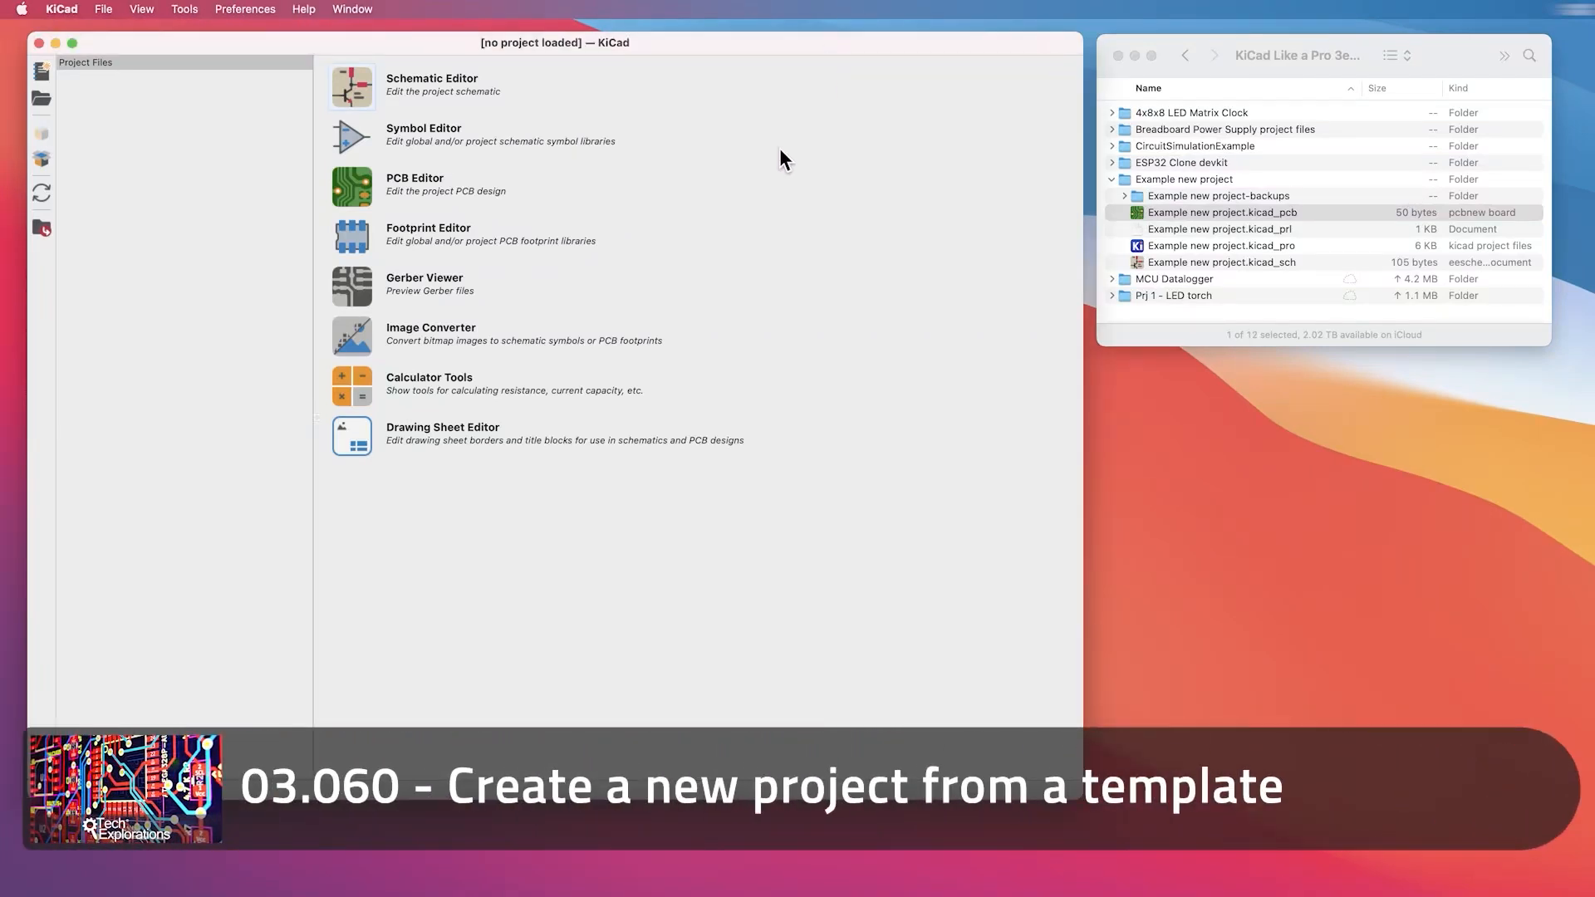
pyautogui.moveTo(105, 22)
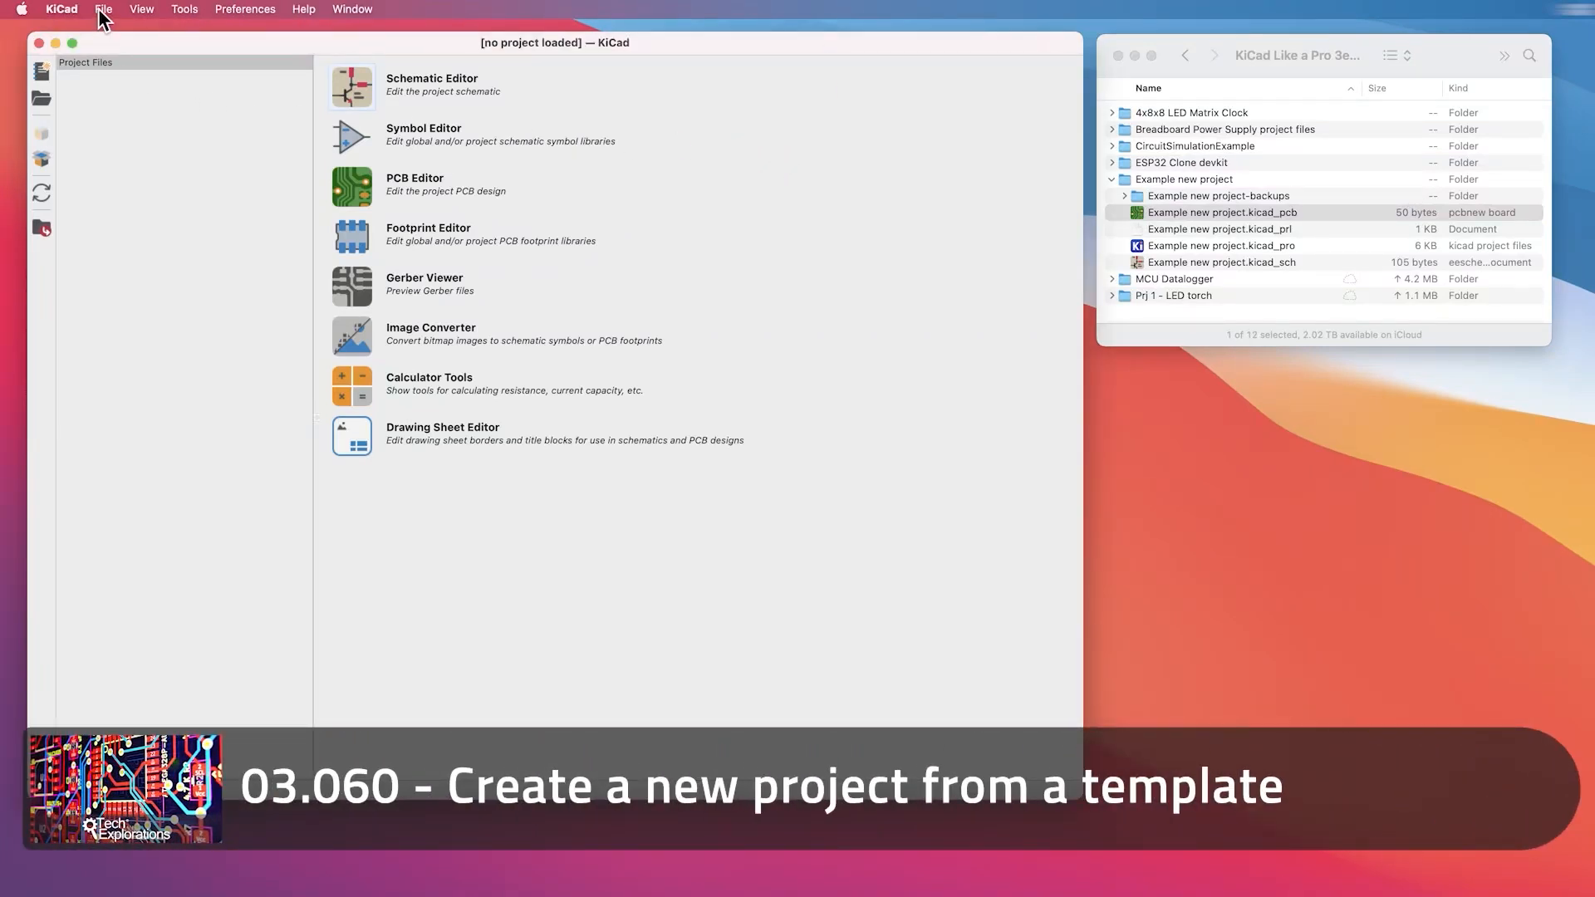
# Bring up KiCad's new-project options, including creating from a template.
pyautogui.click(104, 9)
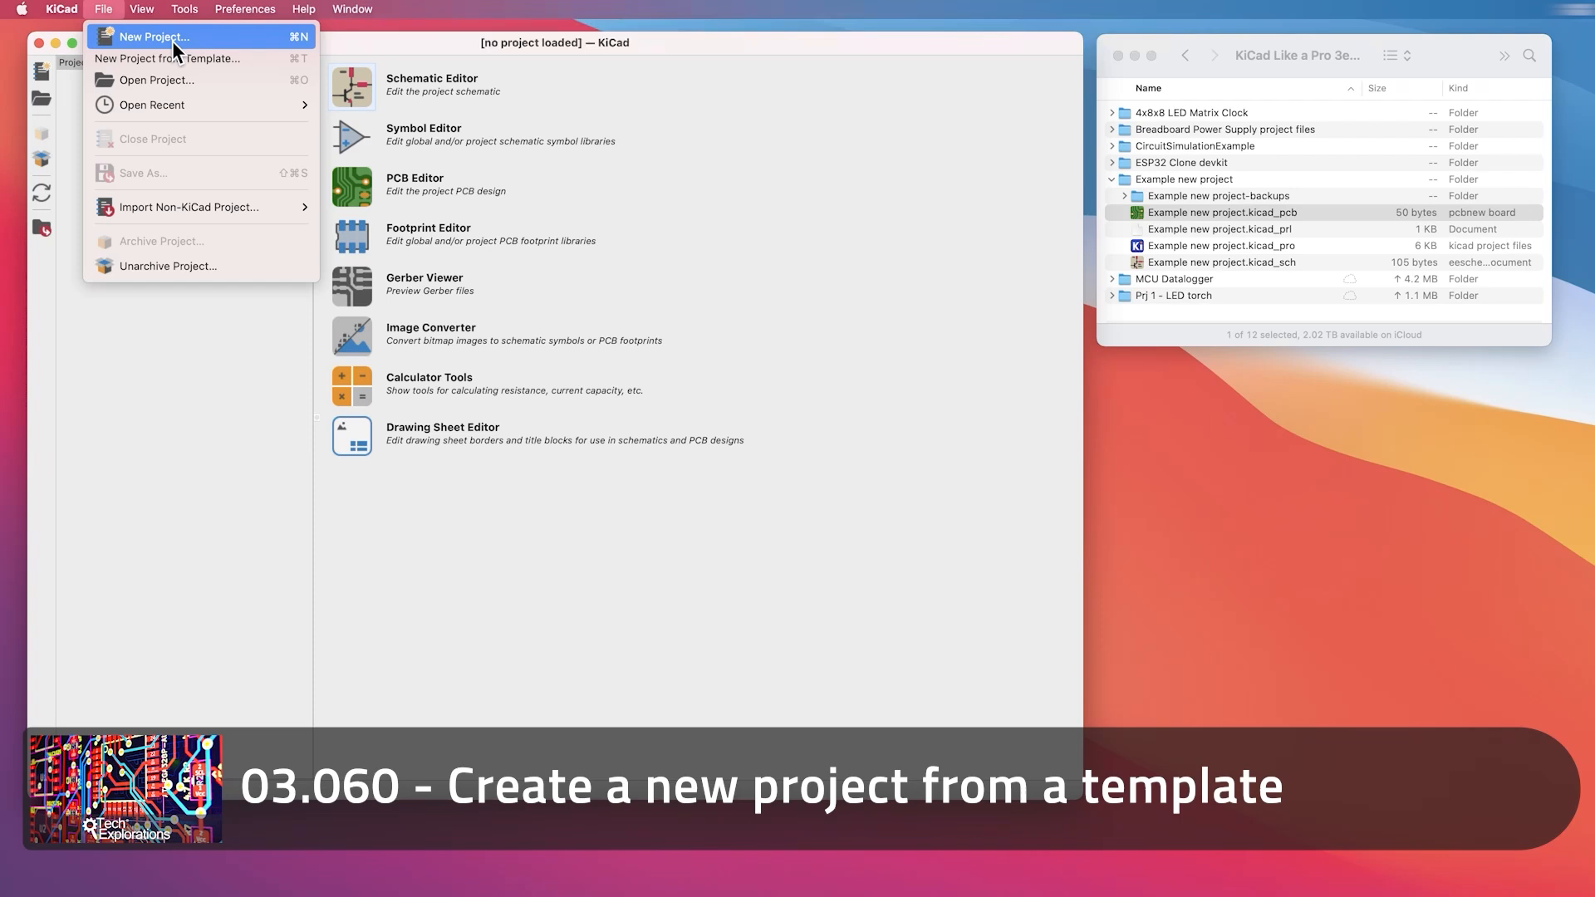
pyautogui.moveTo(164, 52)
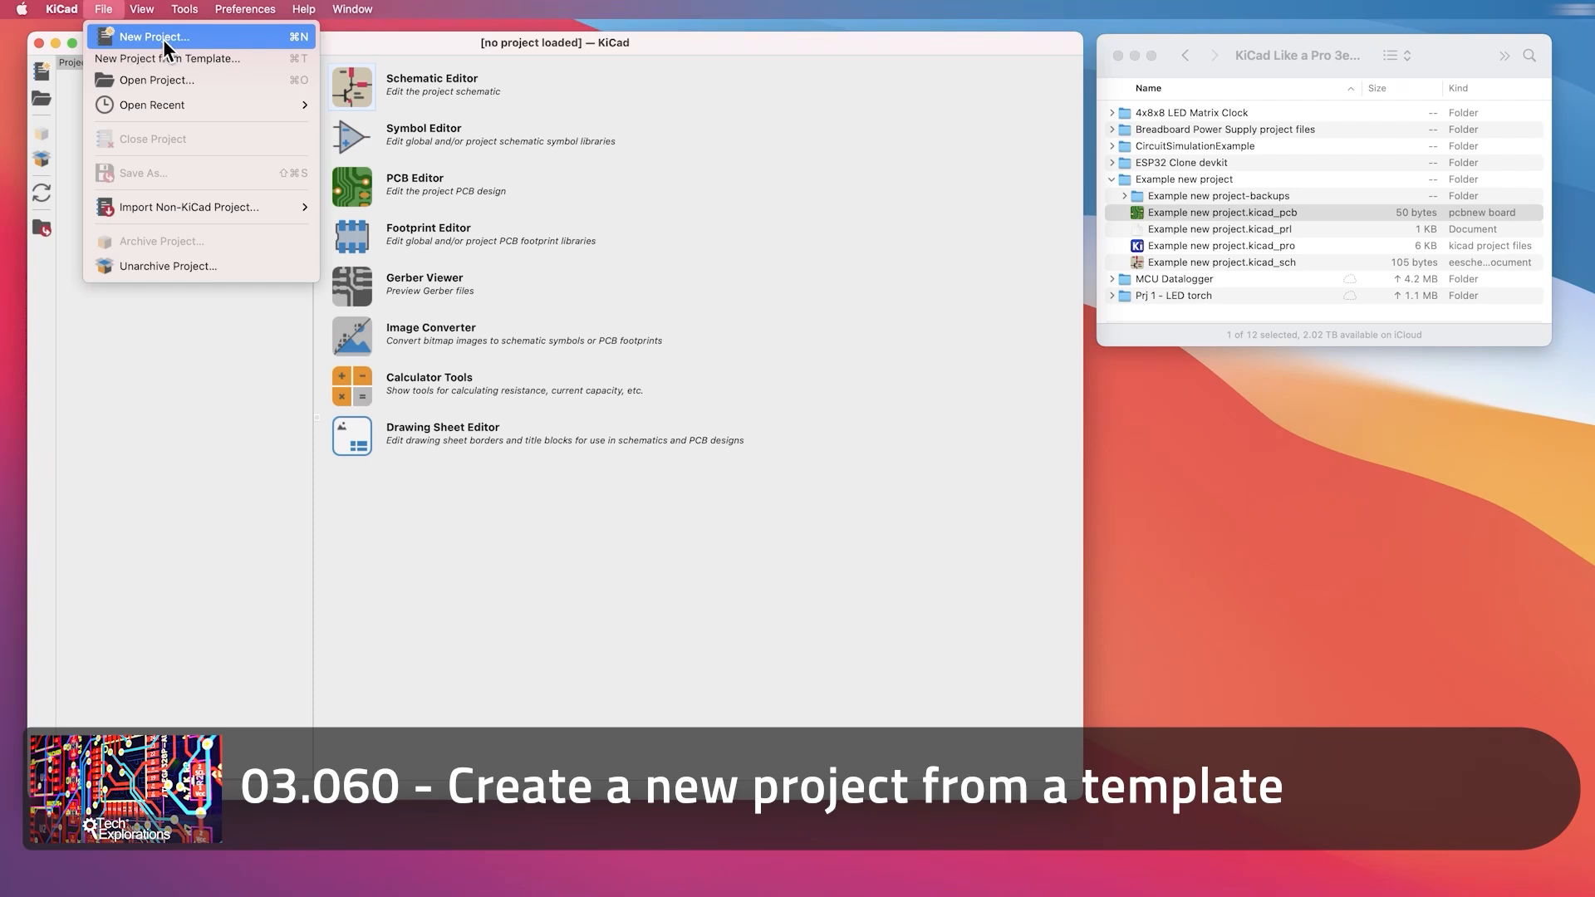
pyautogui.moveTo(160, 59)
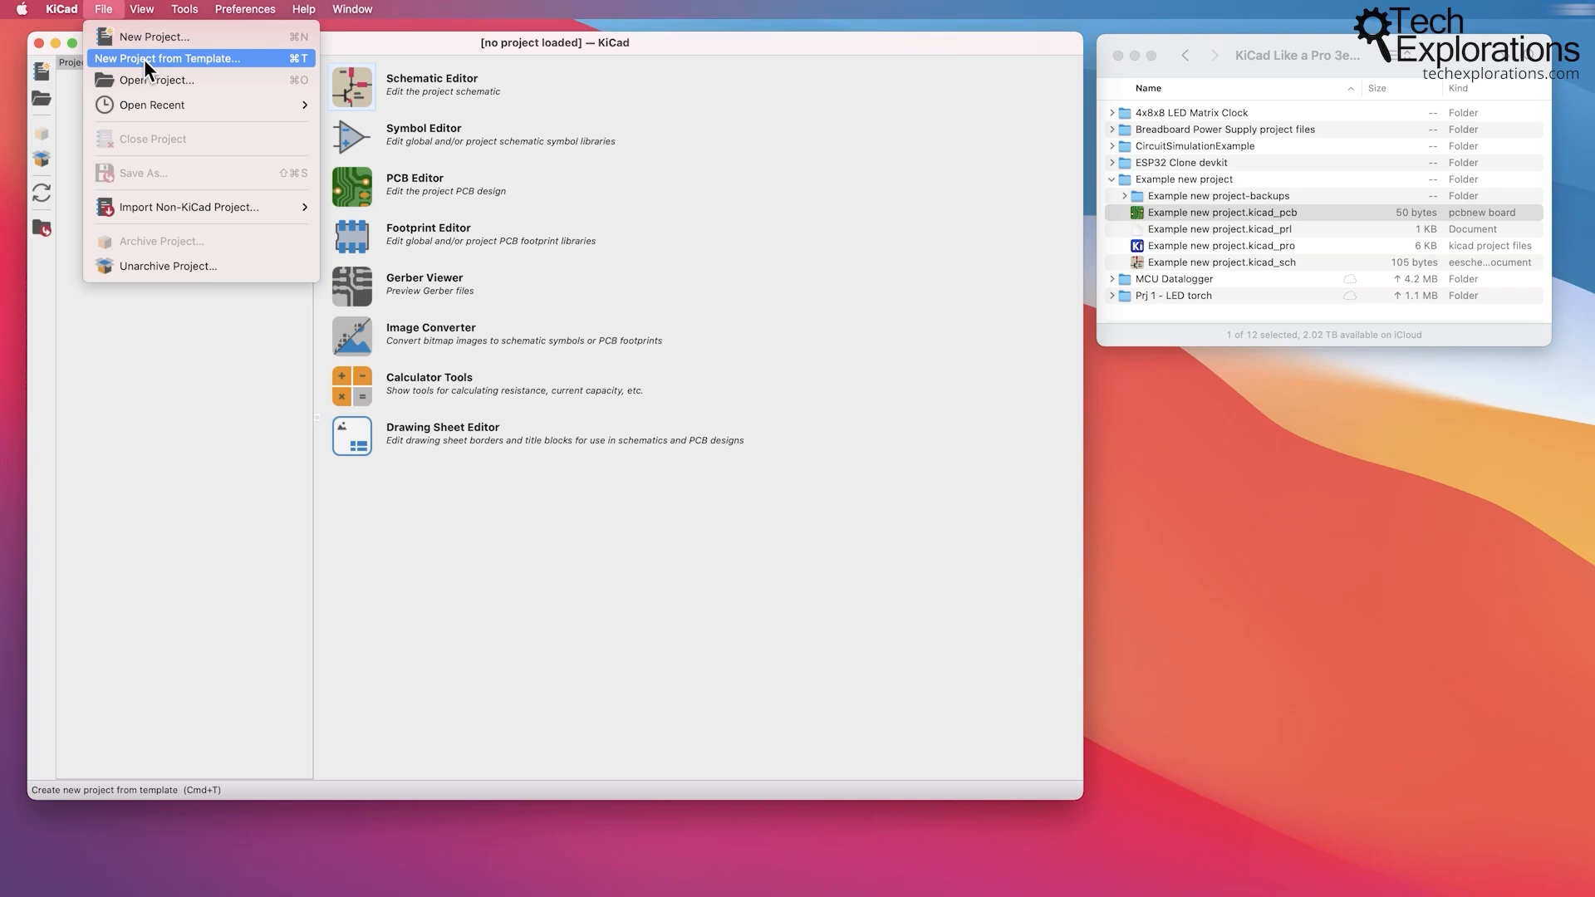
pyautogui.moveTo(213, 69)
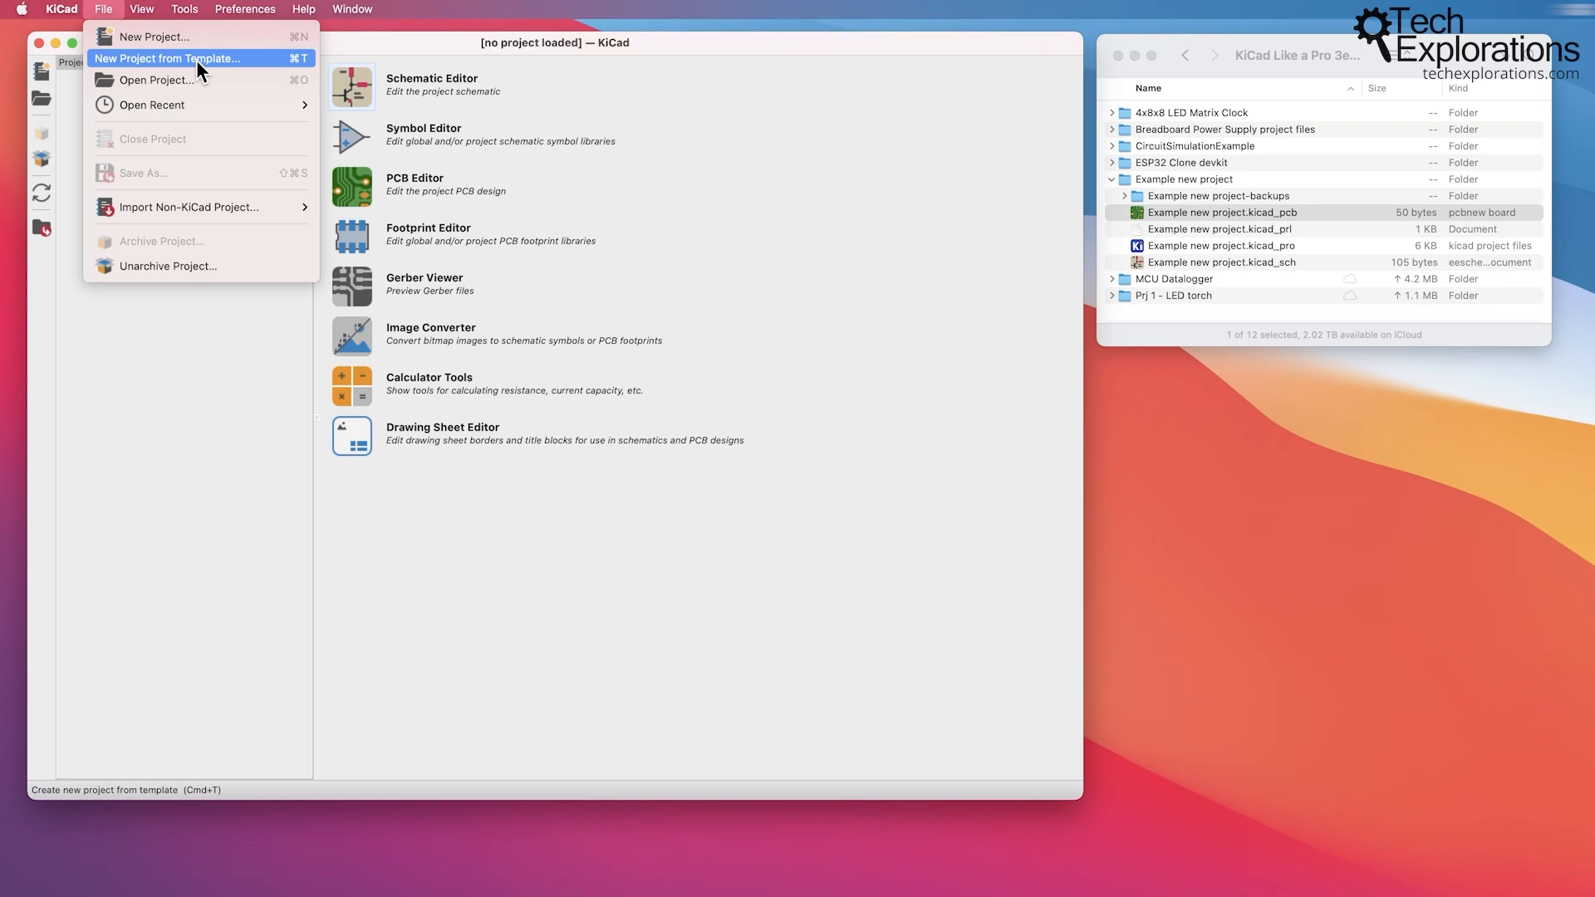
pyautogui.moveTo(125, 66)
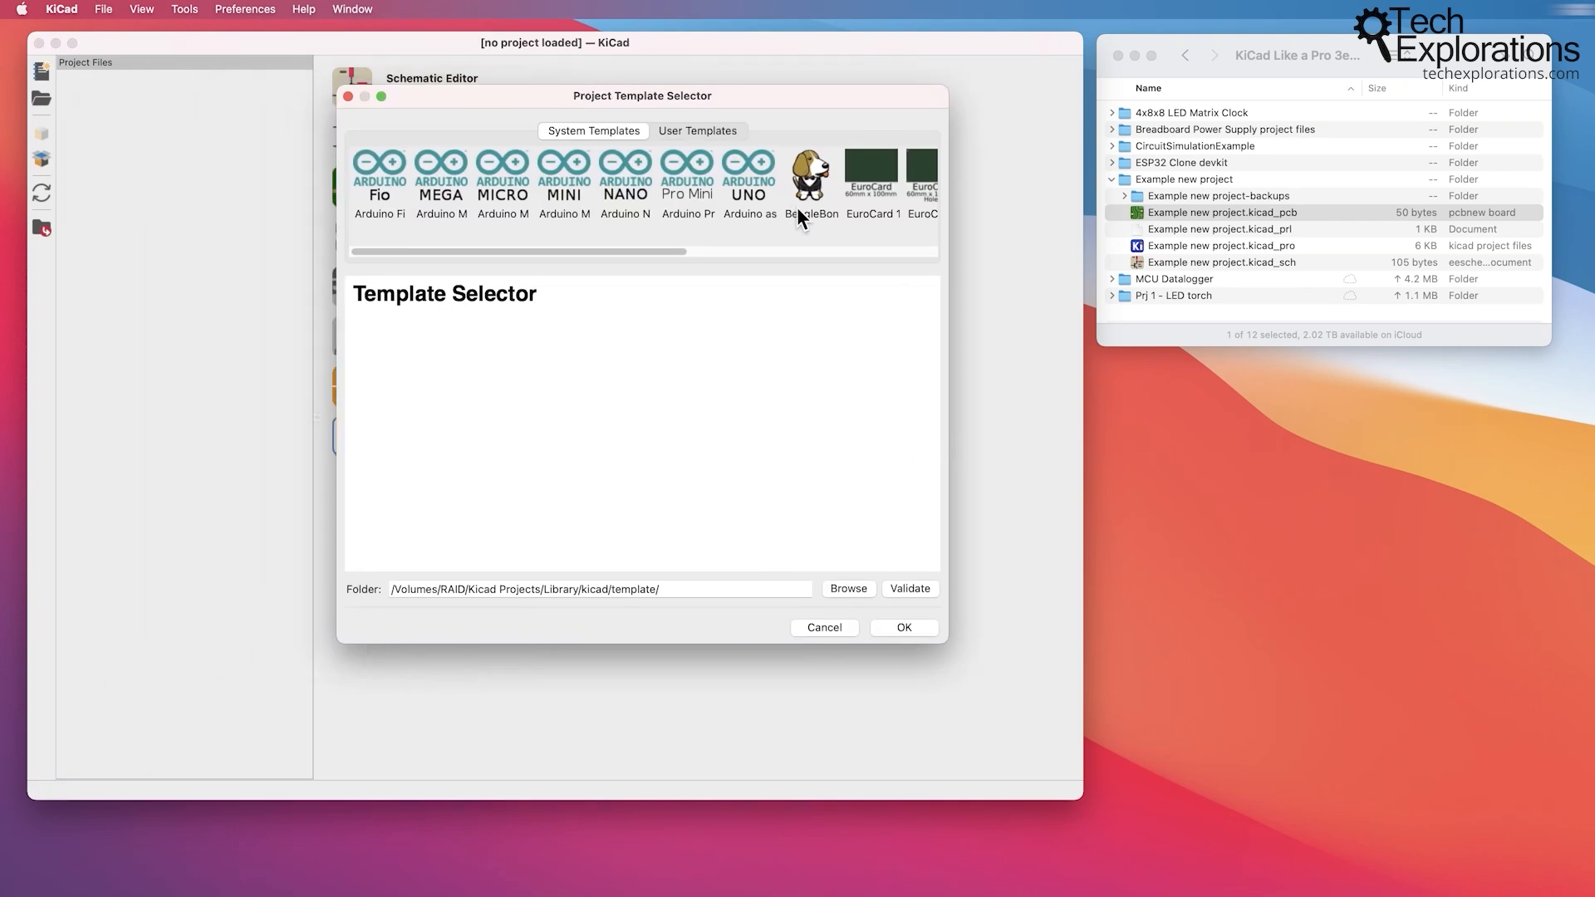
# Preview the Arduino Fio and Arduino Mega system templates.
pyautogui.click(379, 174)
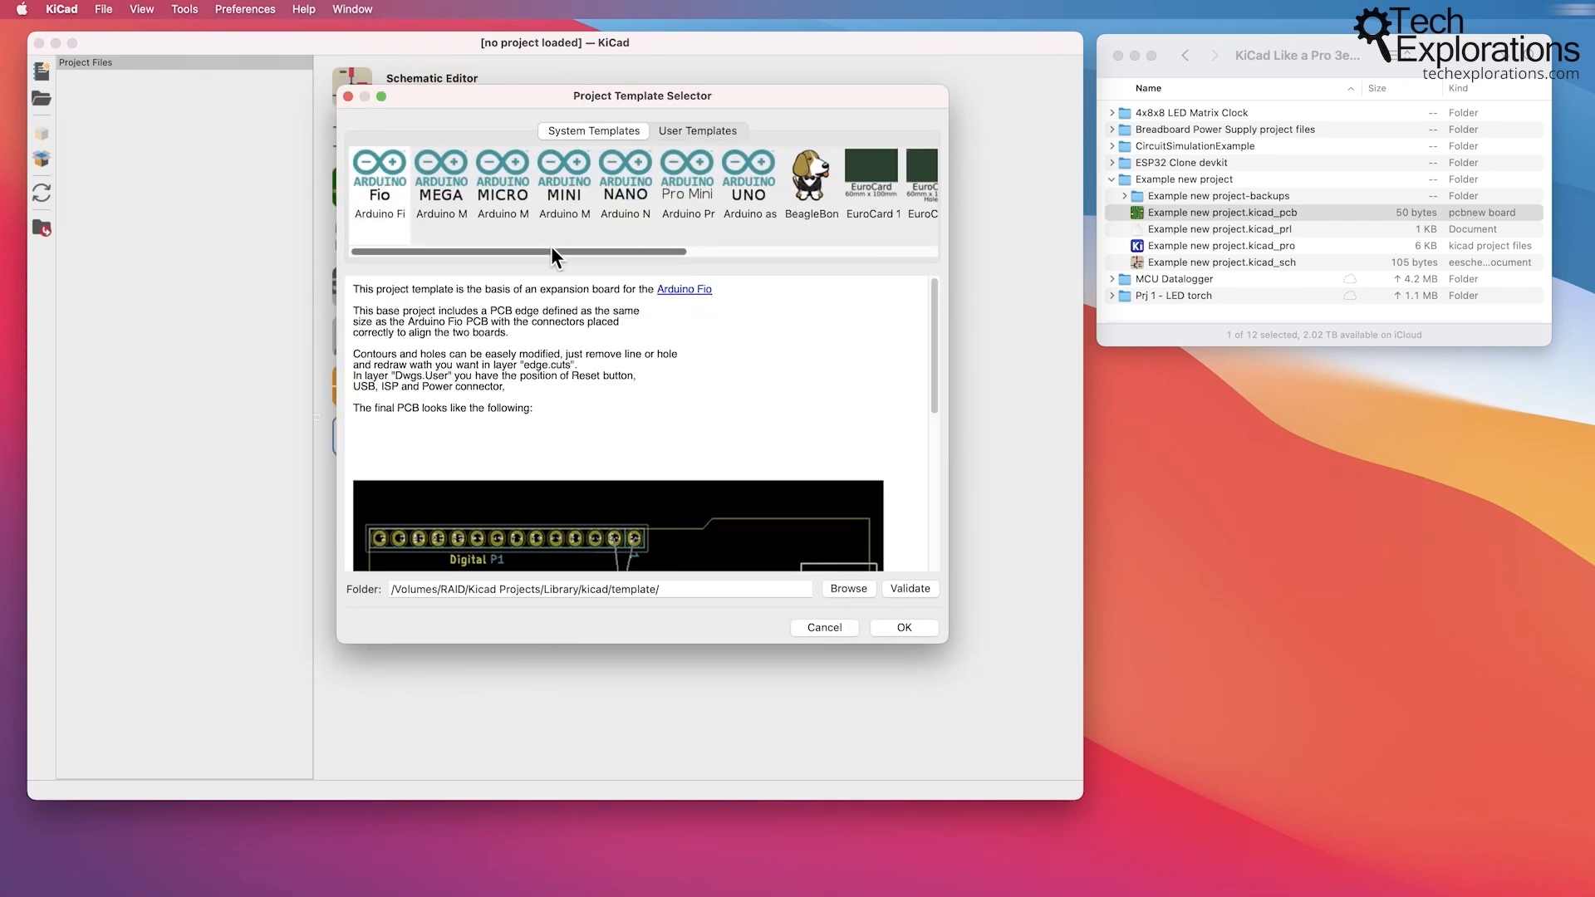
pyautogui.moveTo(508, 259)
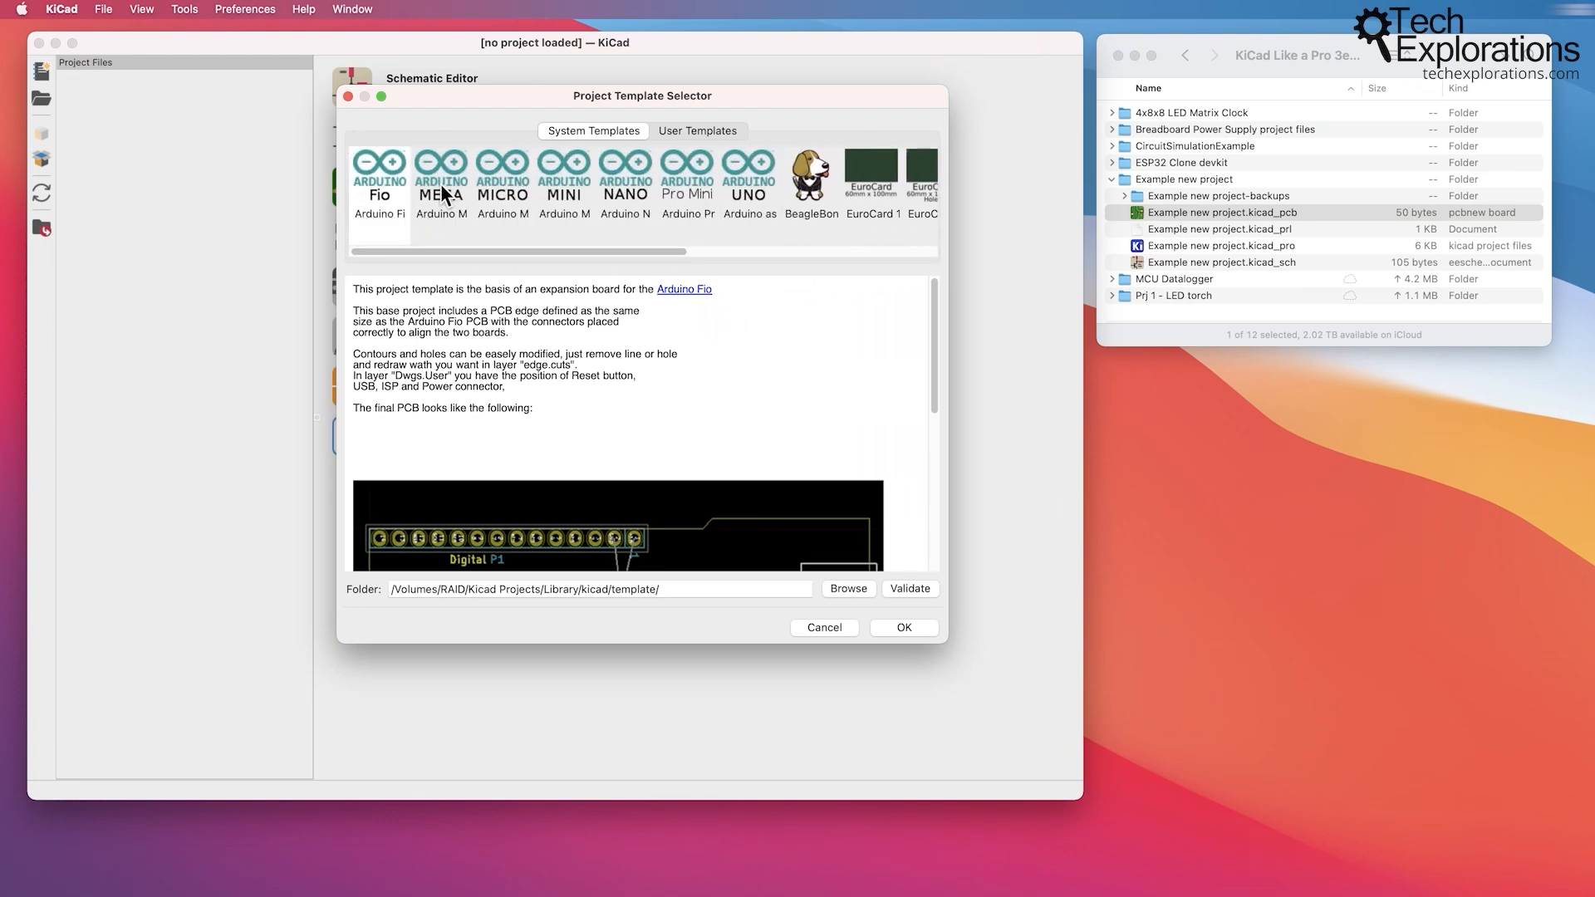
pyautogui.click(440, 174)
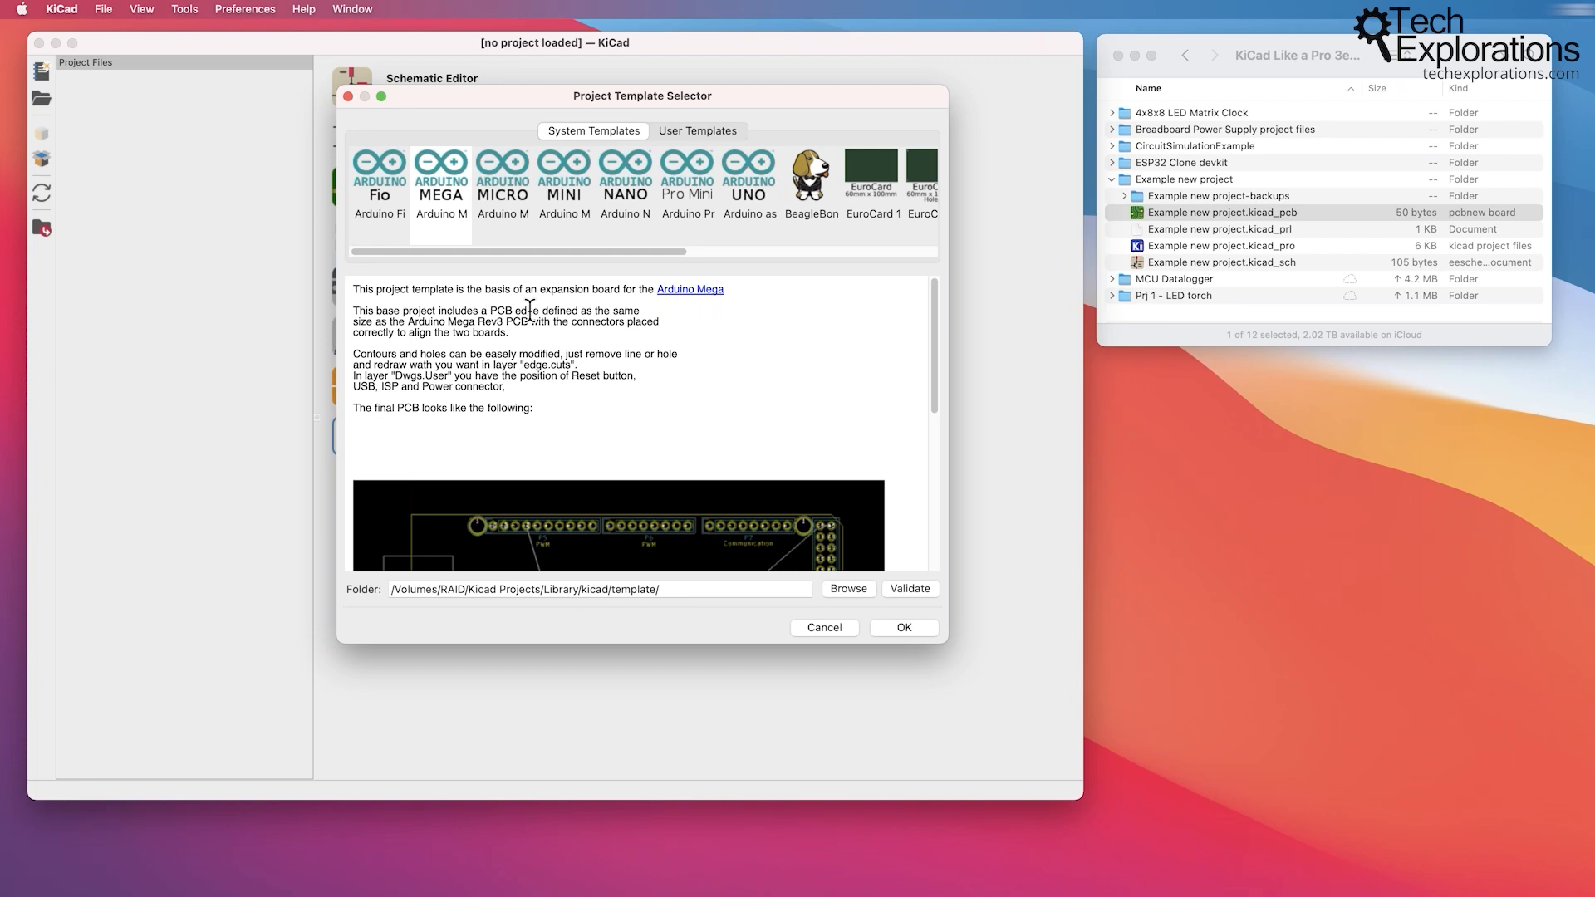
pyautogui.scroll(-3)
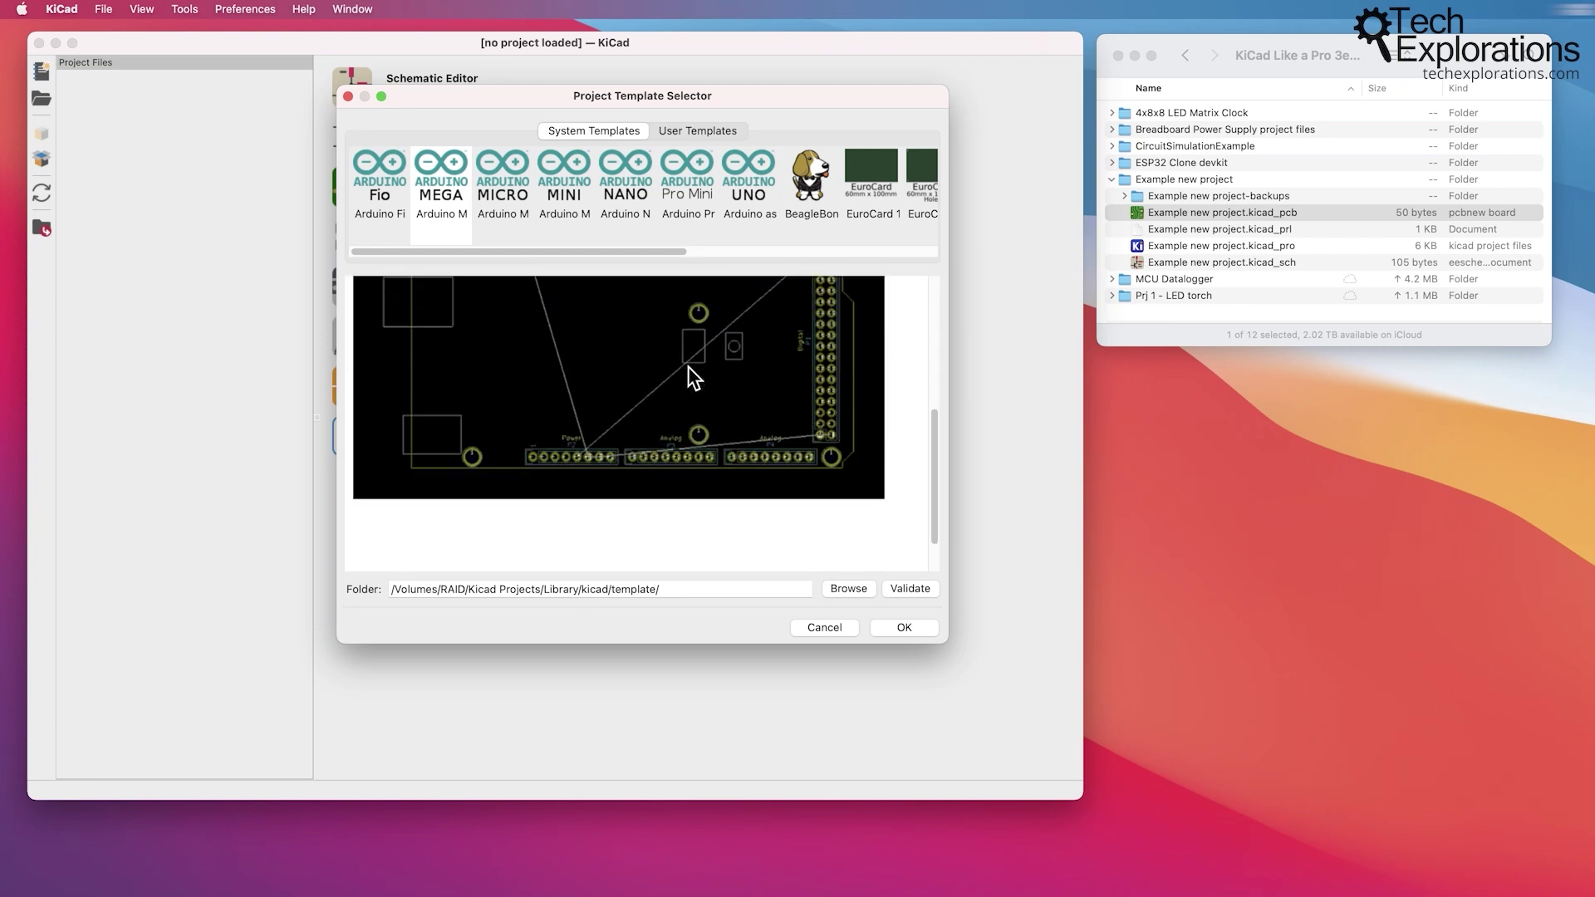
pyautogui.click(440, 175)
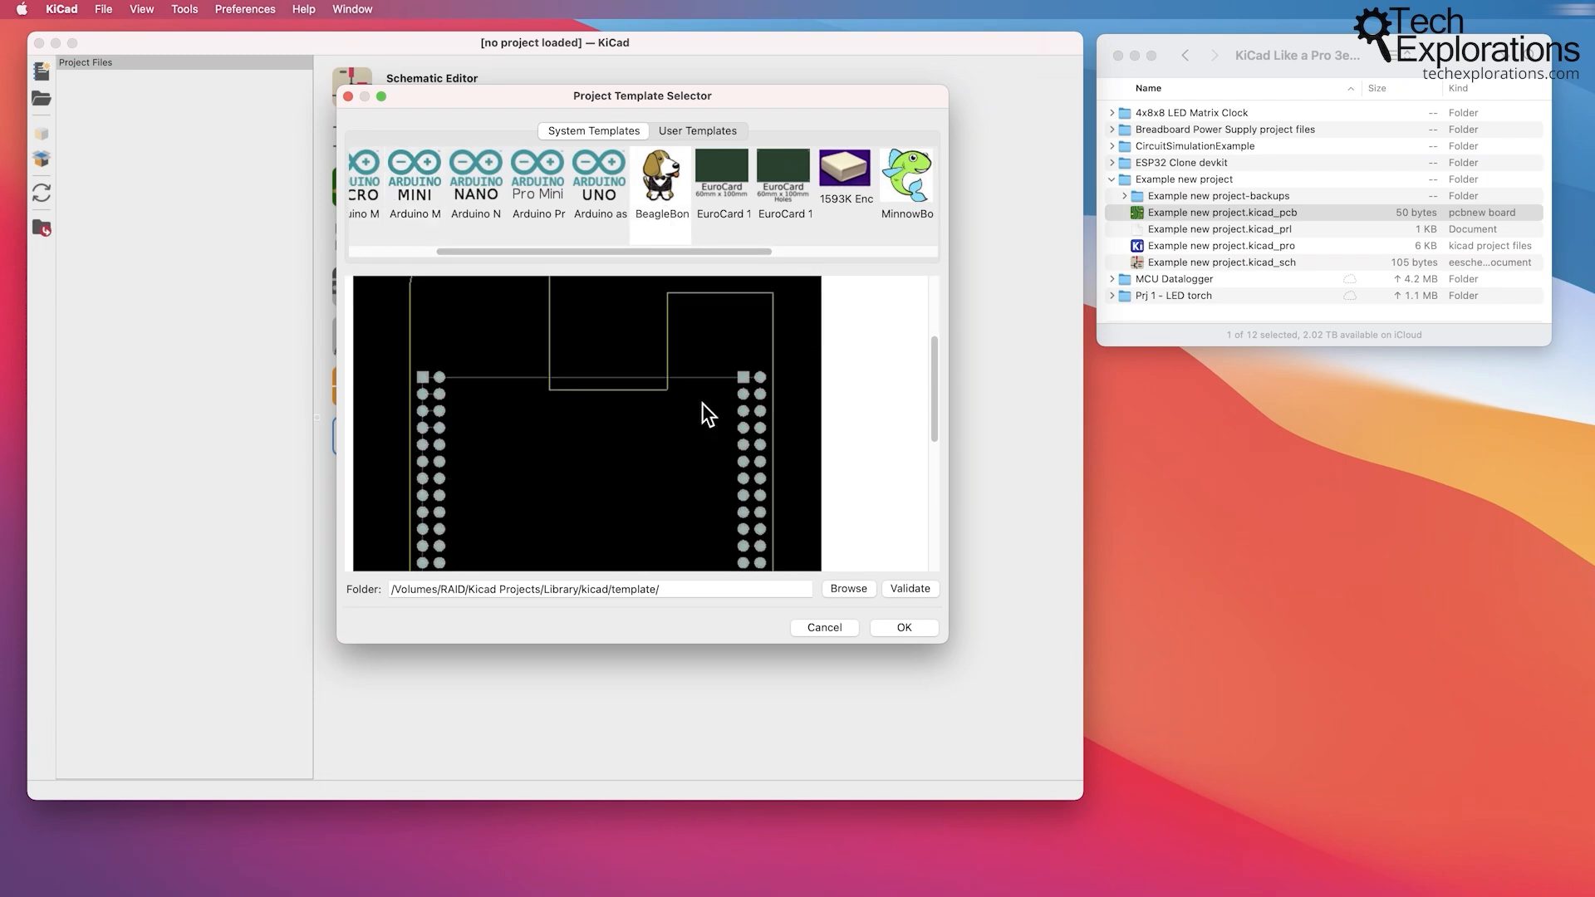
# Preview the first Raspberry Pi template, then switch to User Templates.
pyautogui.click(723, 170)
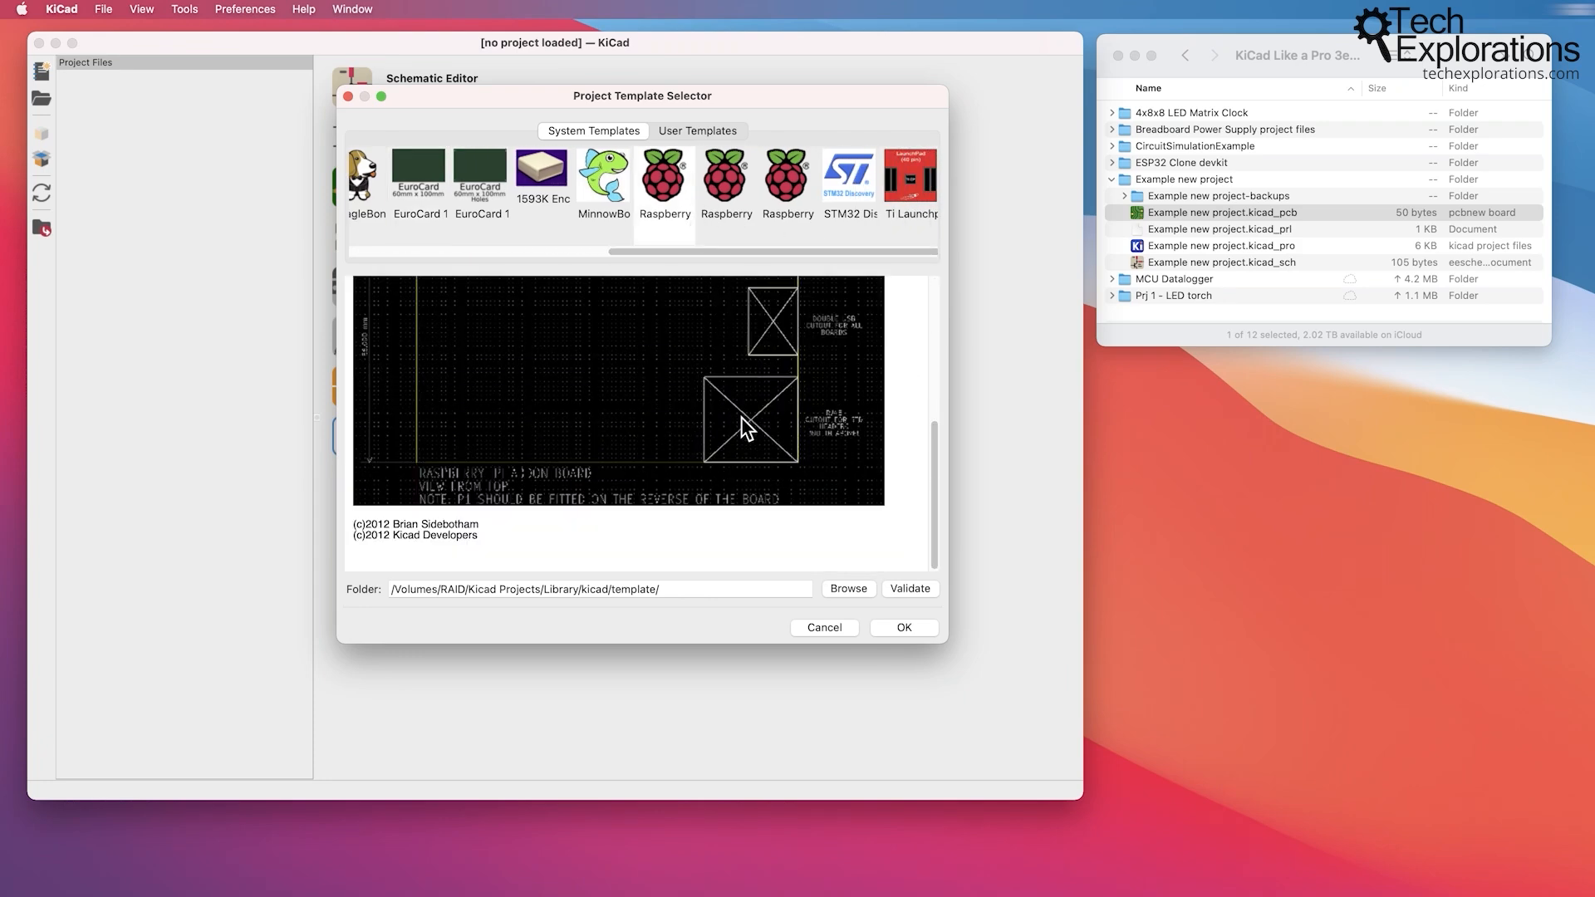
pyautogui.click(698, 130)
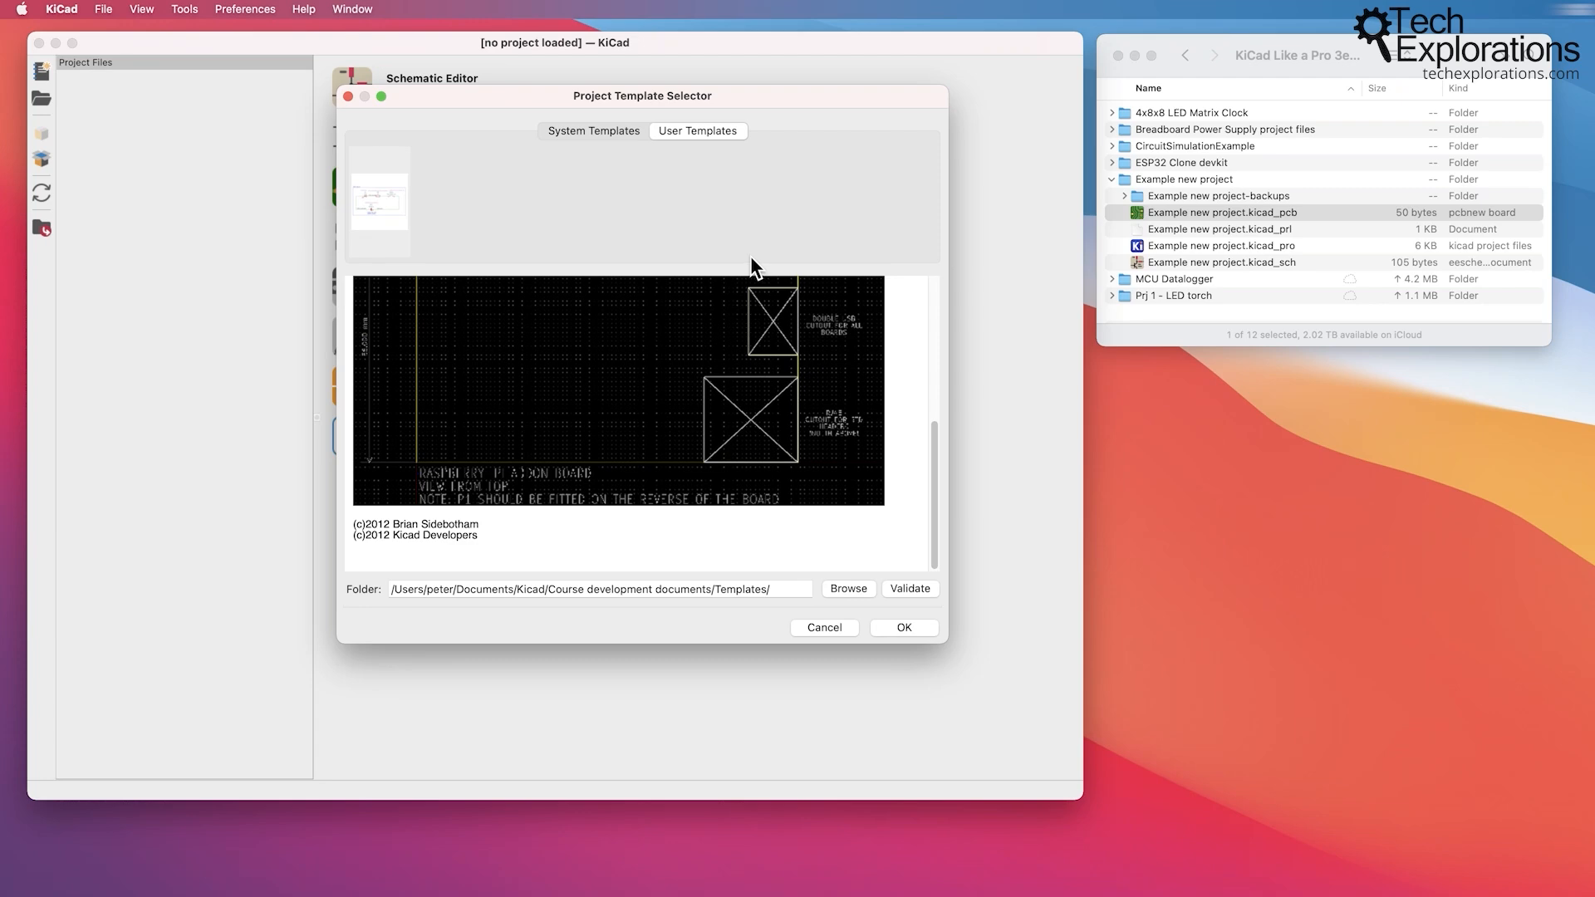
pyautogui.moveTo(704, 267)
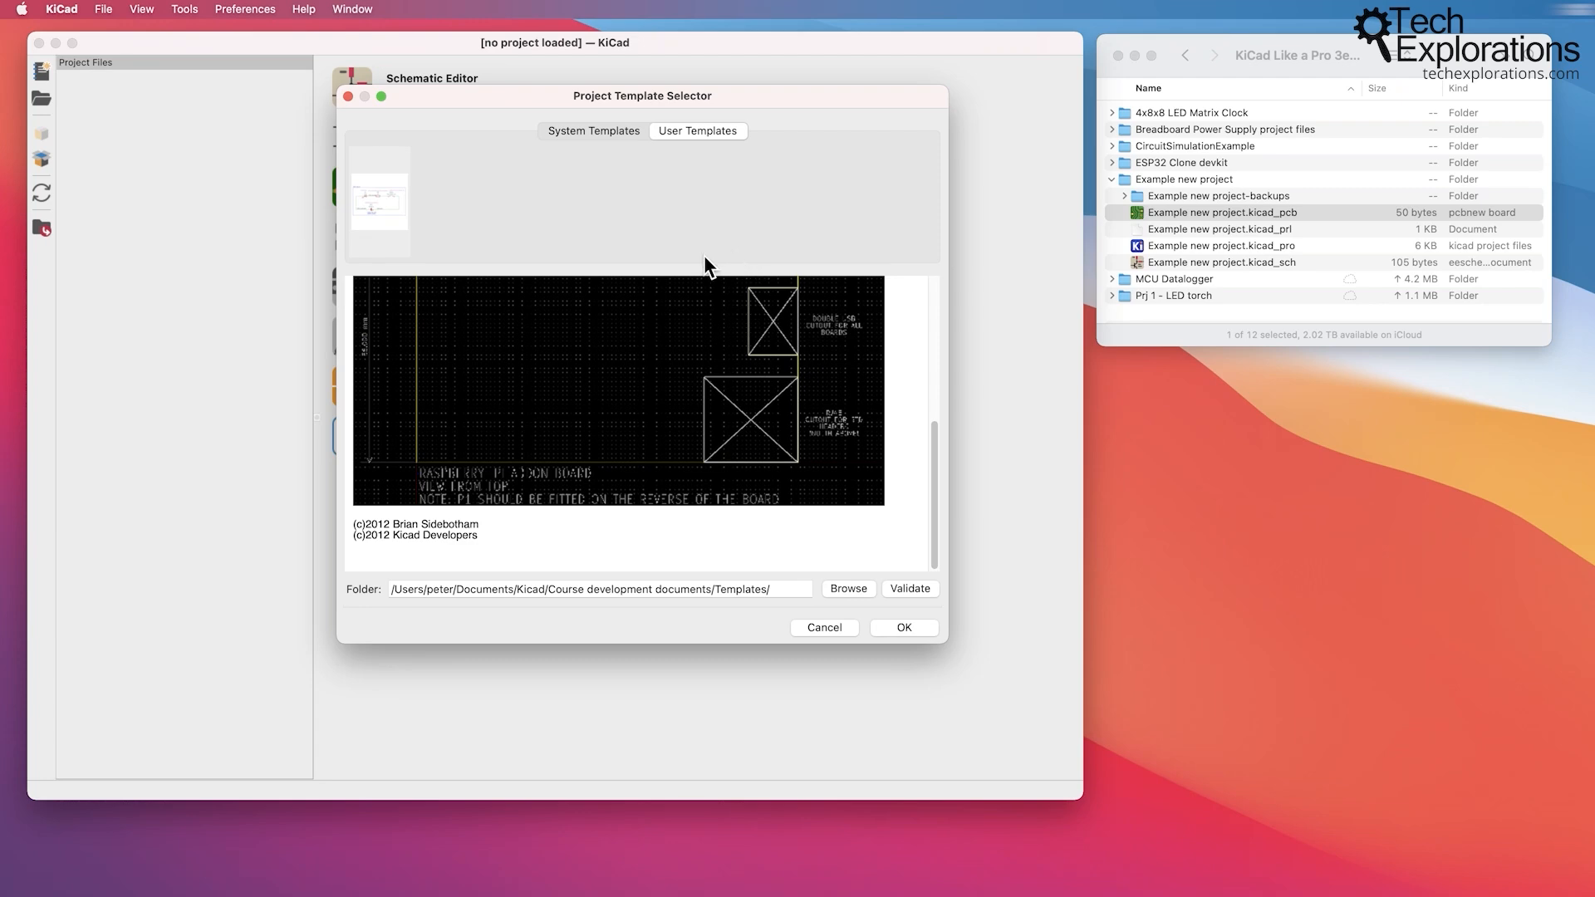
pyautogui.moveTo(594, 272)
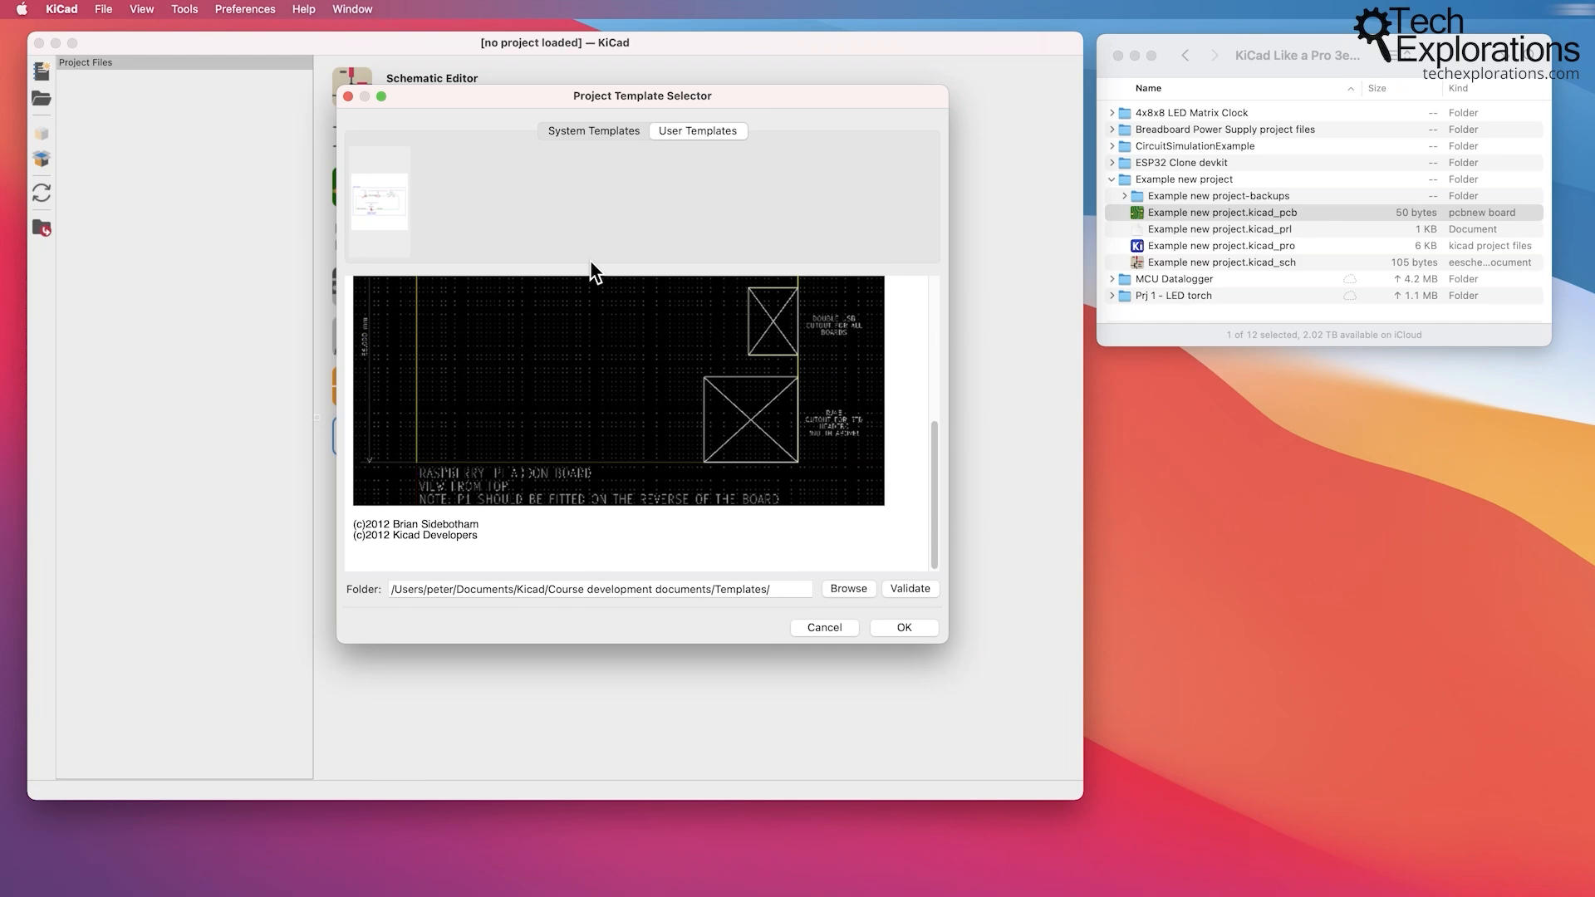
pyautogui.moveTo(601, 459)
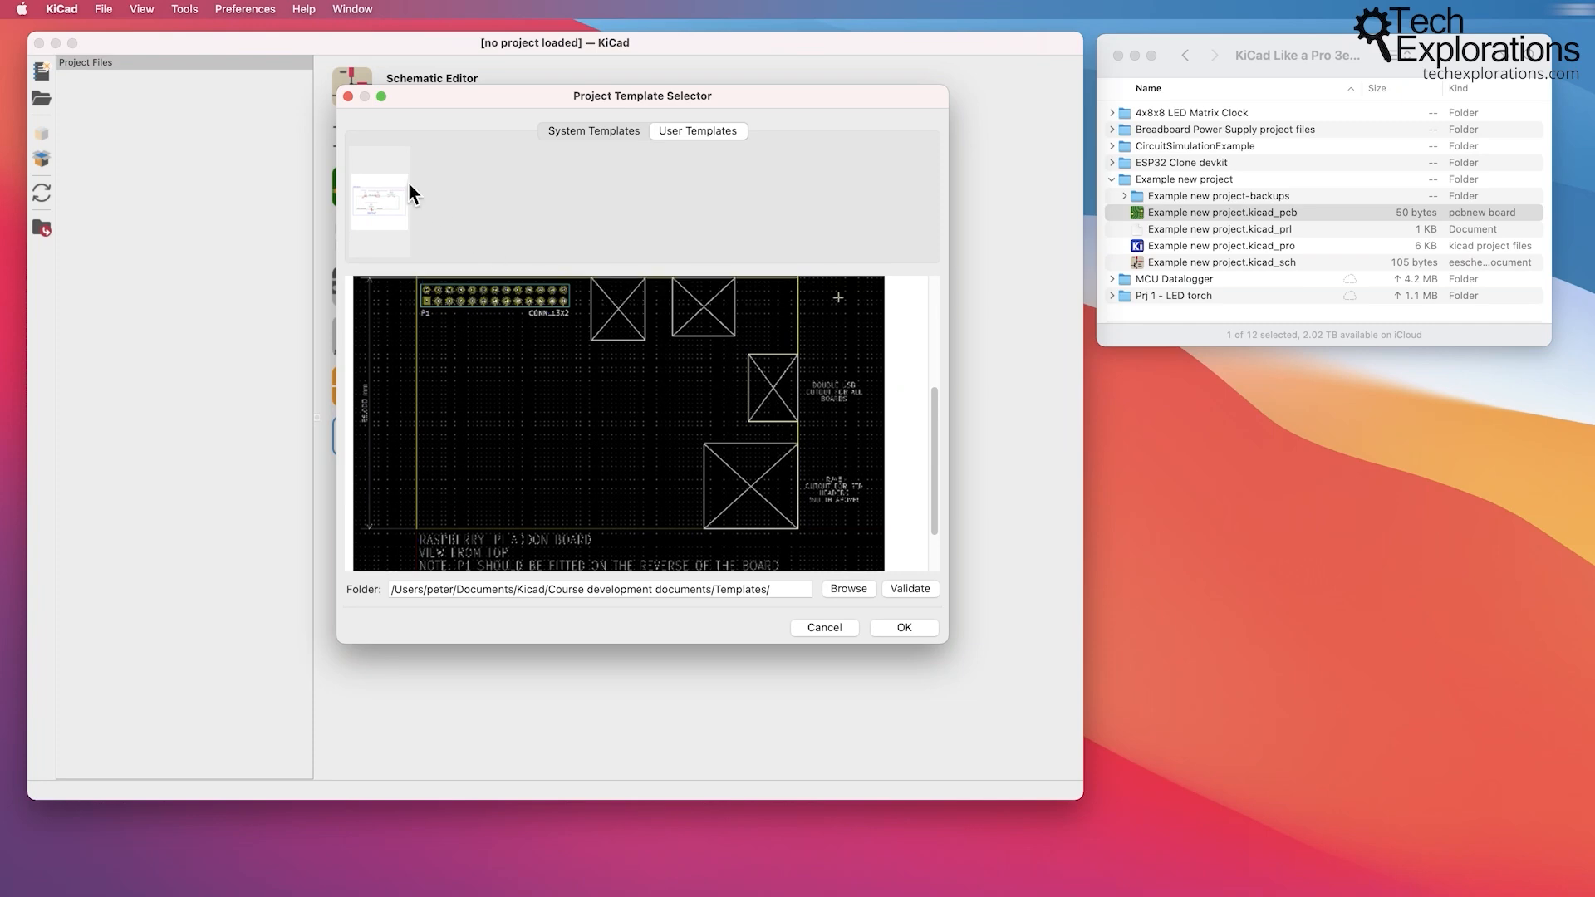
# View the description of the user-made example project template.
pyautogui.click(378, 203)
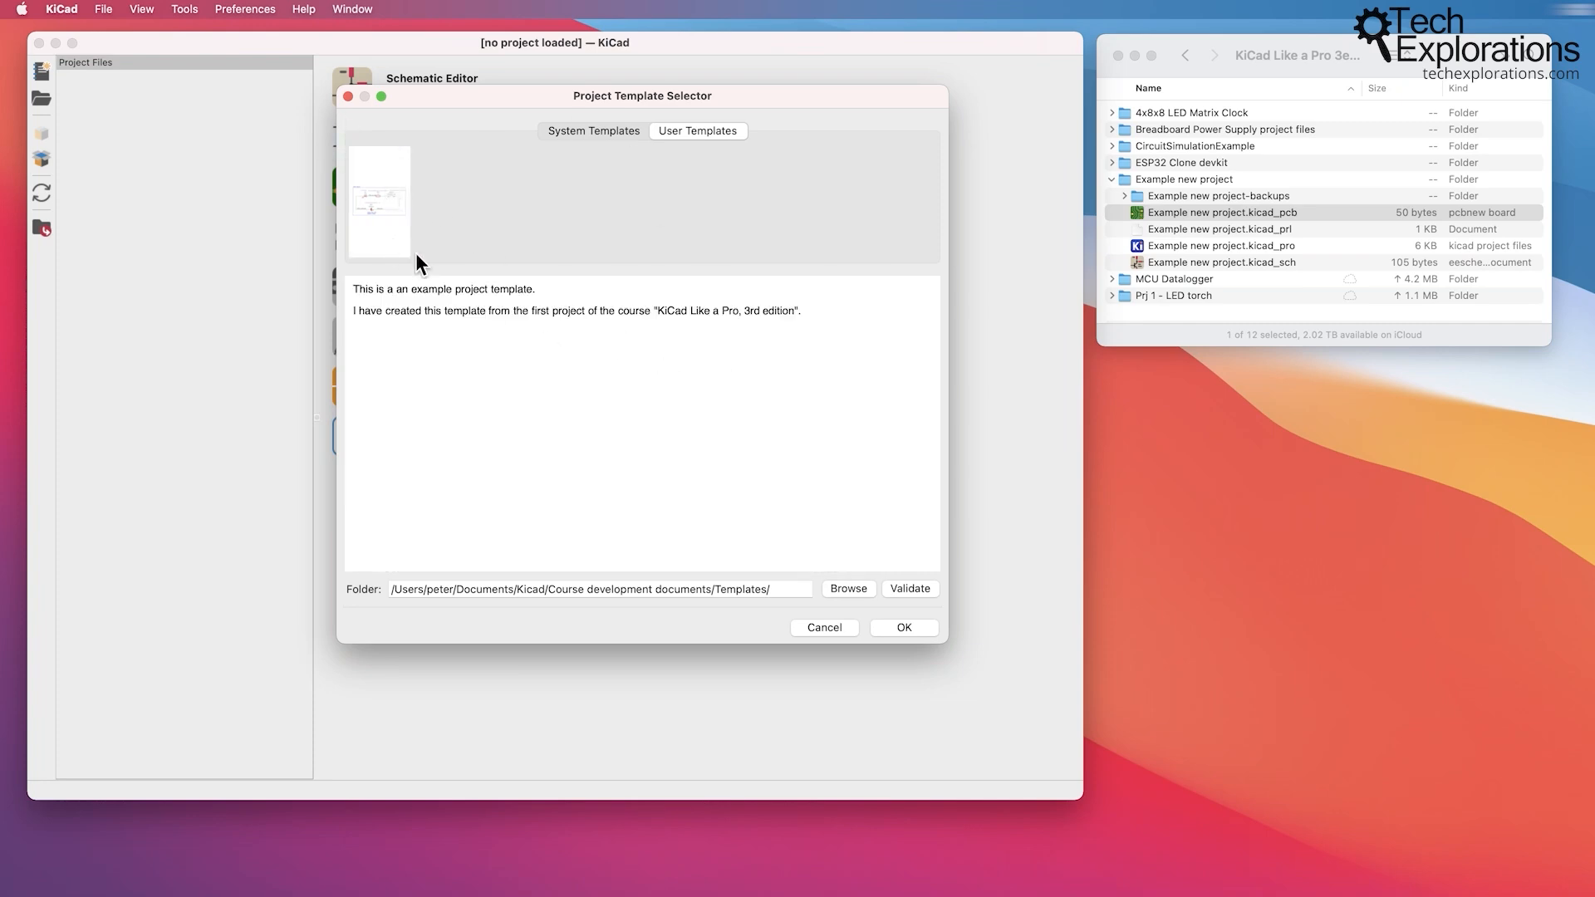
pyautogui.moveTo(437, 280)
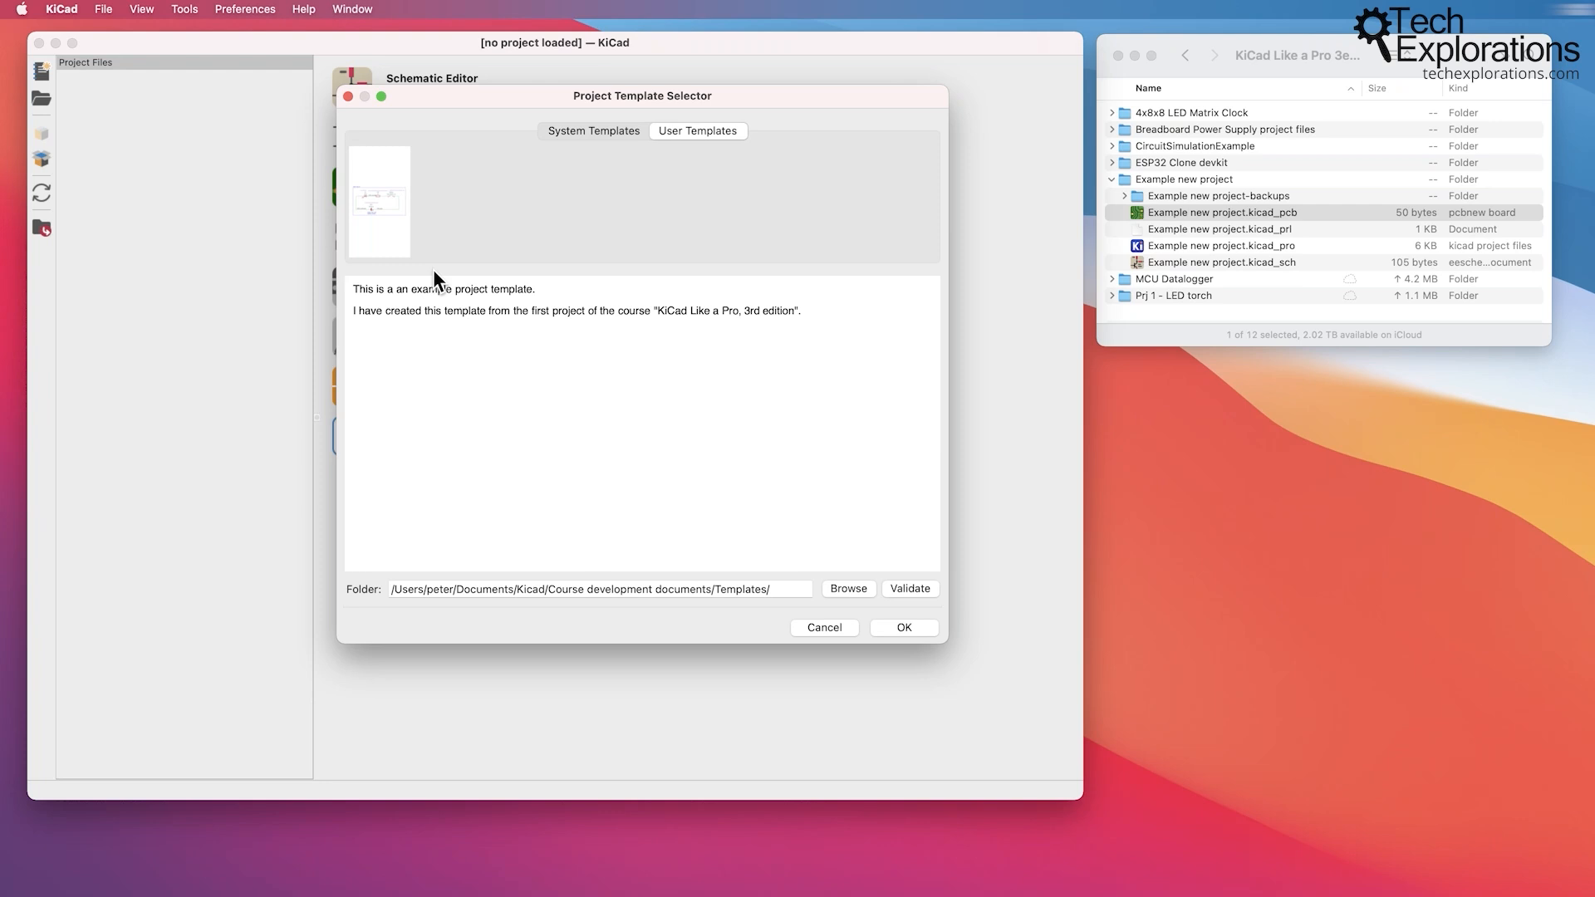
pyautogui.moveTo(542, 260)
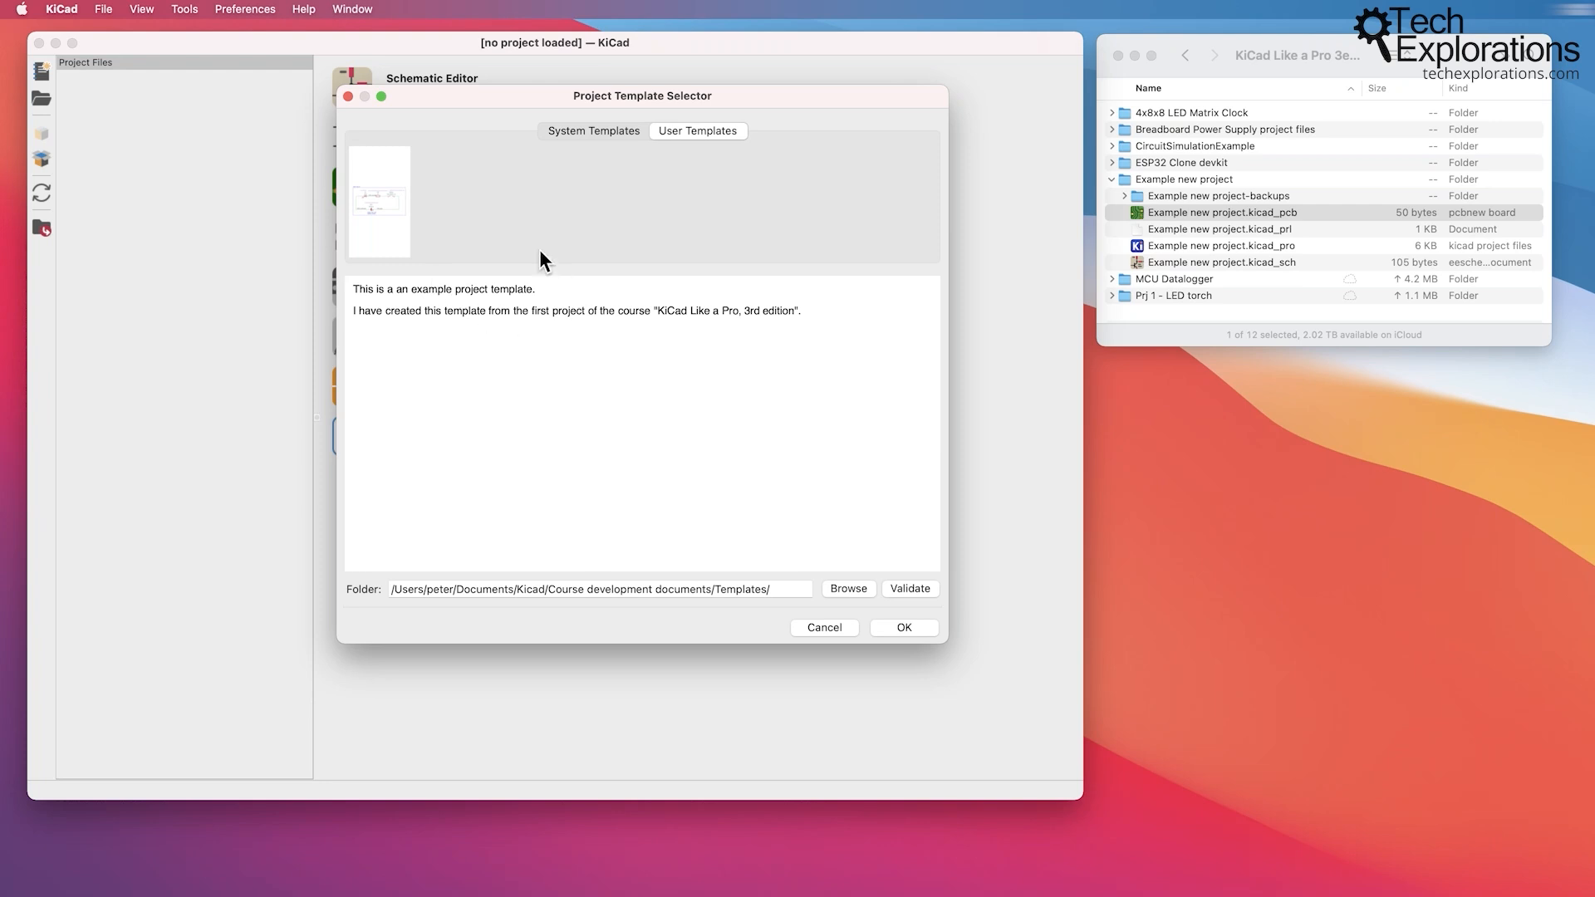
pyautogui.moveTo(682, 210)
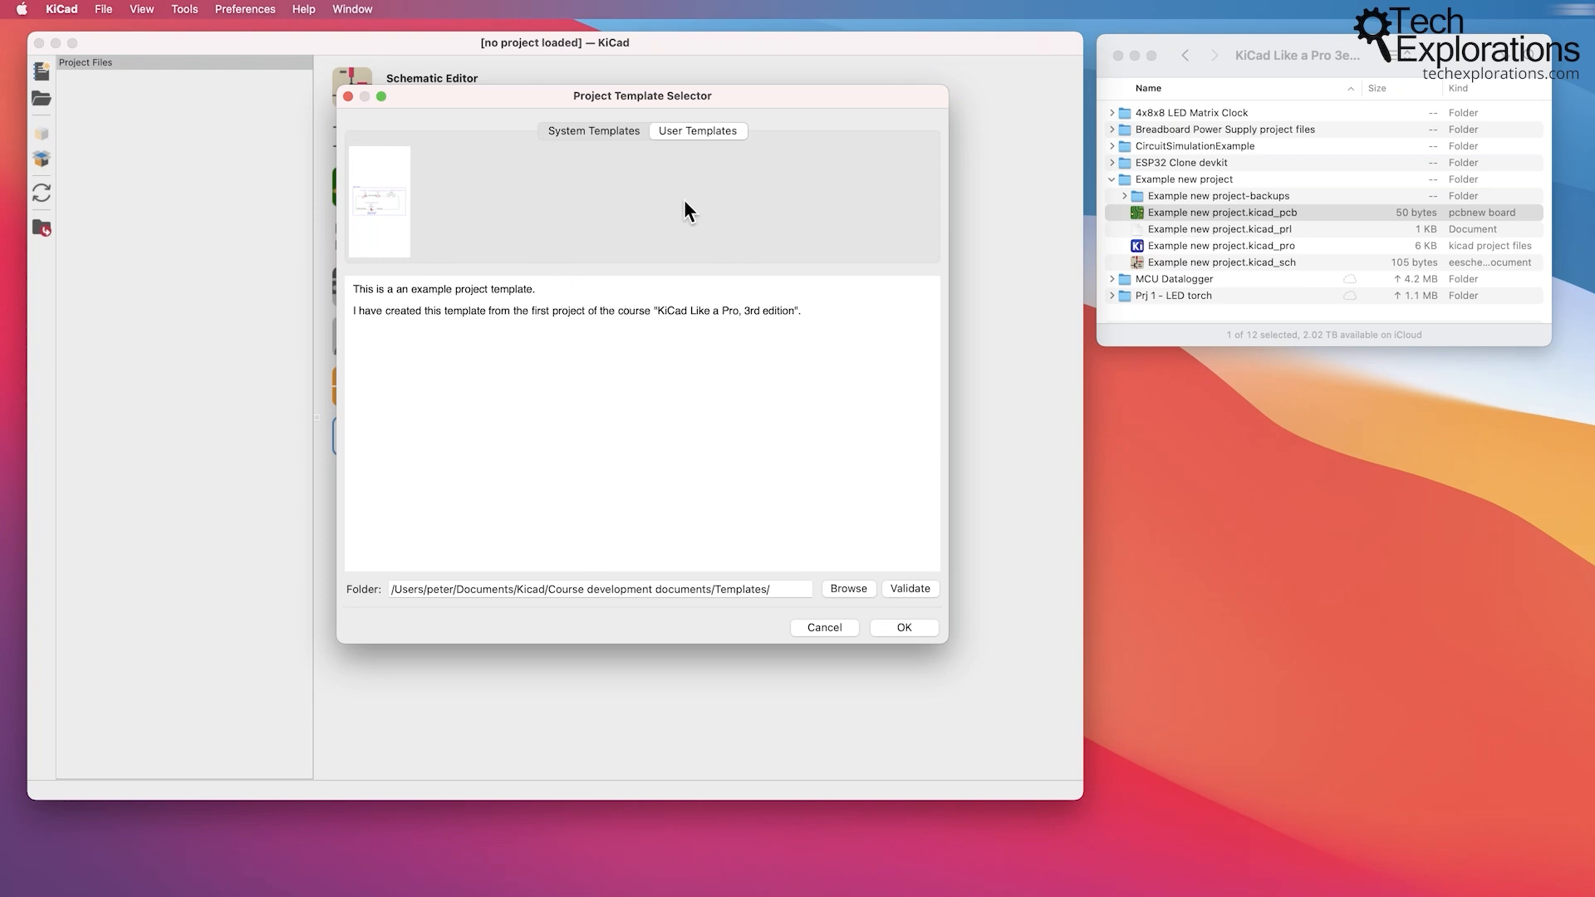
pyautogui.moveTo(562, 146)
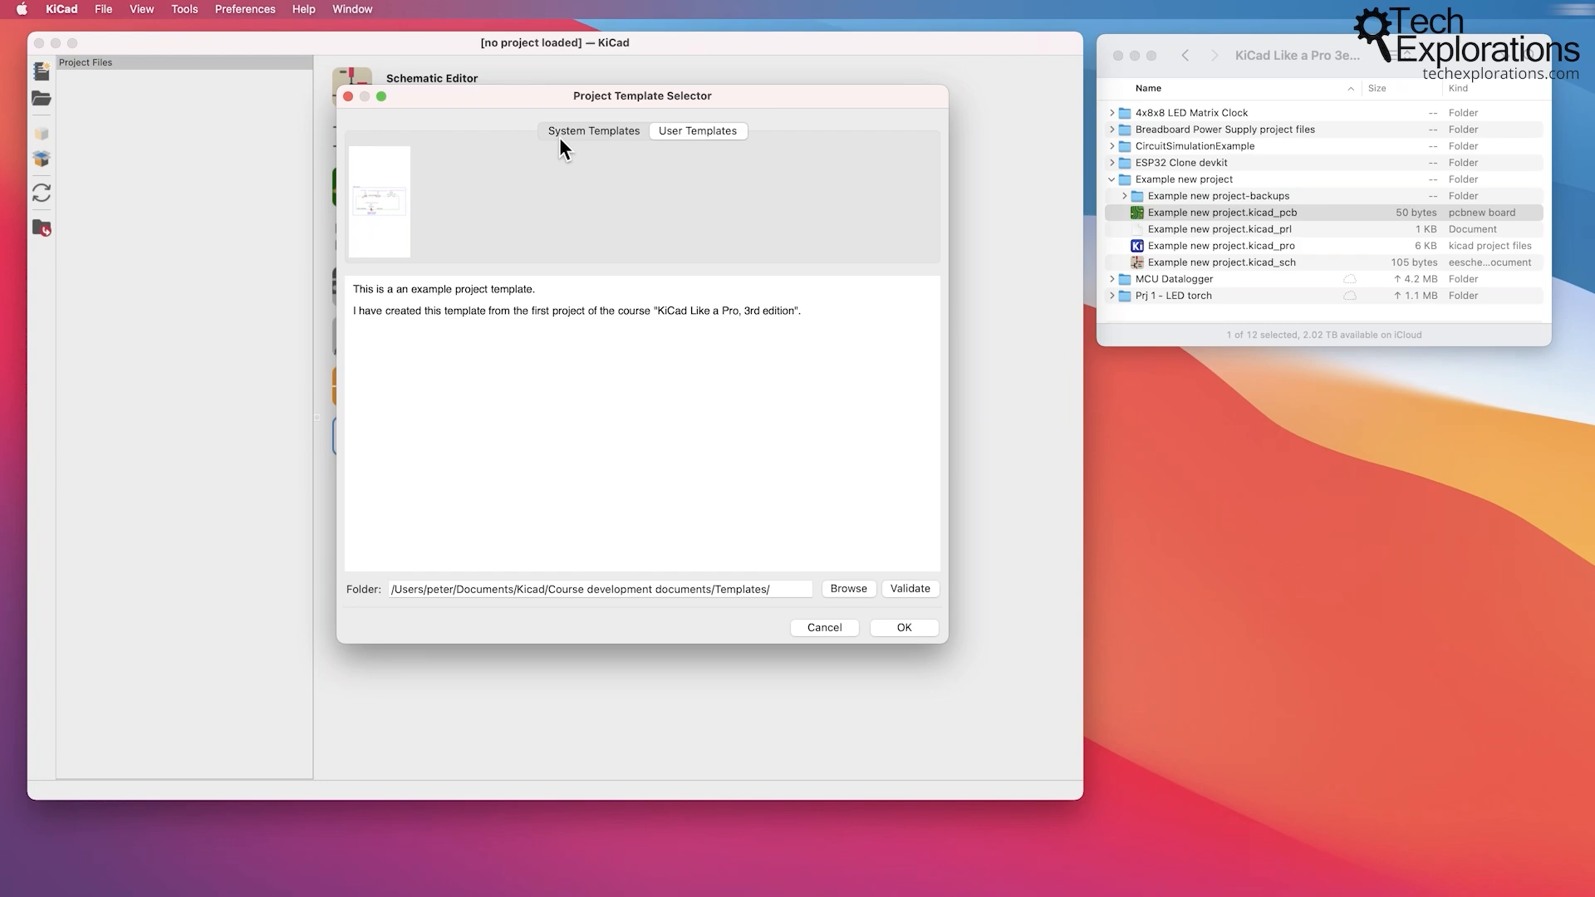
pyautogui.moveTo(639, 432)
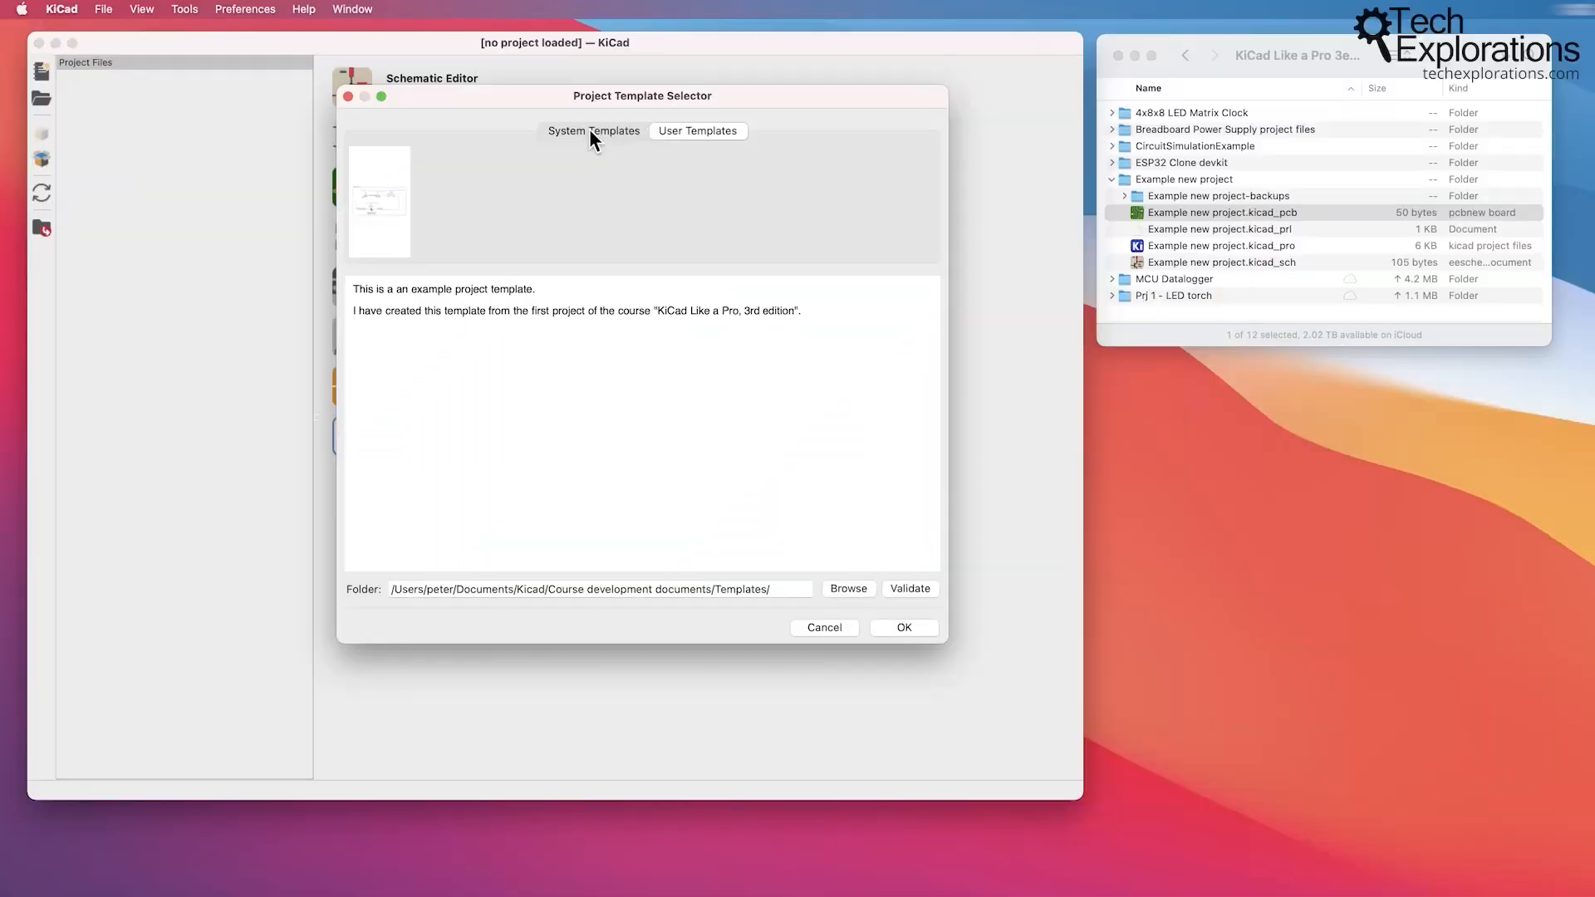
# Choose the Raspberry Pi 40-pin Expansion Board system template and confirm with OK.
pyautogui.click(593, 130)
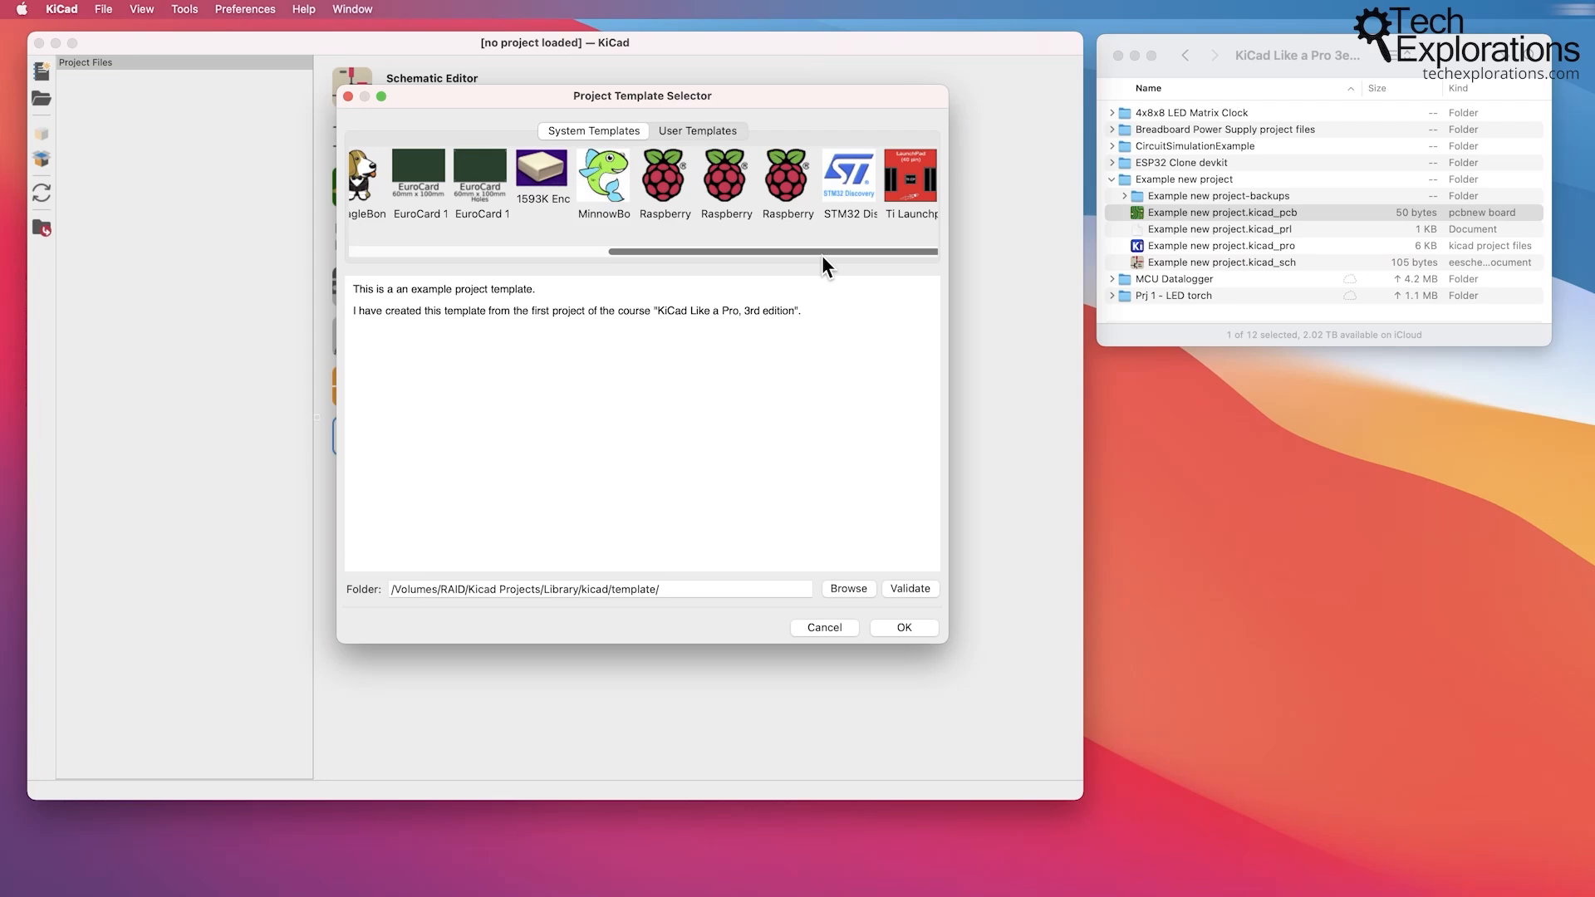
pyautogui.click(710, 174)
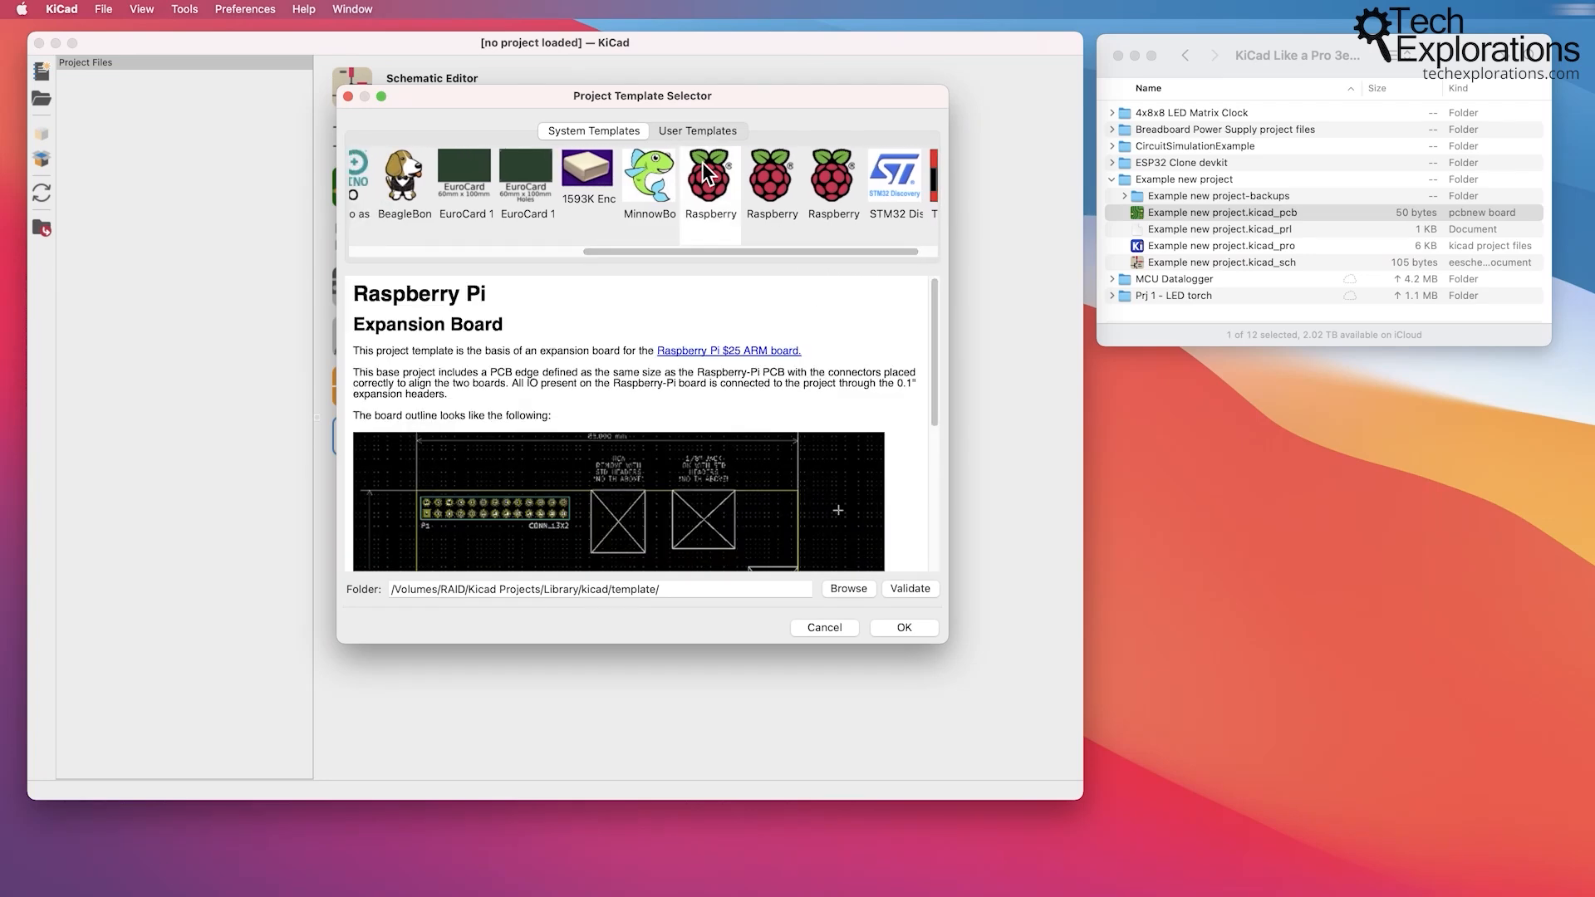
pyautogui.scroll(-3)
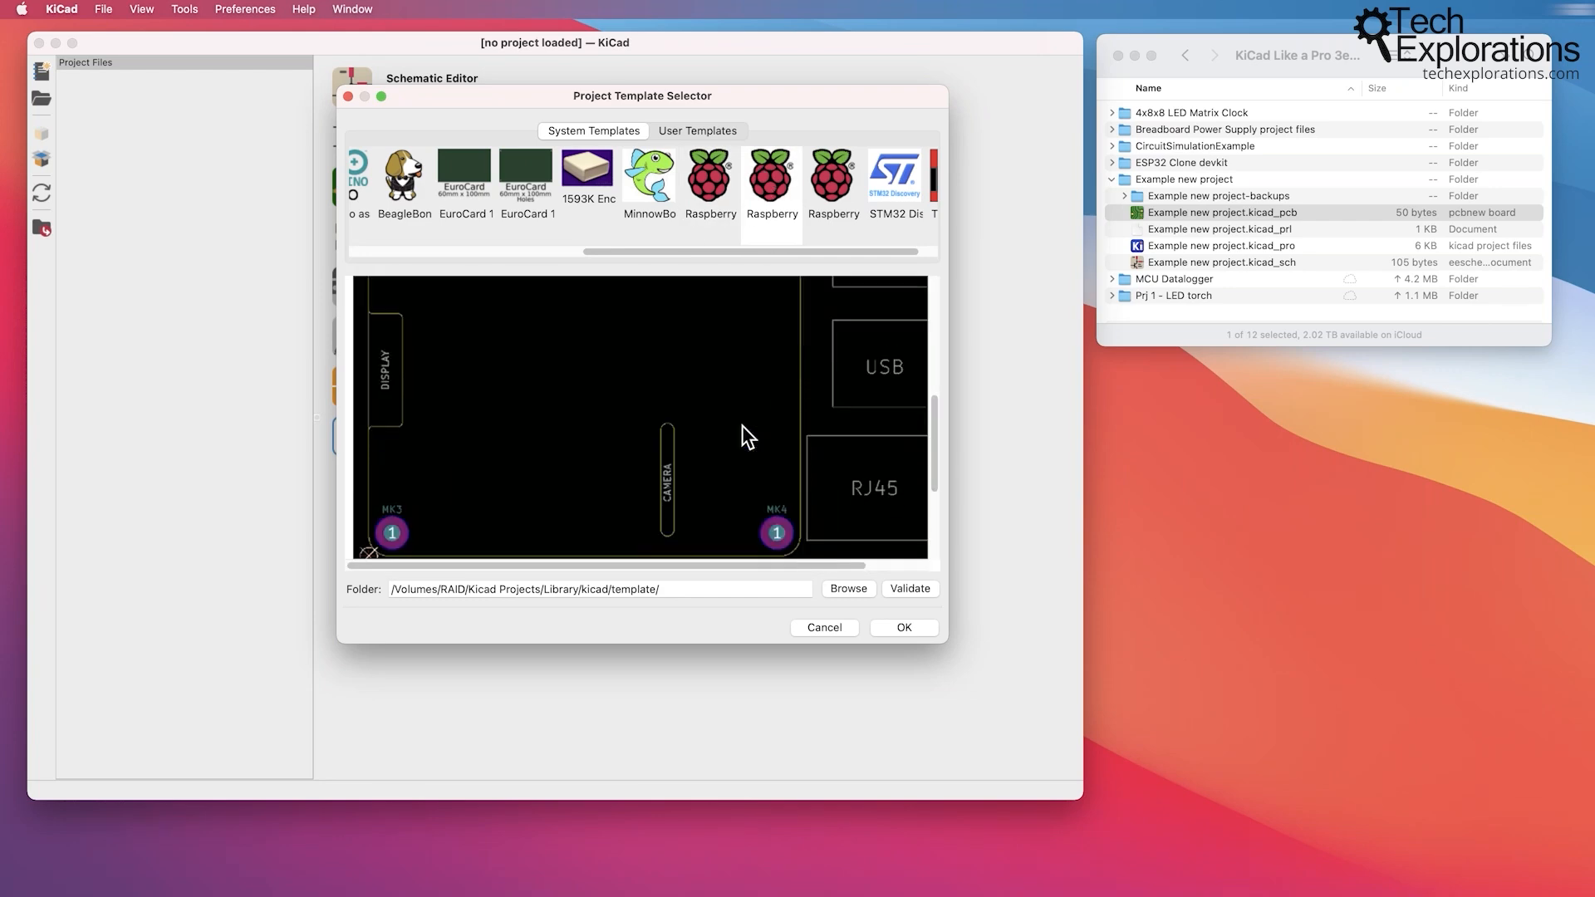
pyautogui.click(771, 174)
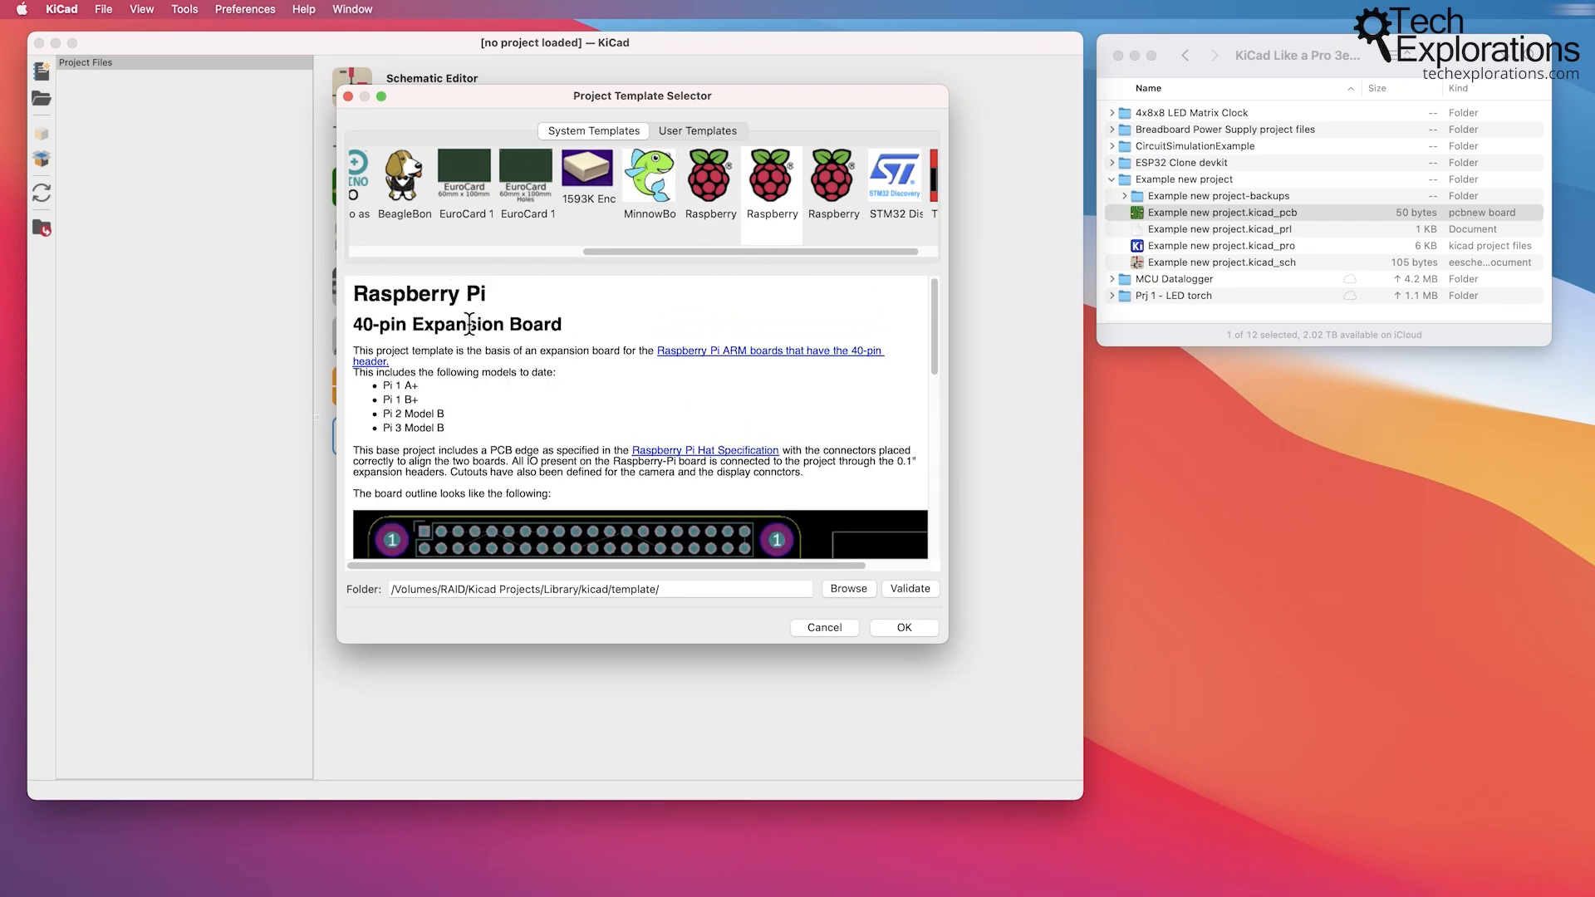
pyautogui.scroll(-3)
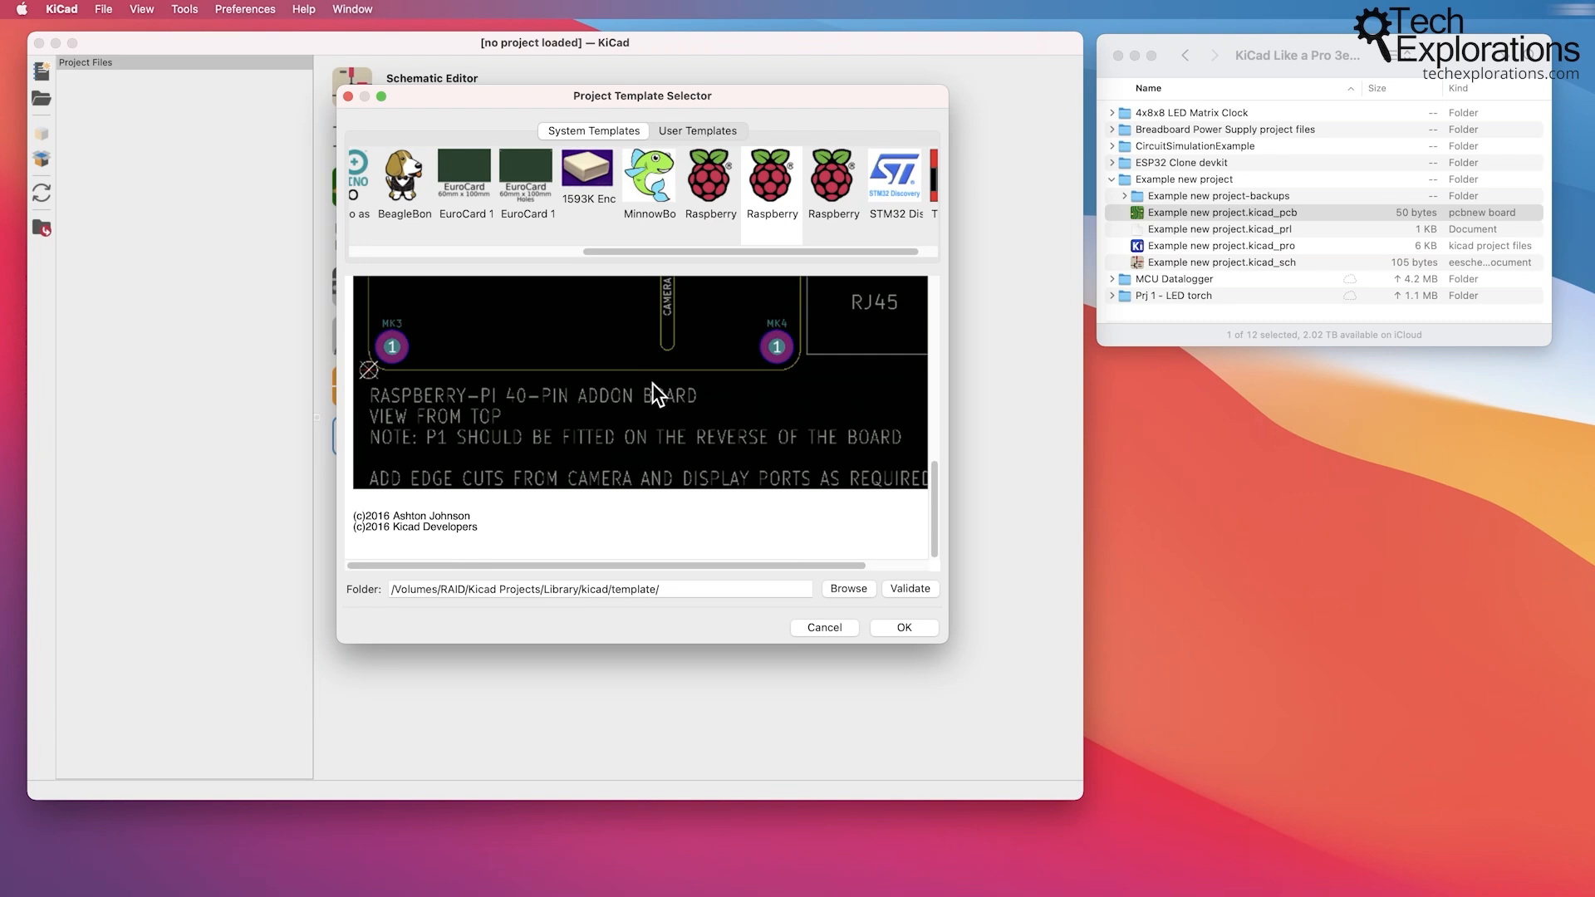
pyautogui.moveTo(920, 658)
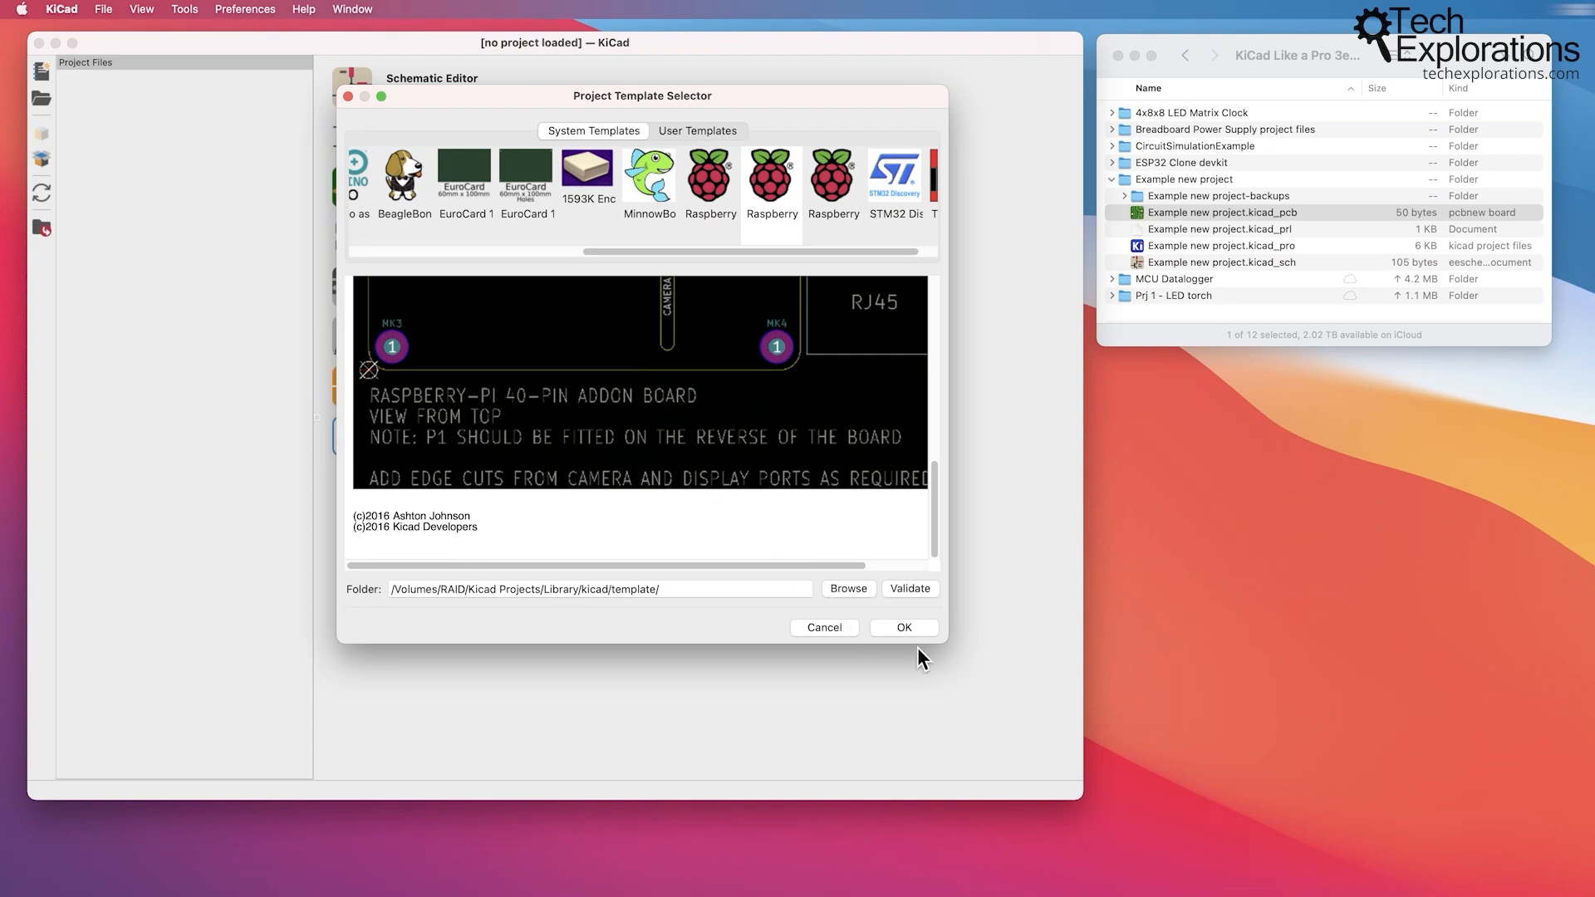
pyautogui.click(824, 627)
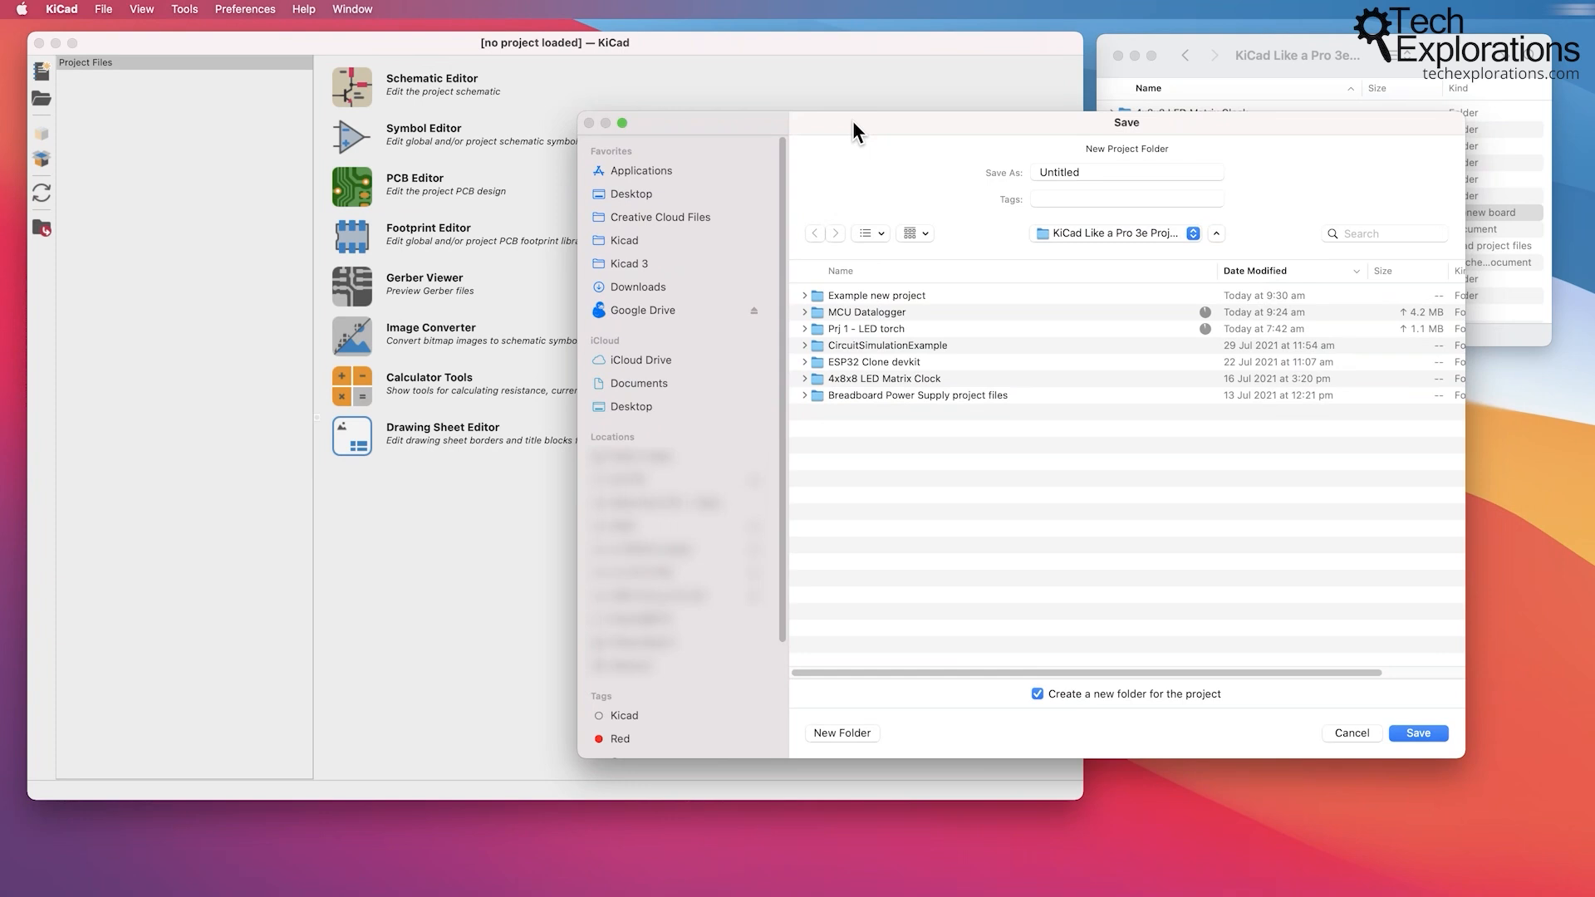
pyautogui.moveTo(893, 170)
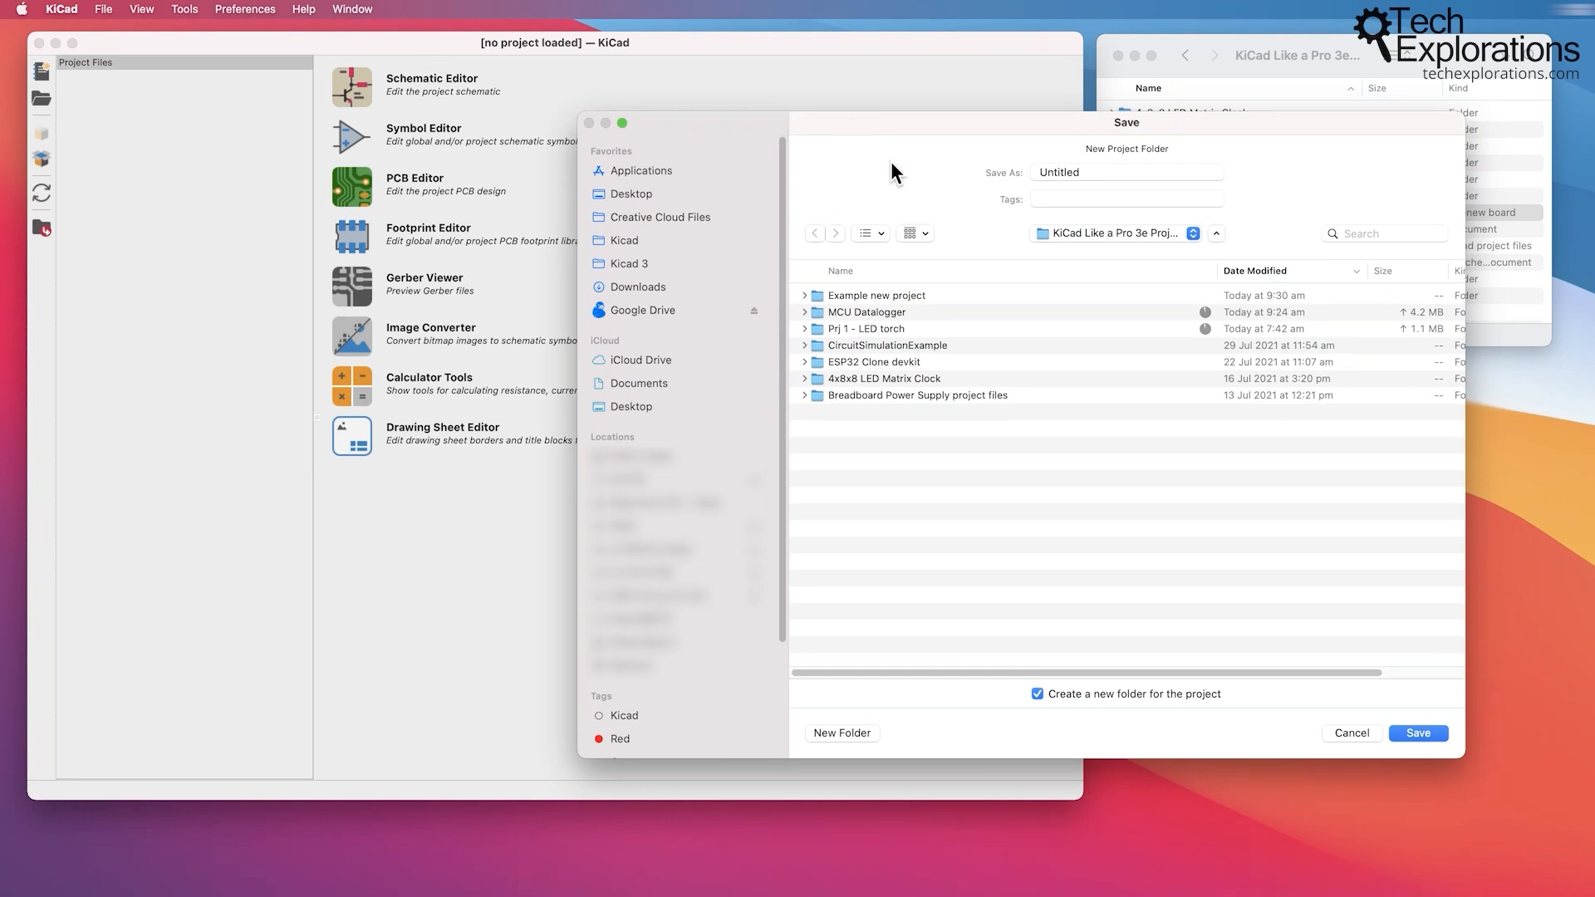
# Save the project as 'example_new_project_from_template' in a new folder.
pyautogui.click(1127, 171)
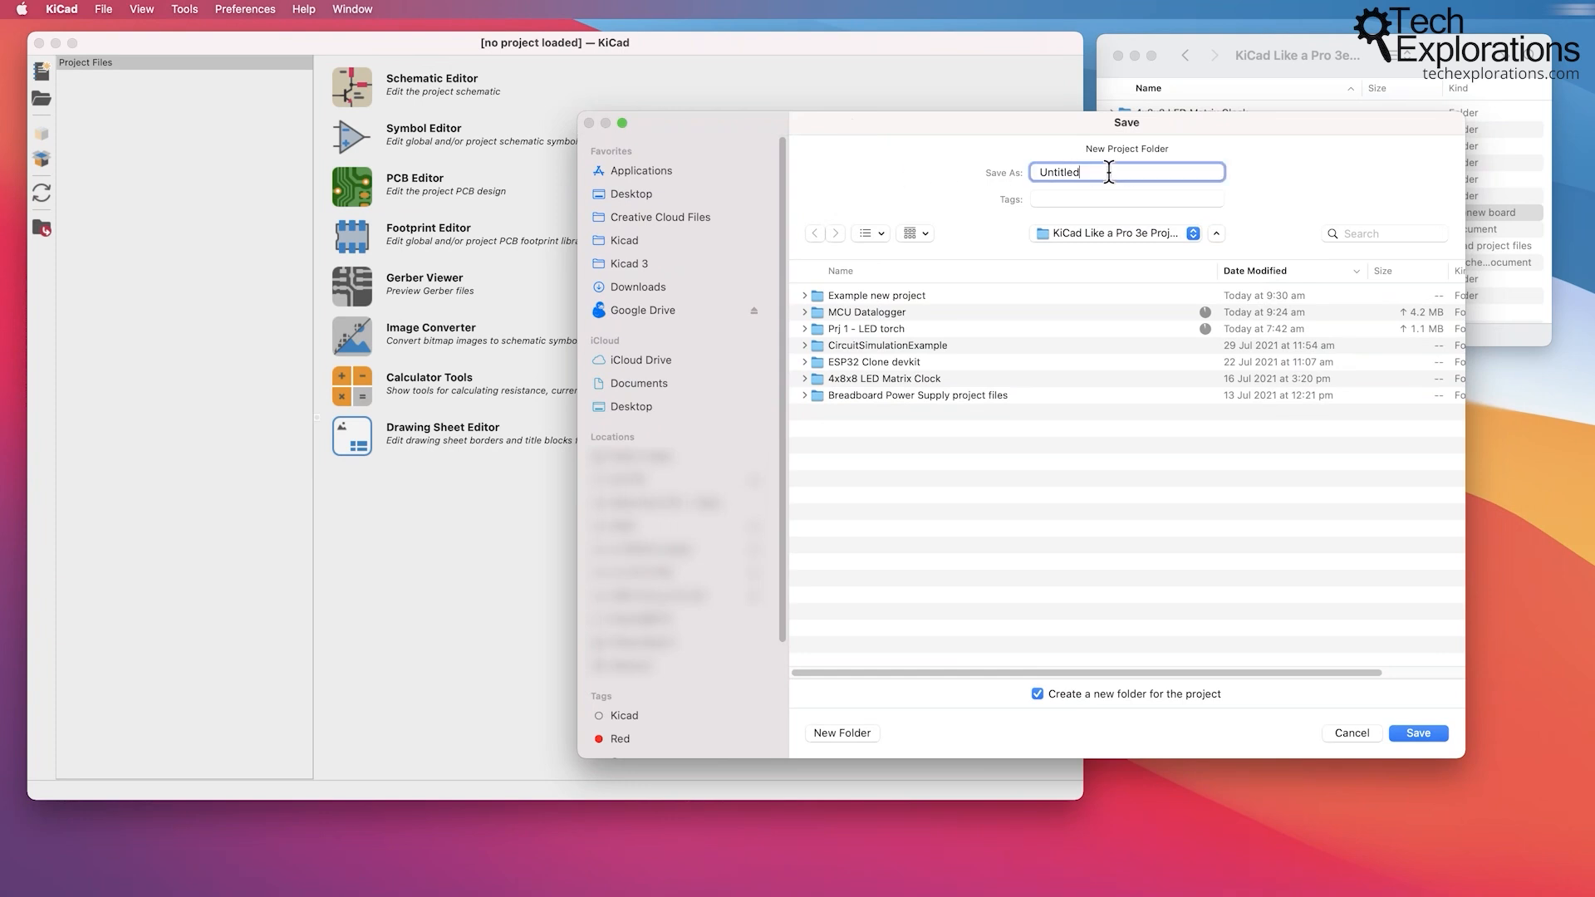
pyautogui.doubleClick(1059, 172)
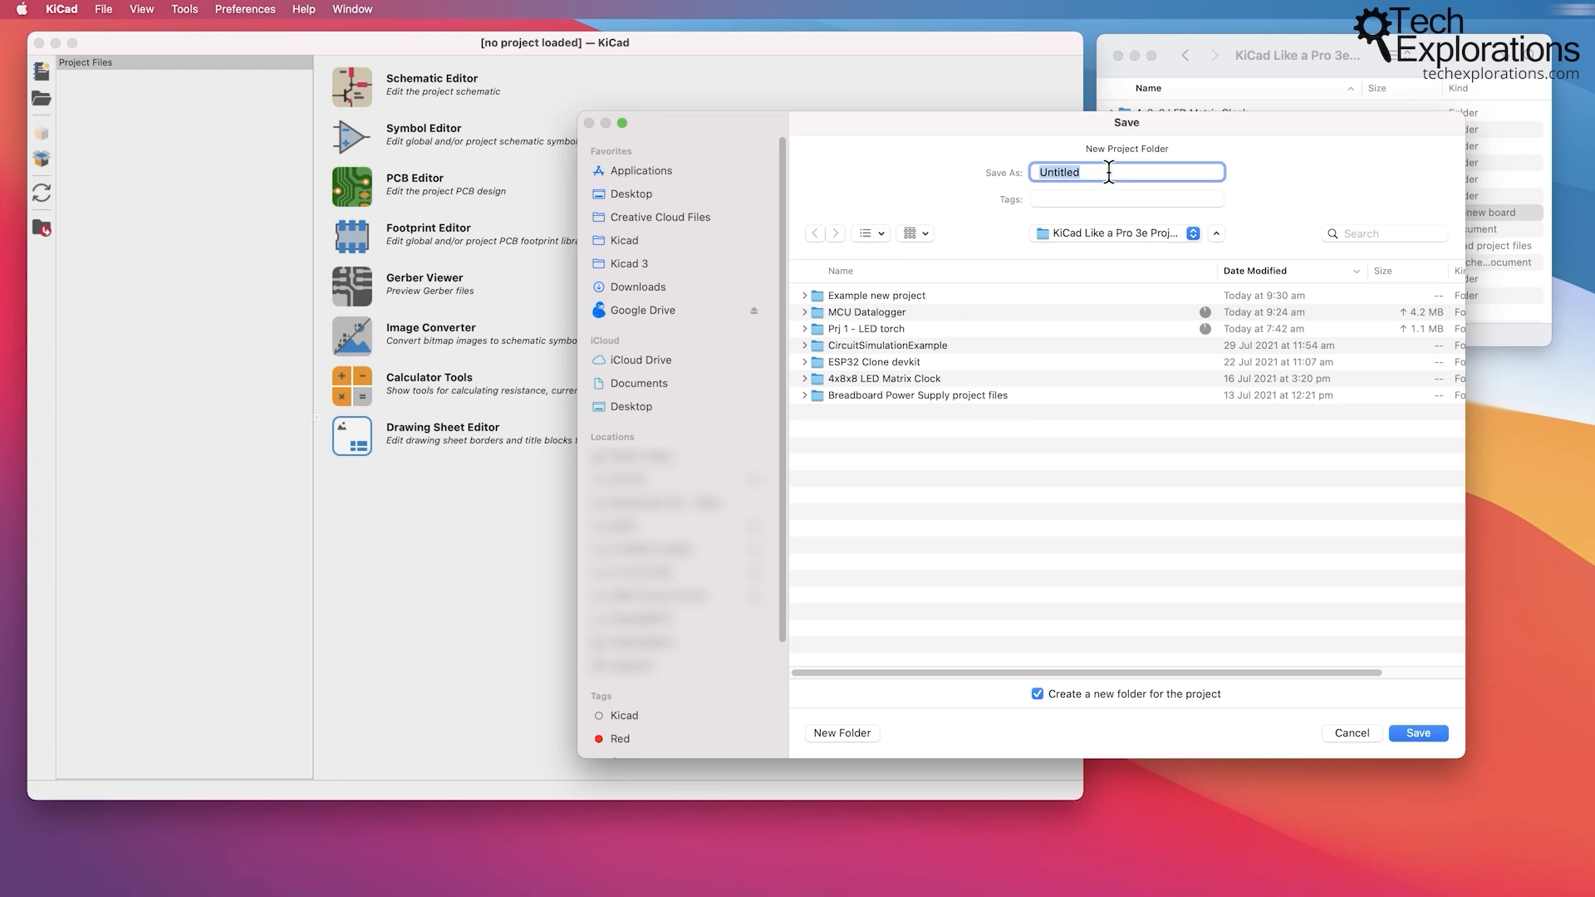
pyautogui.write('example_')
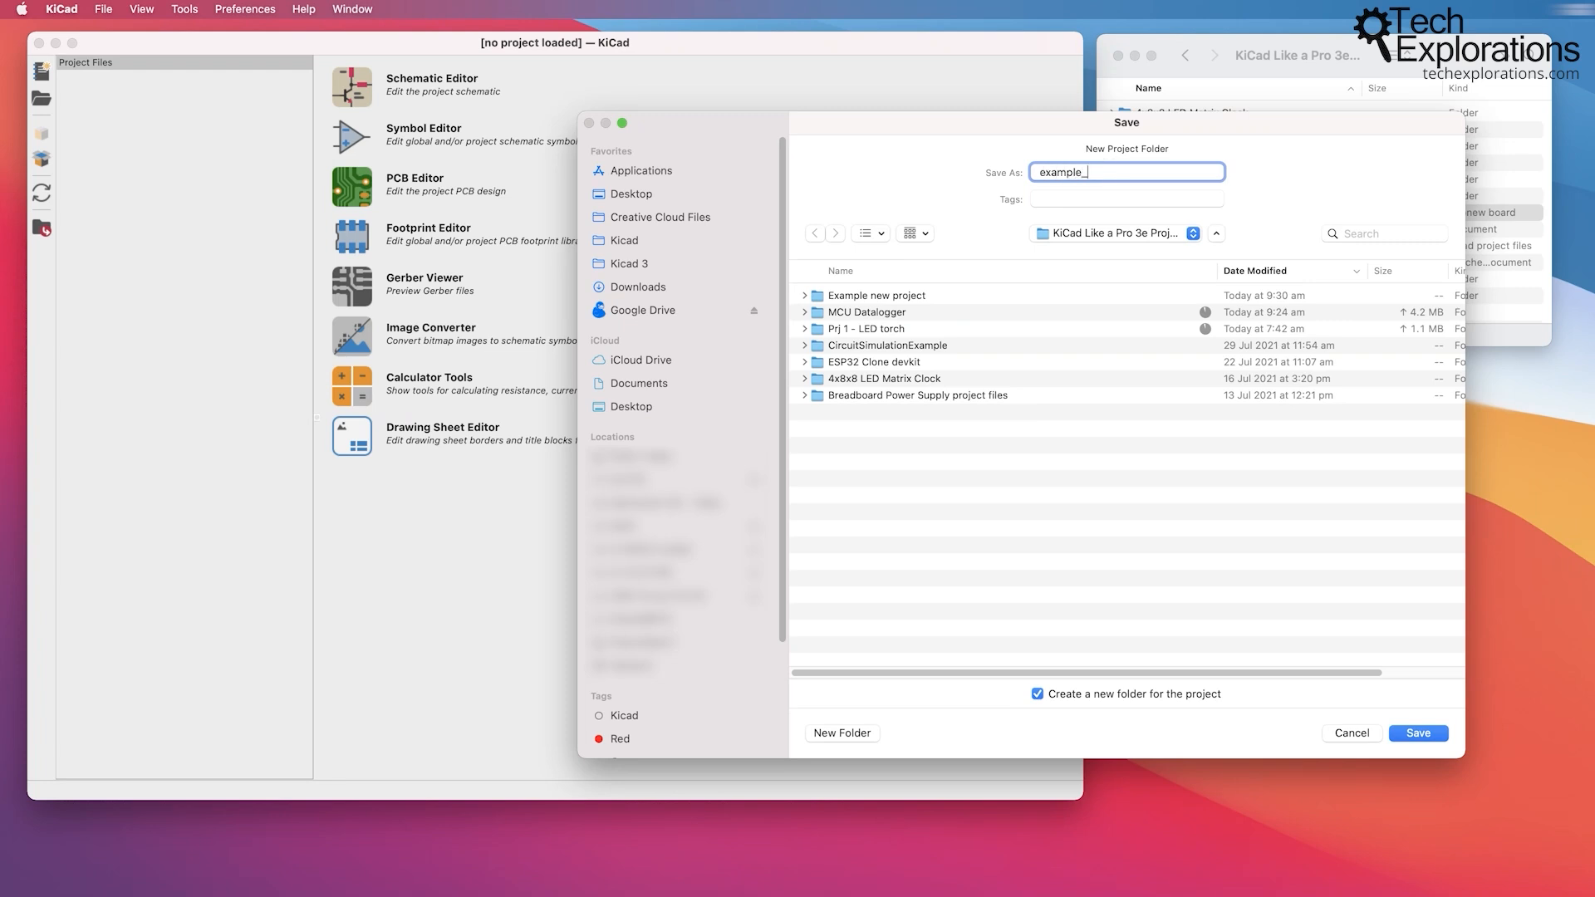
pyautogui.write('new_project')
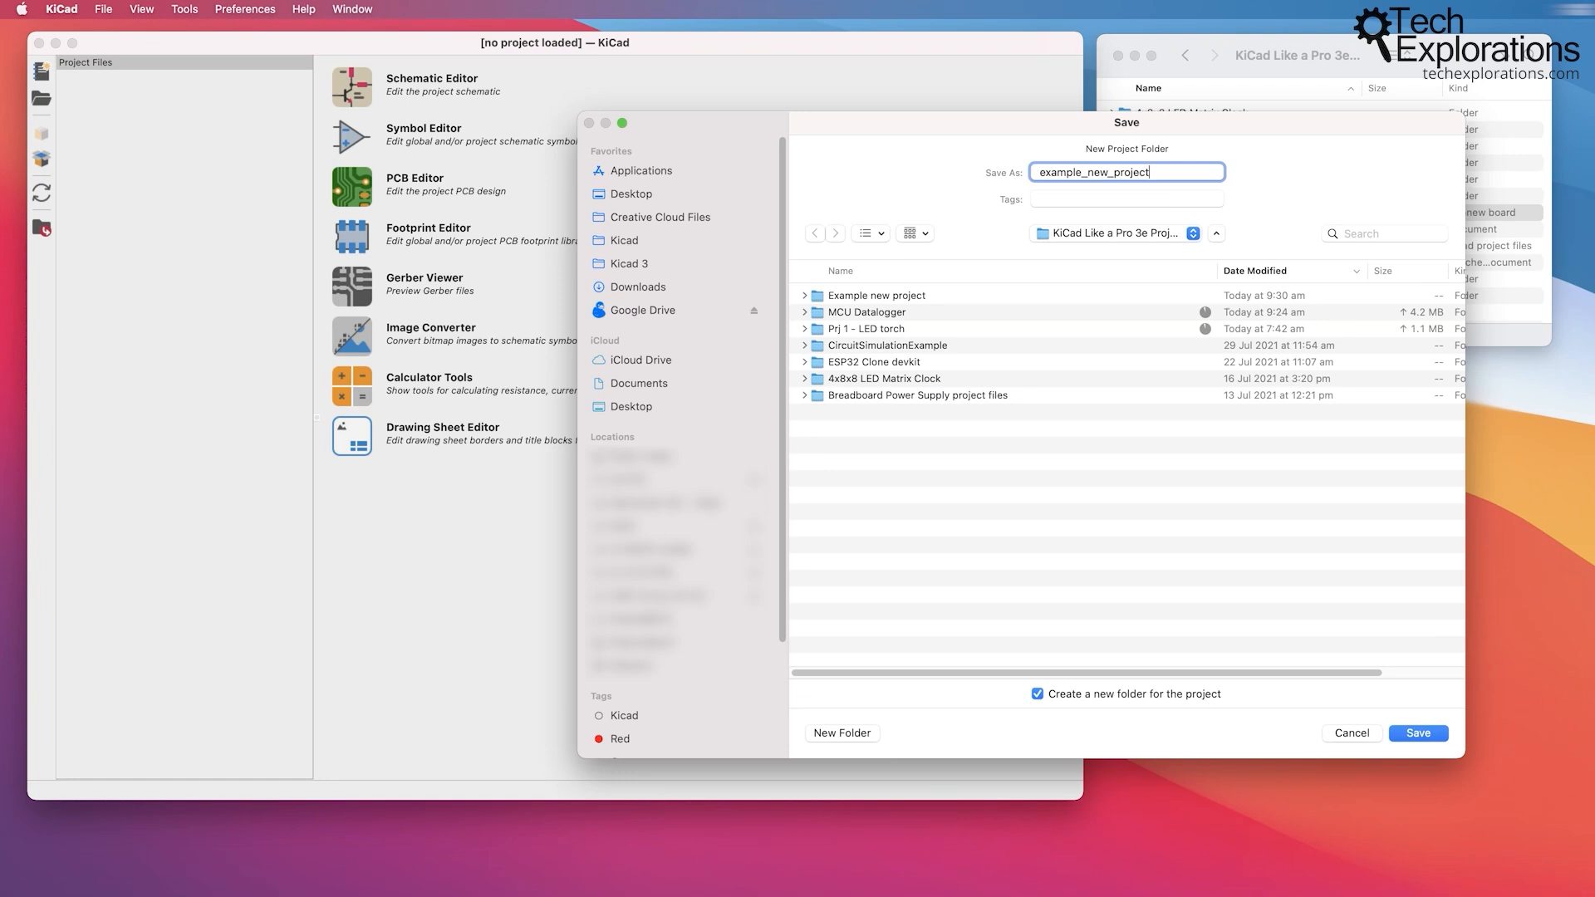
pyautogui.write('_from_template')
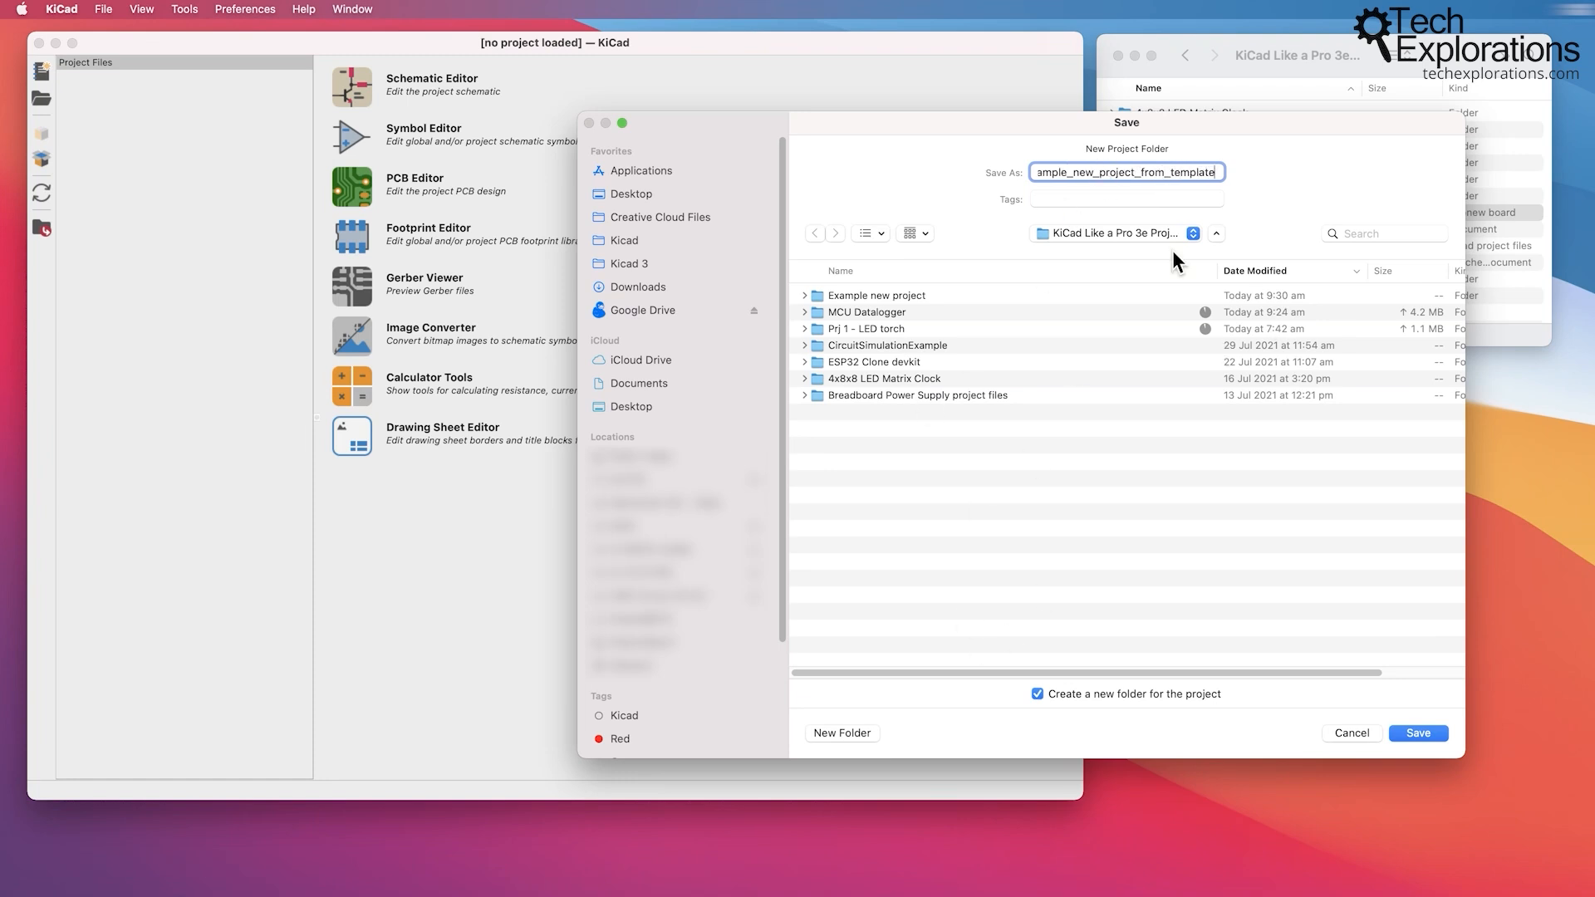
pyautogui.moveTo(1307, 562)
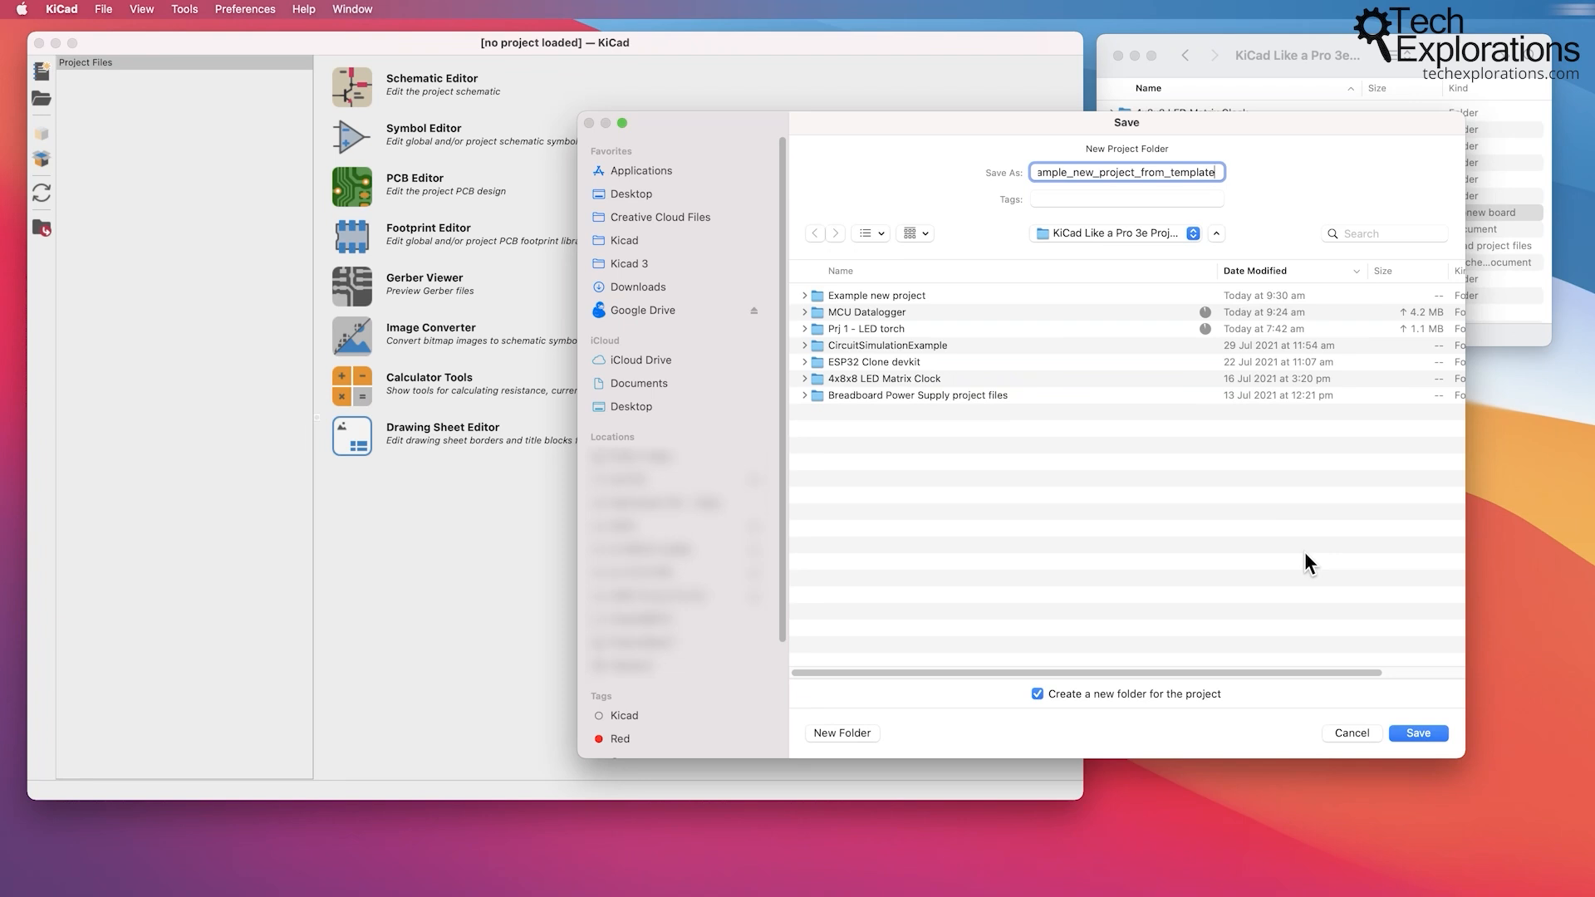
pyautogui.moveTo(1304, 557)
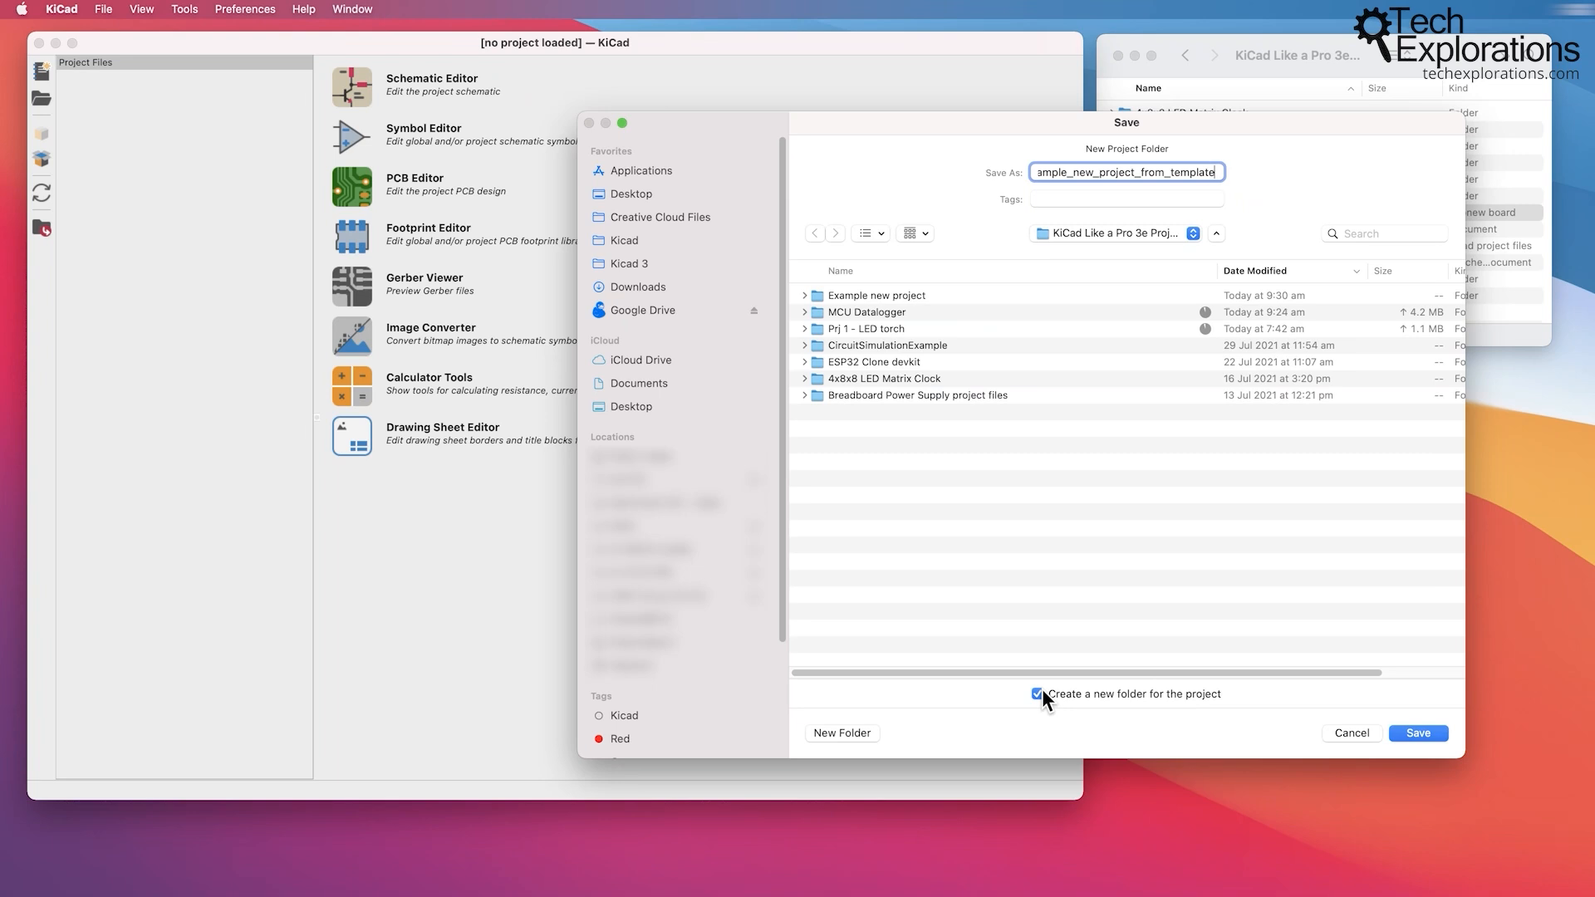
pyautogui.click(1417, 732)
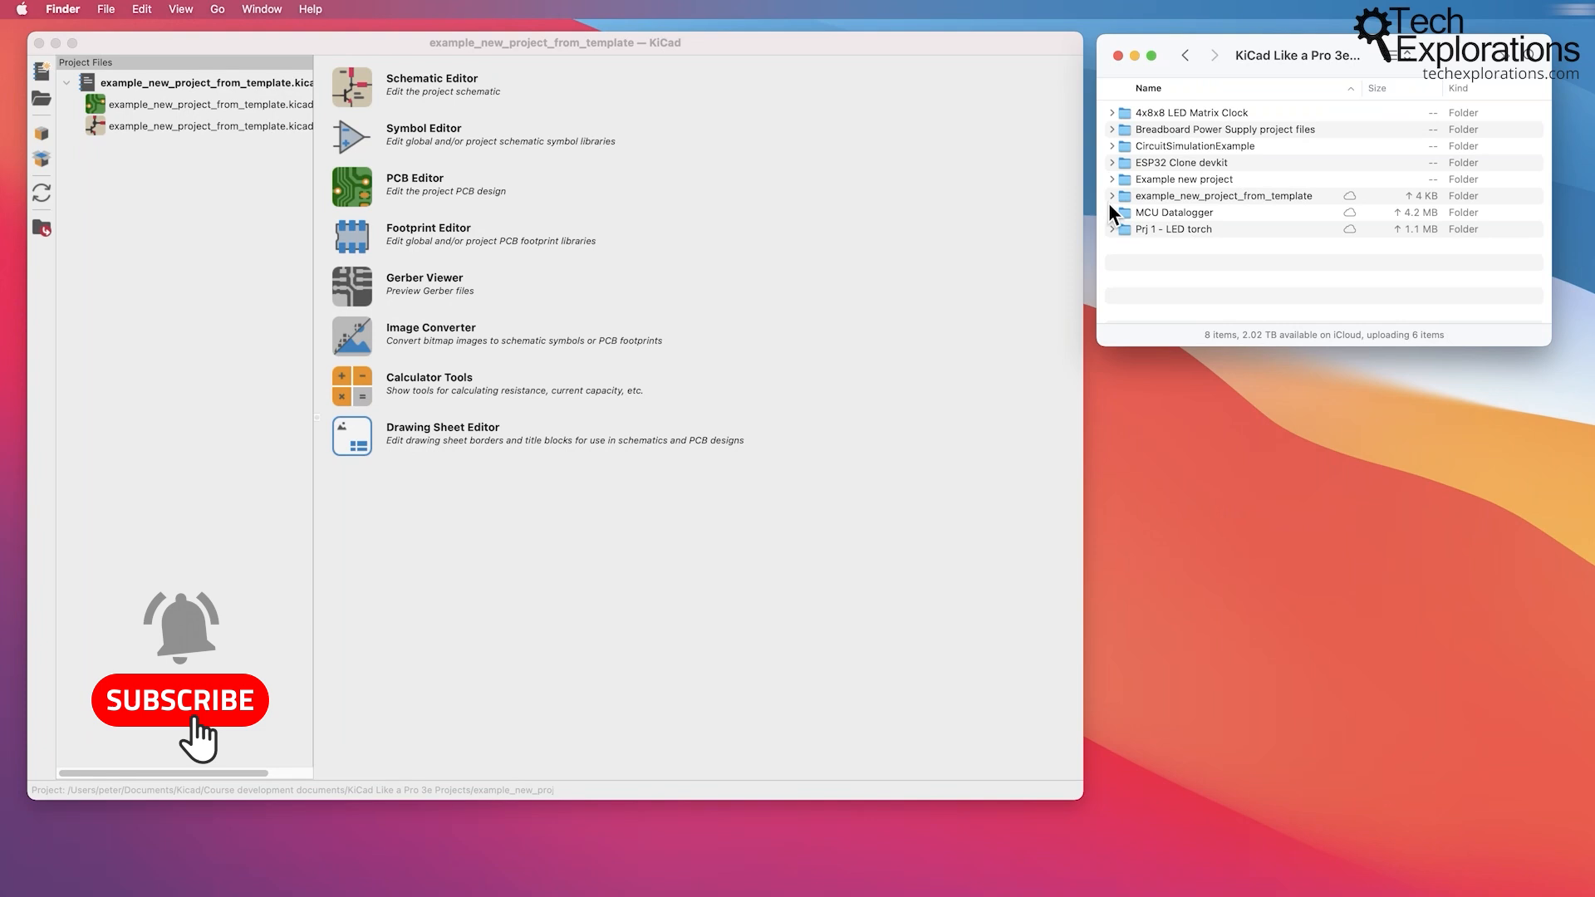
# Expand the example_new_project_from_template folder in Finder and inspect its files.
pyautogui.click(1112, 195)
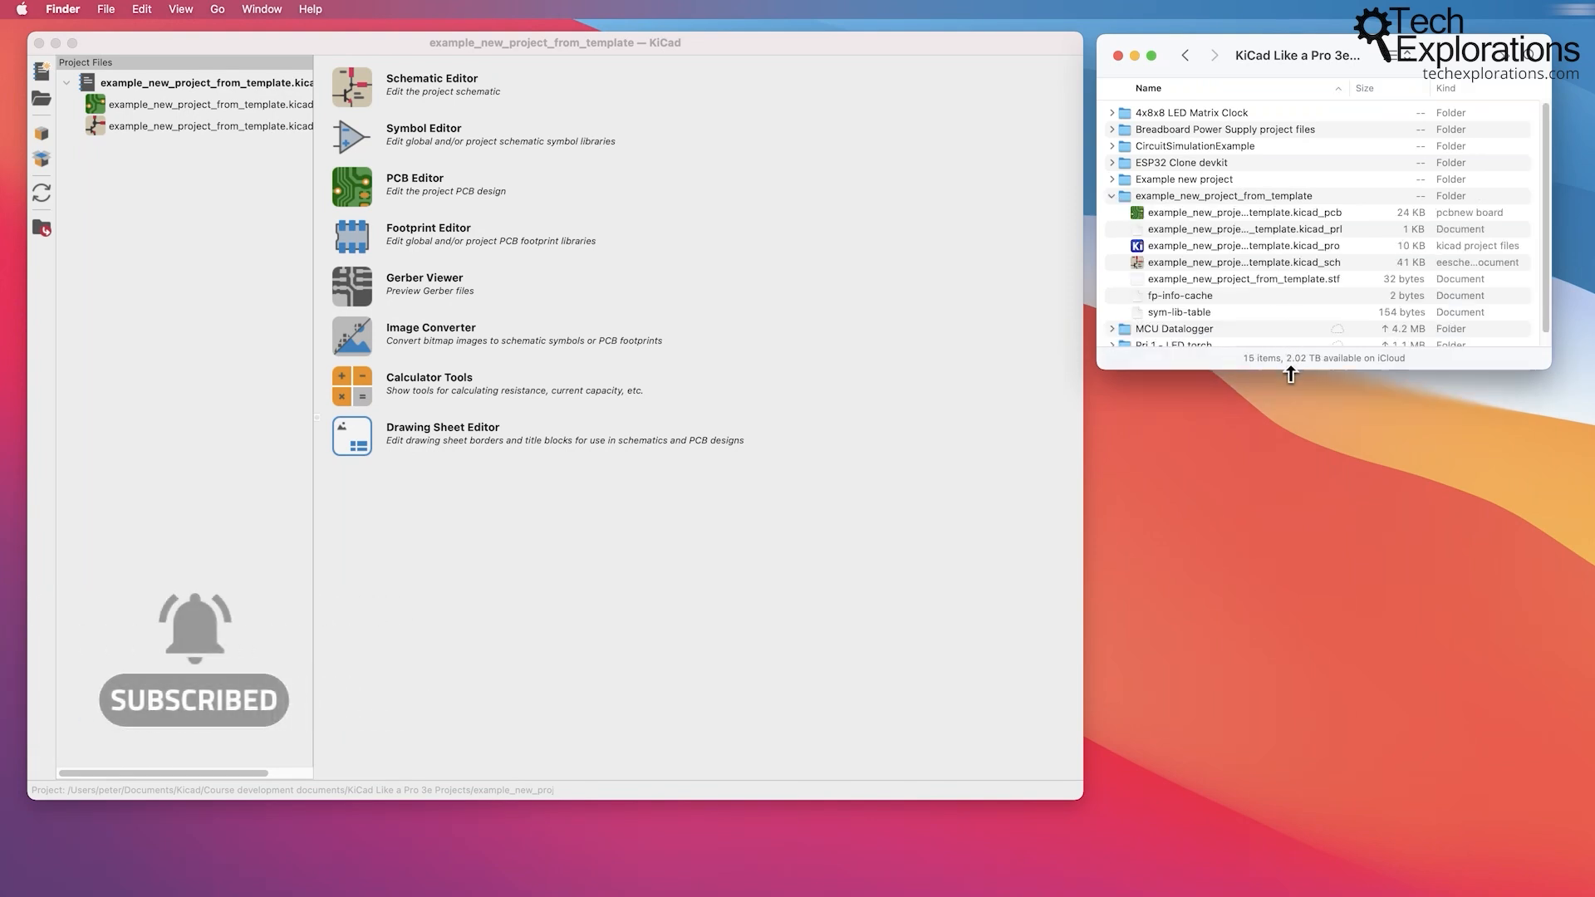
pyautogui.click(1248, 229)
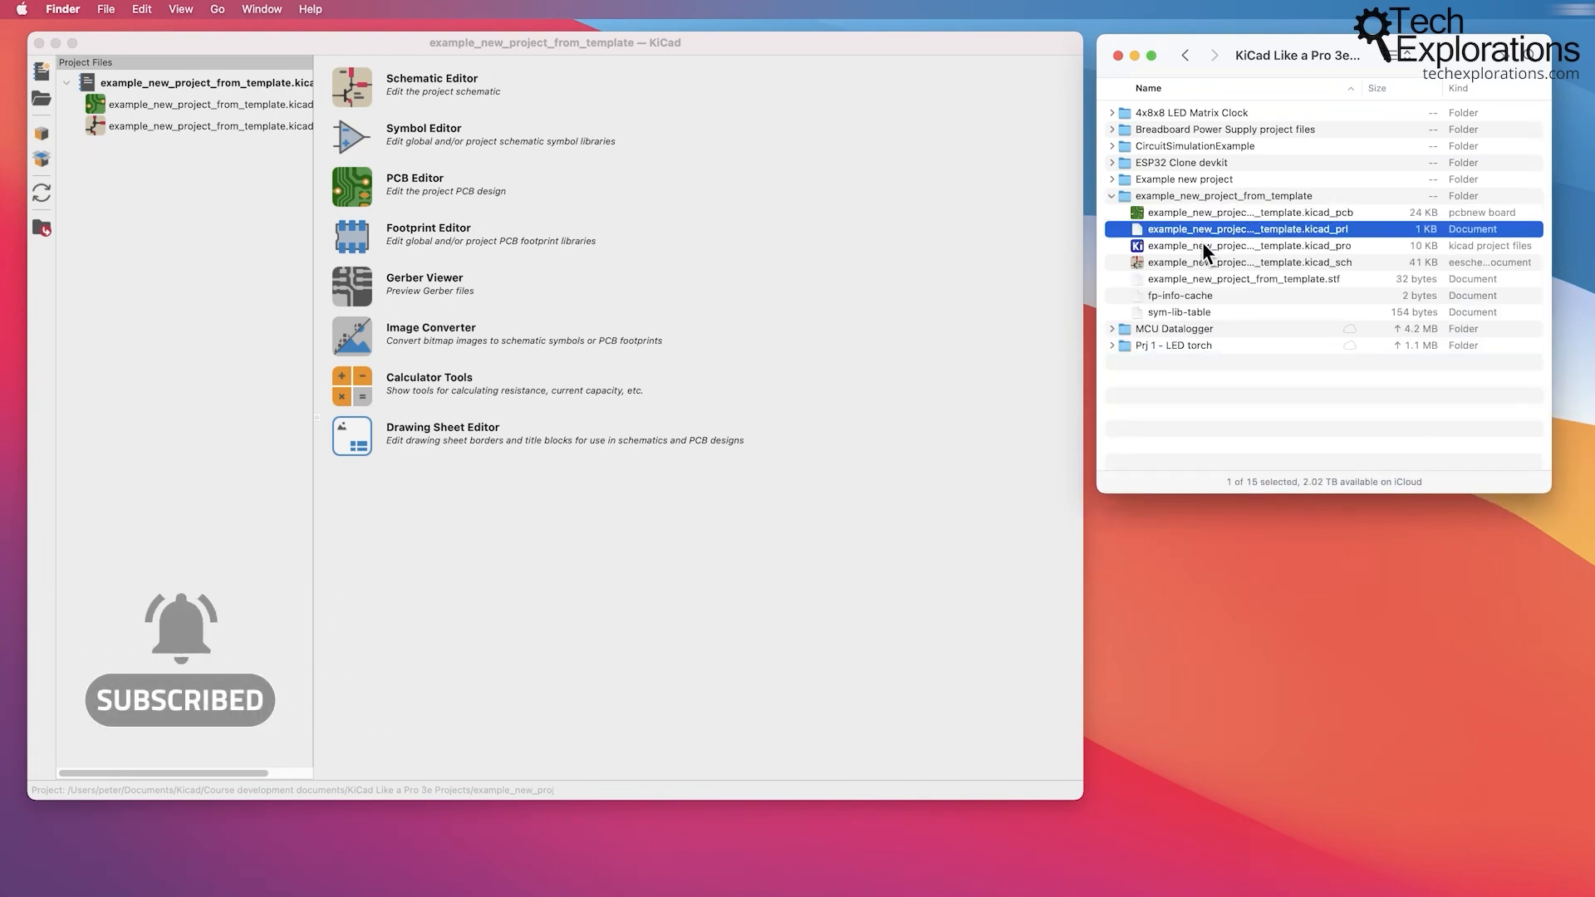
pyautogui.click(1179, 295)
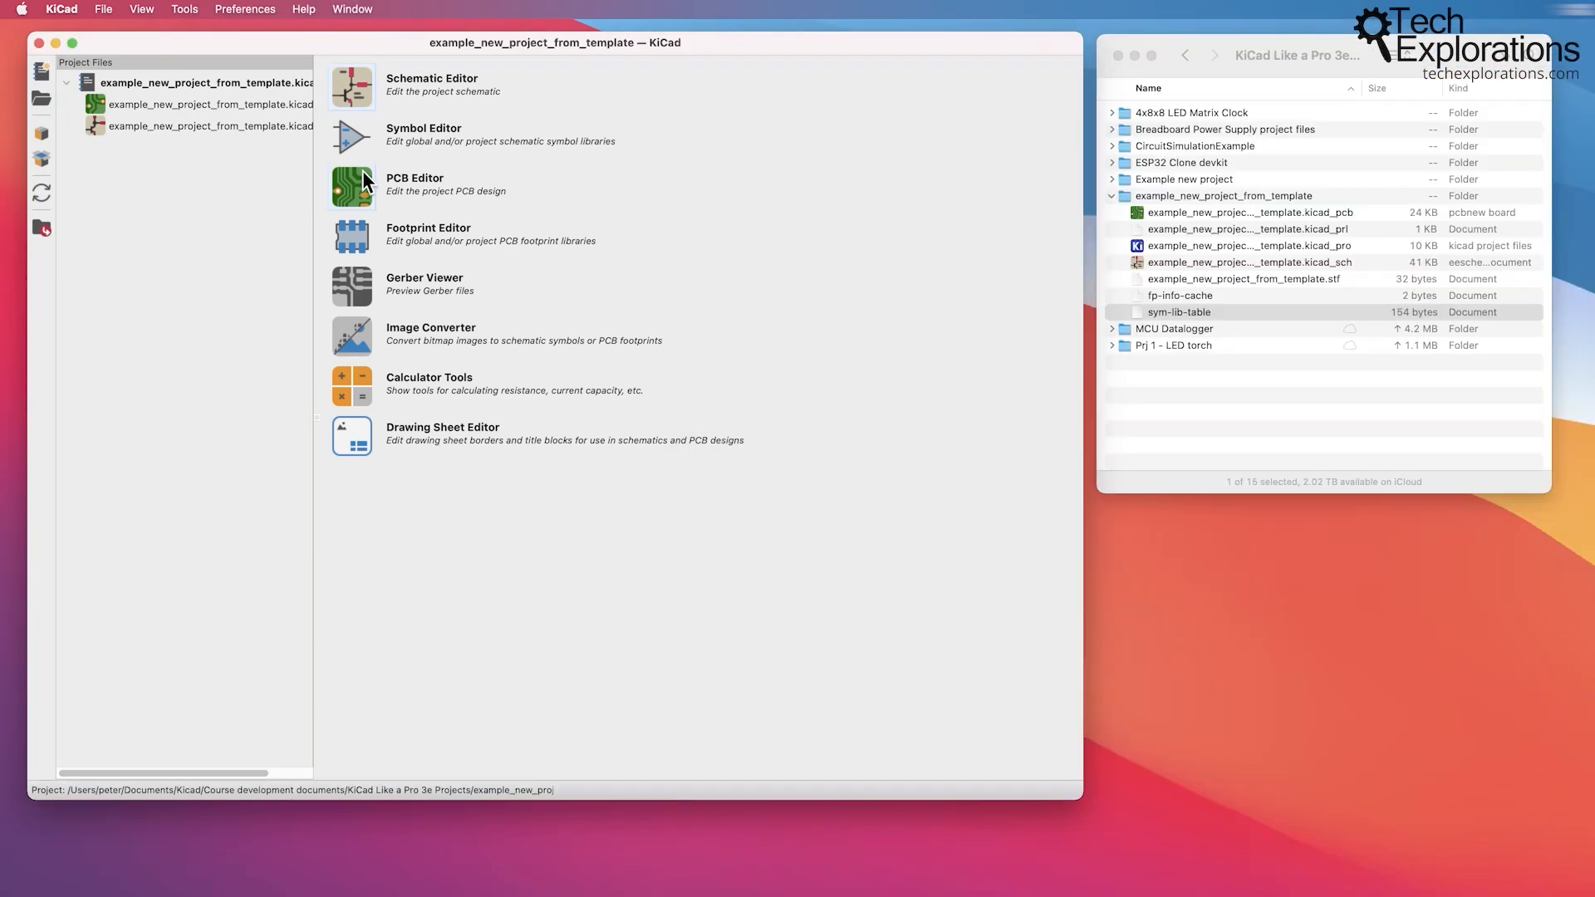
# Open the Raspberry Pi 40-pin board in the PCB Editor and look over the layout.
pyautogui.click(351, 184)
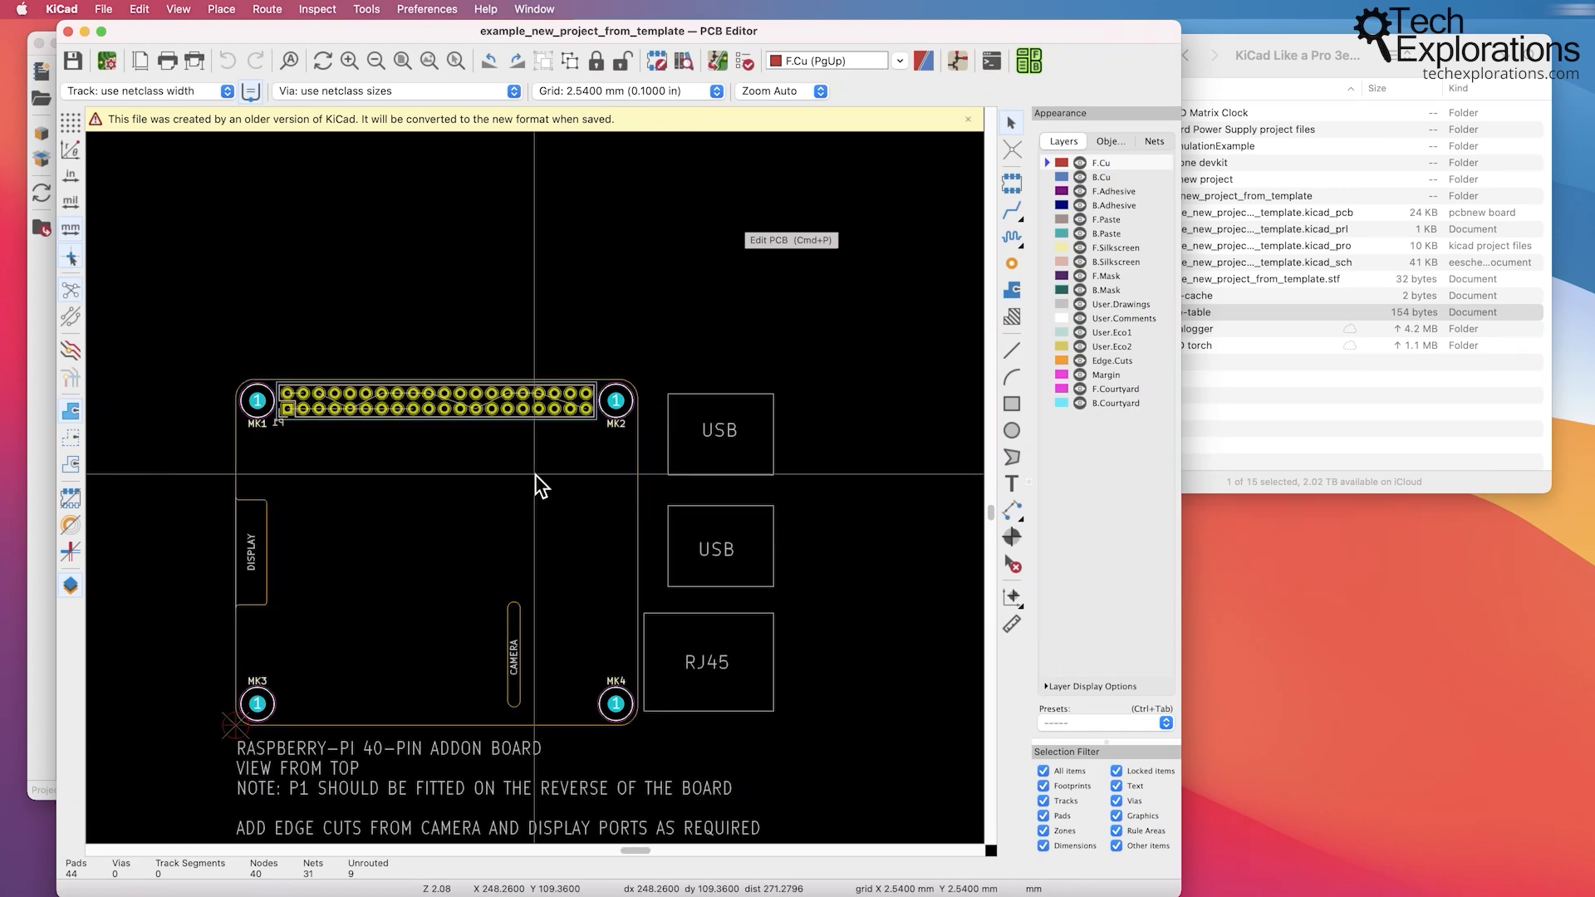
pyautogui.scroll(-3)
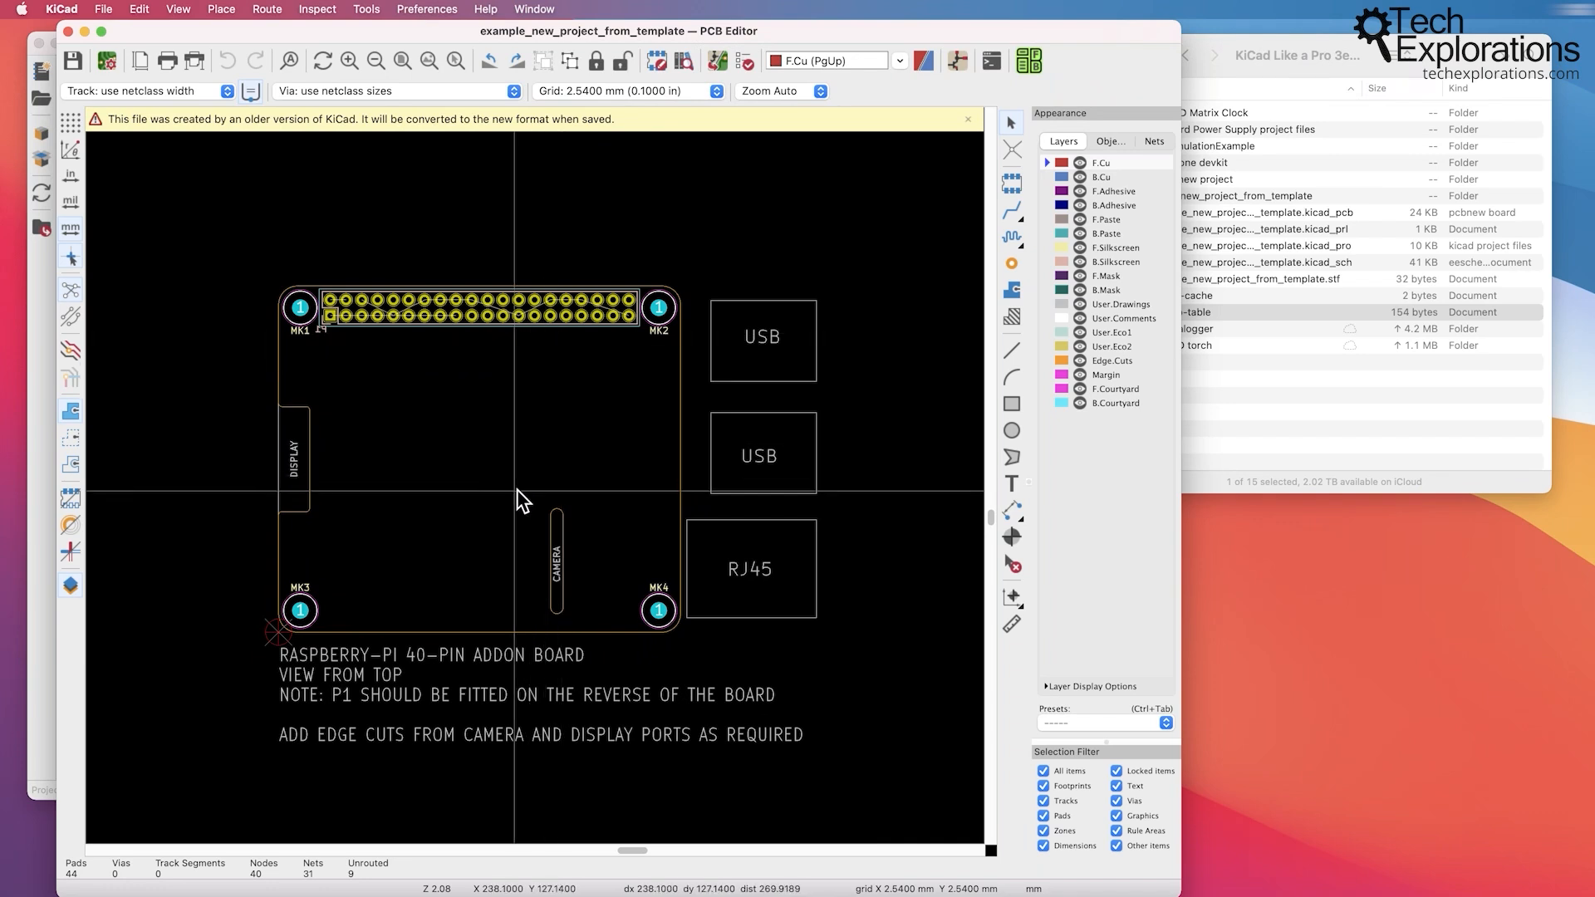
pyautogui.moveTo(590, 494)
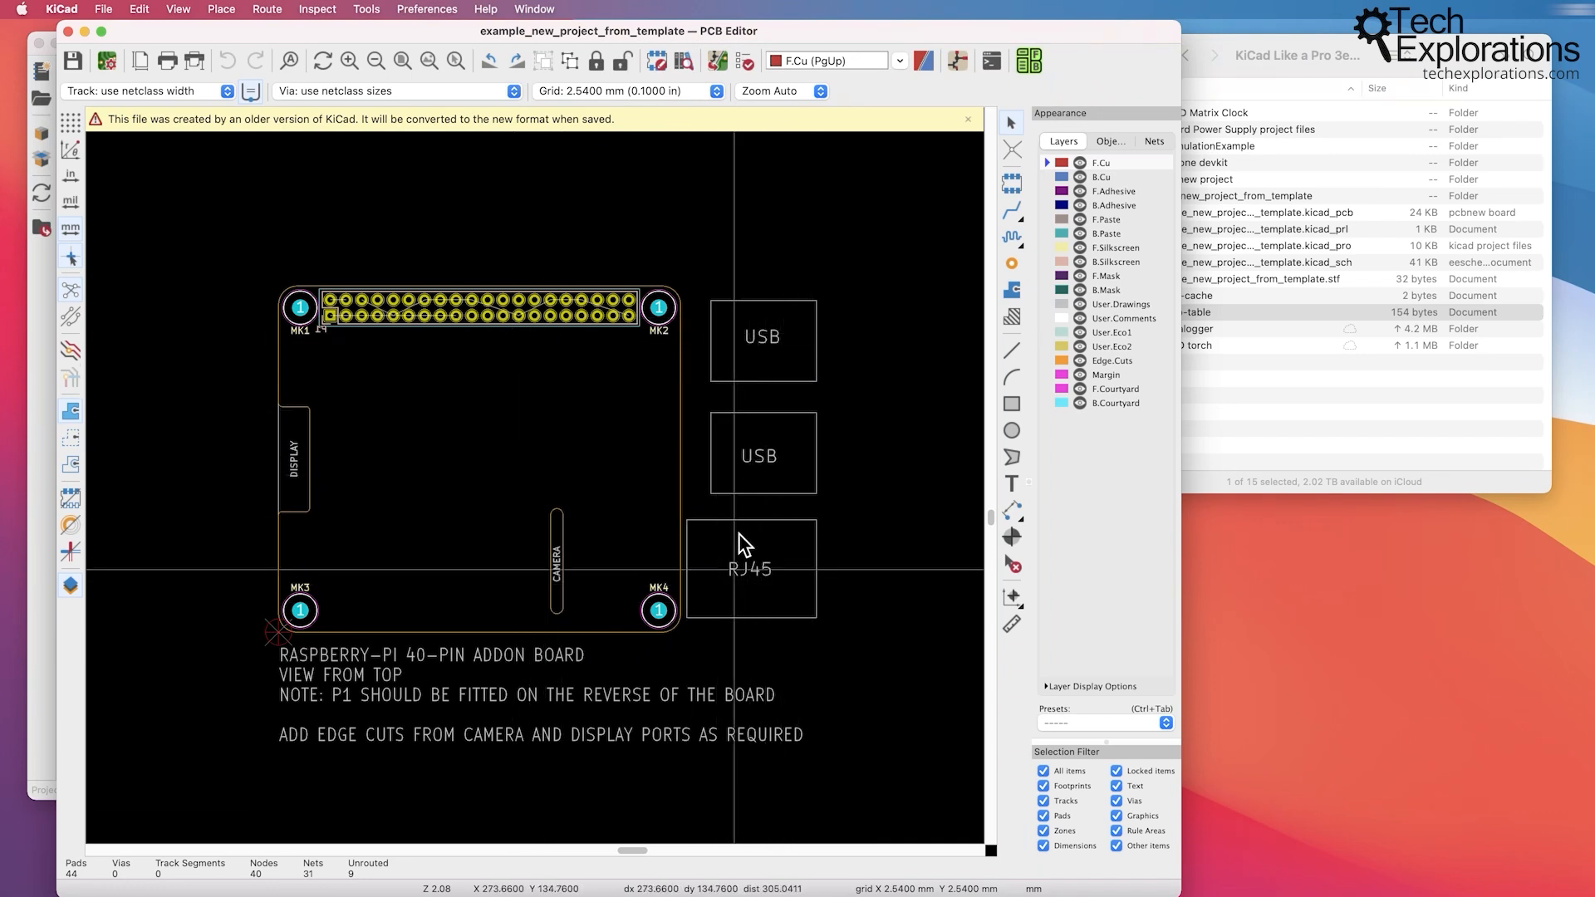
pyautogui.moveTo(778, 592)
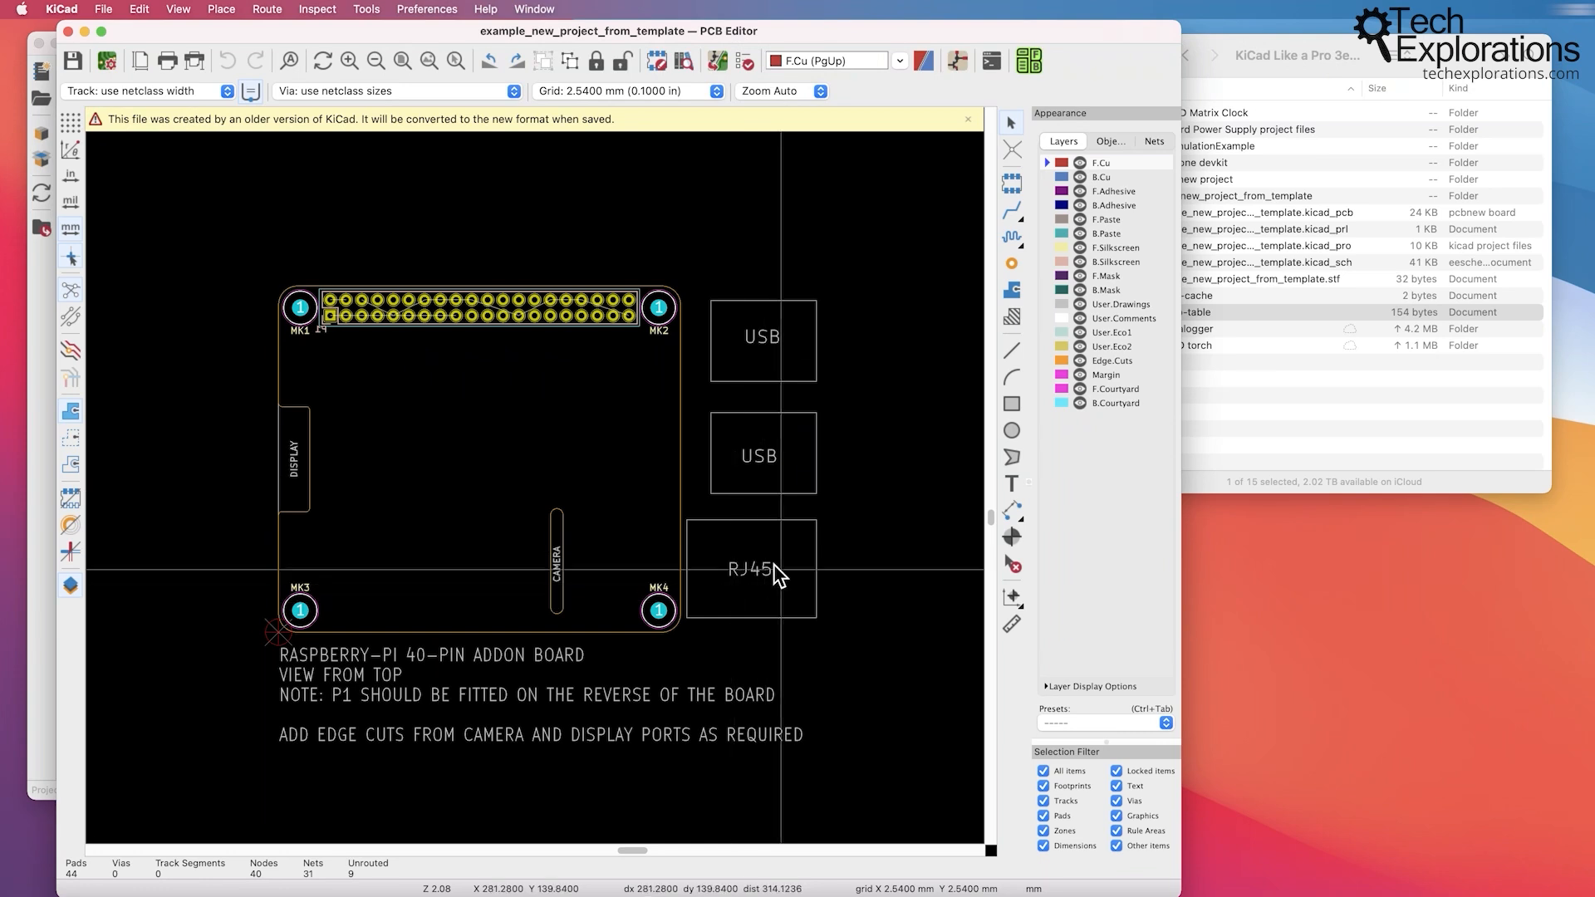
pyautogui.moveTo(555, 446)
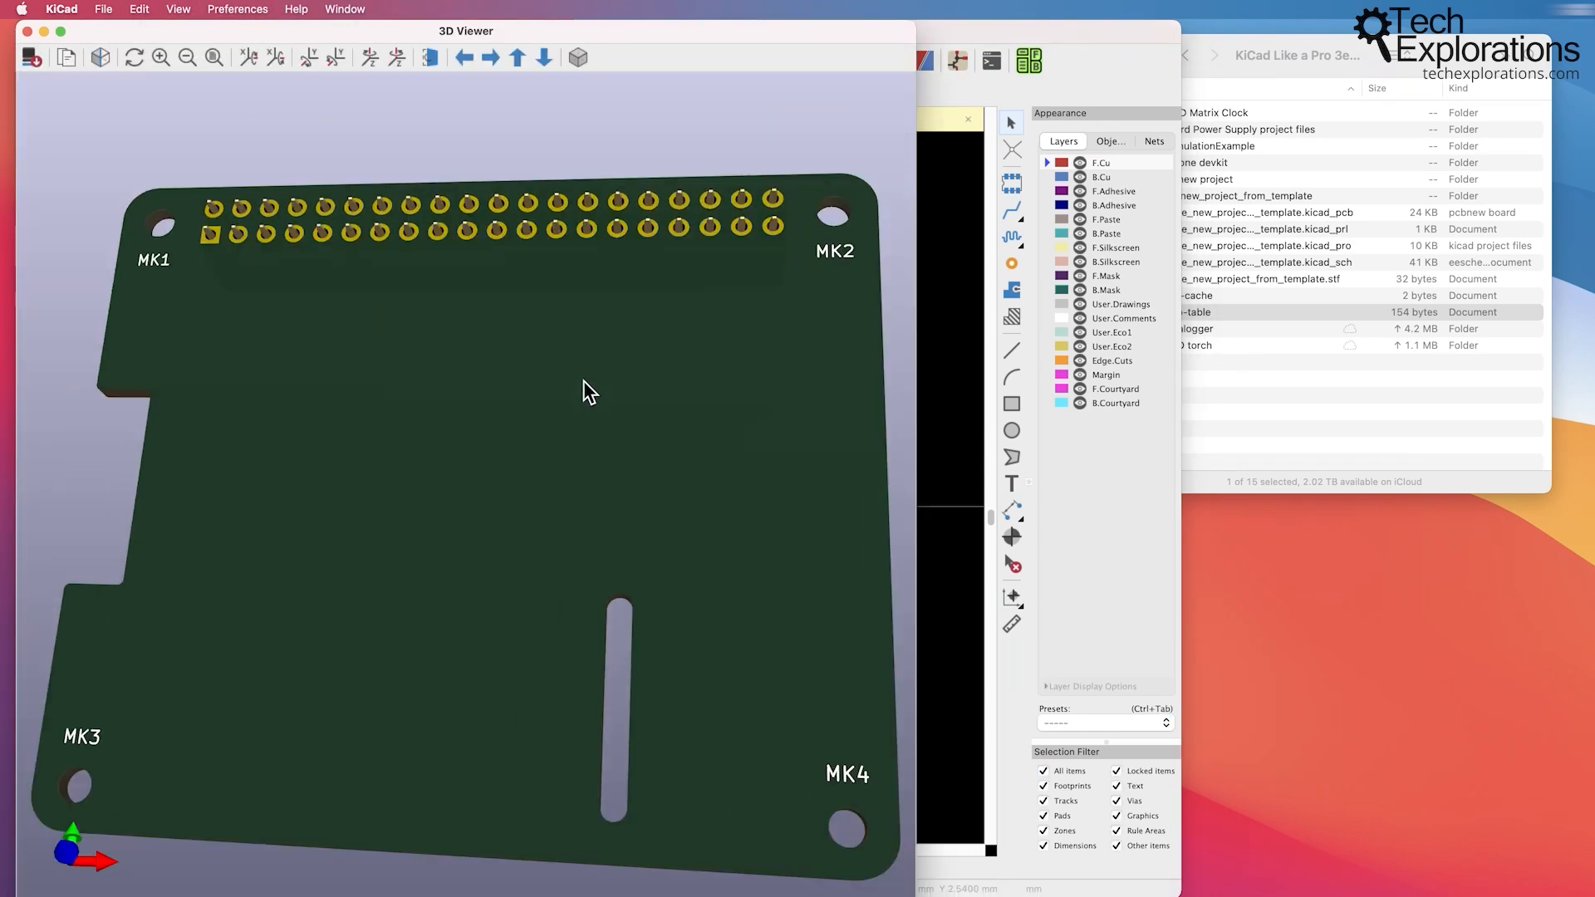
# Tilt the 3D board, flip to its underside and back, then close the viewer.
pyautogui.moveTo(584, 391); pyautogui.dragTo(549, 326)
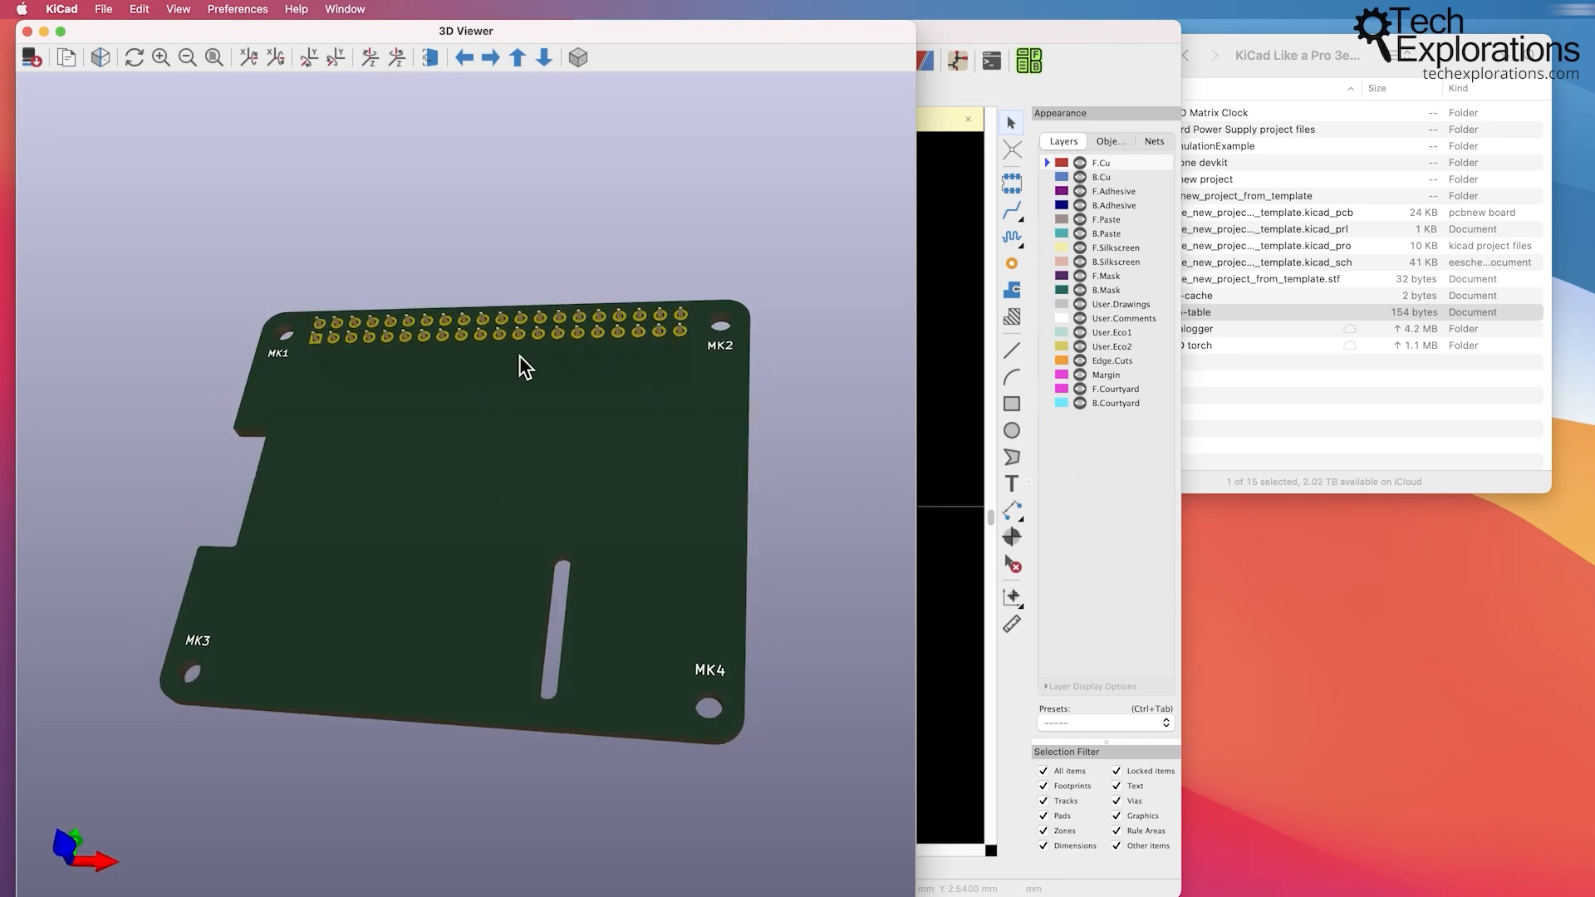
pyautogui.click(429, 58)
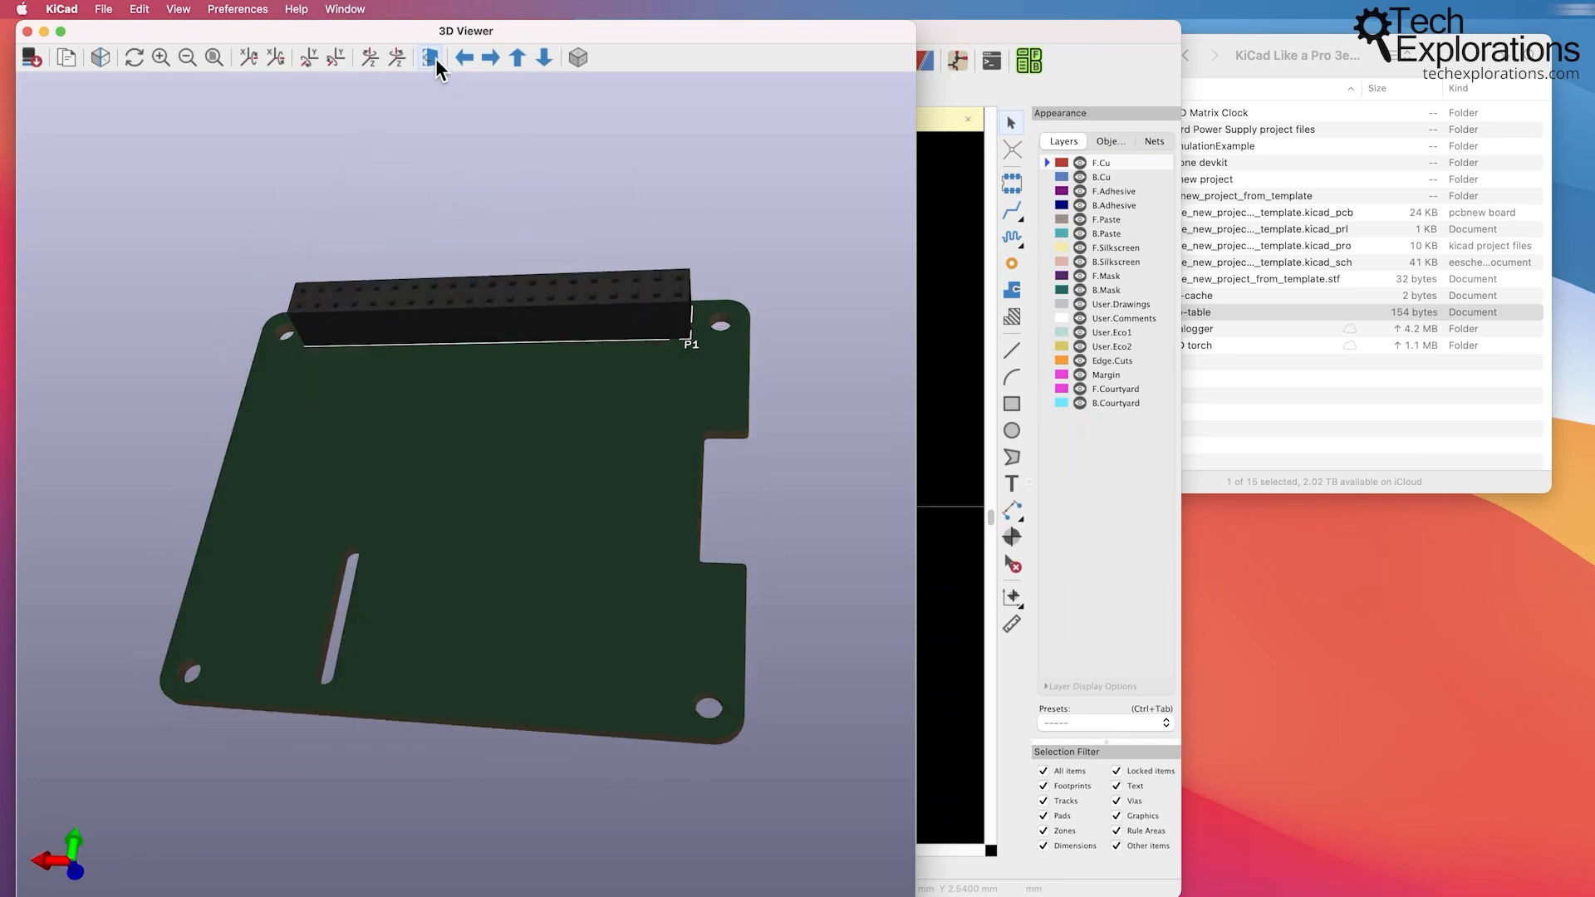
pyautogui.click(427, 58)
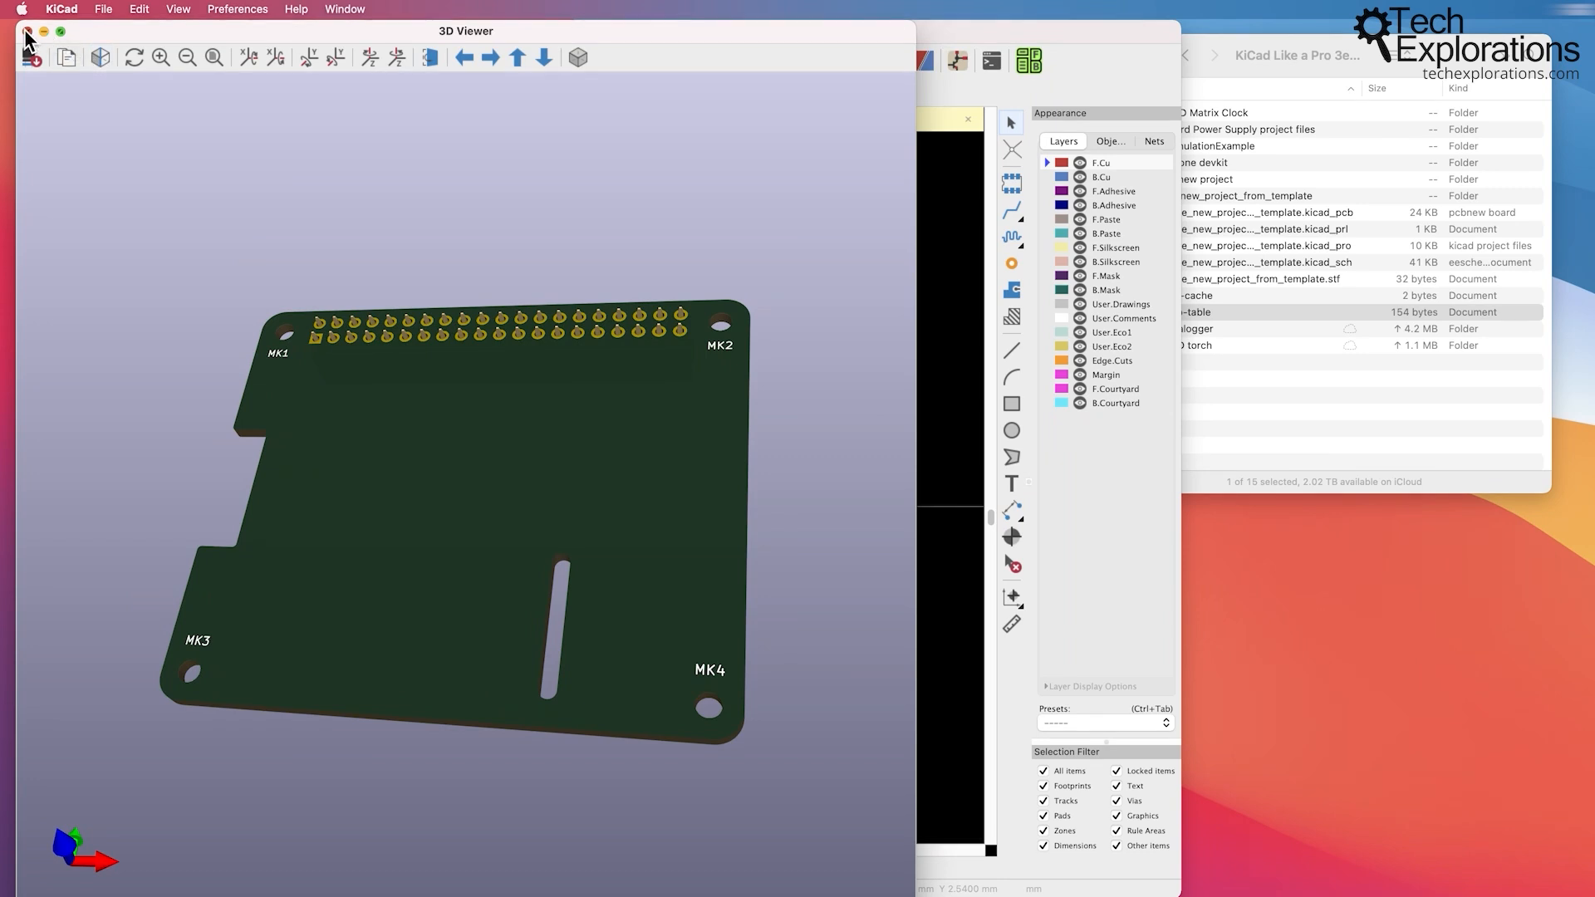
pyautogui.click(28, 30)
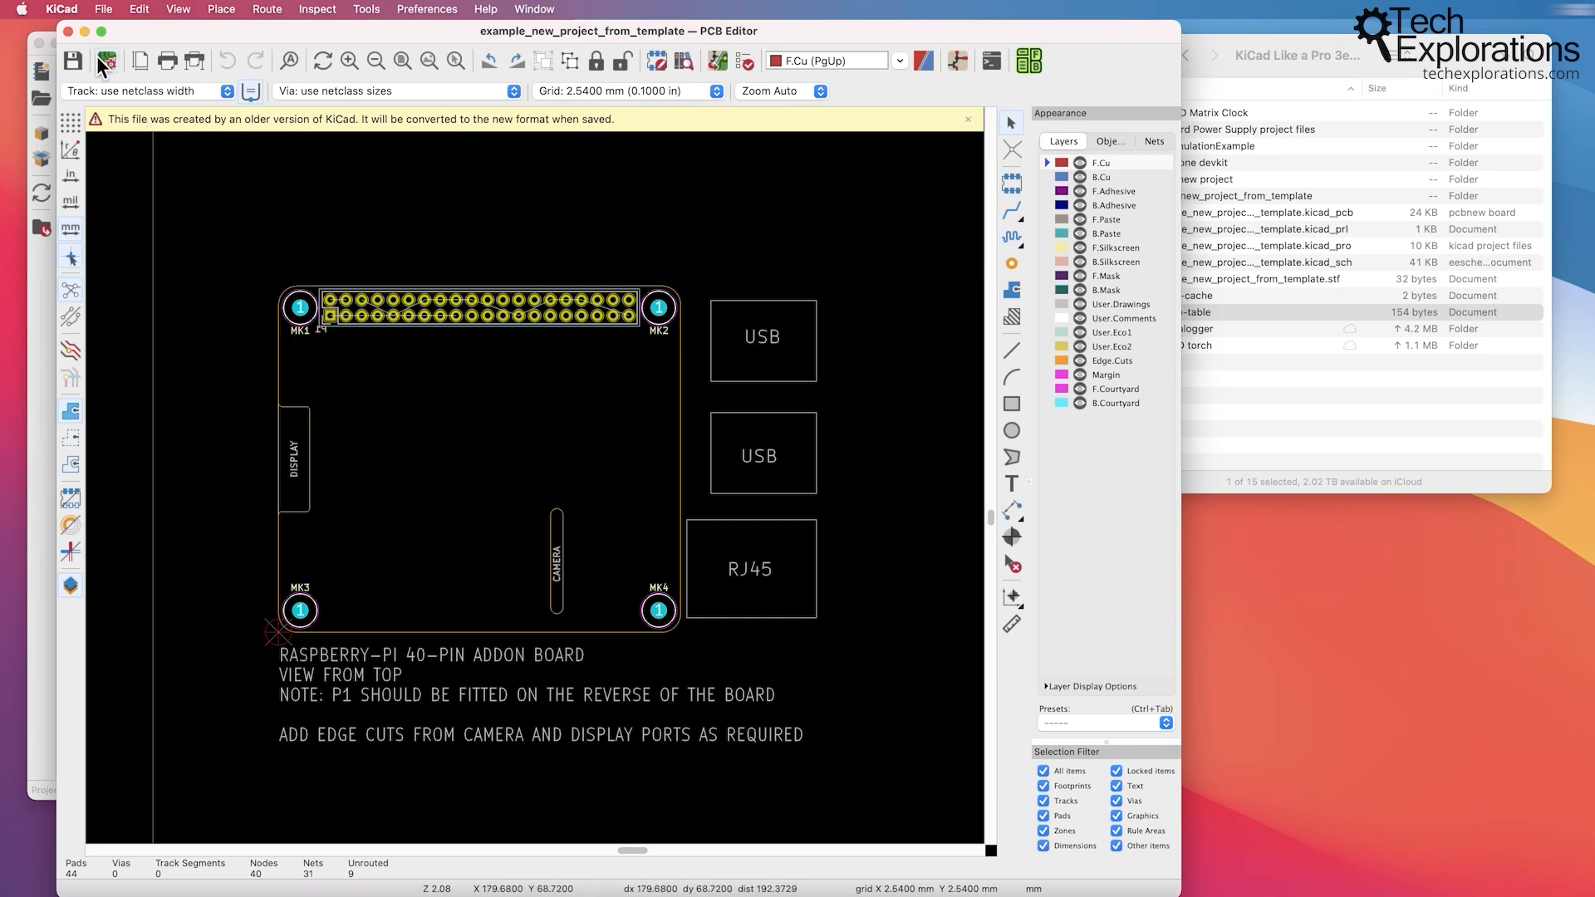
# Save the board in the current file format and zoom over the layout.
pyautogui.click(967, 119)
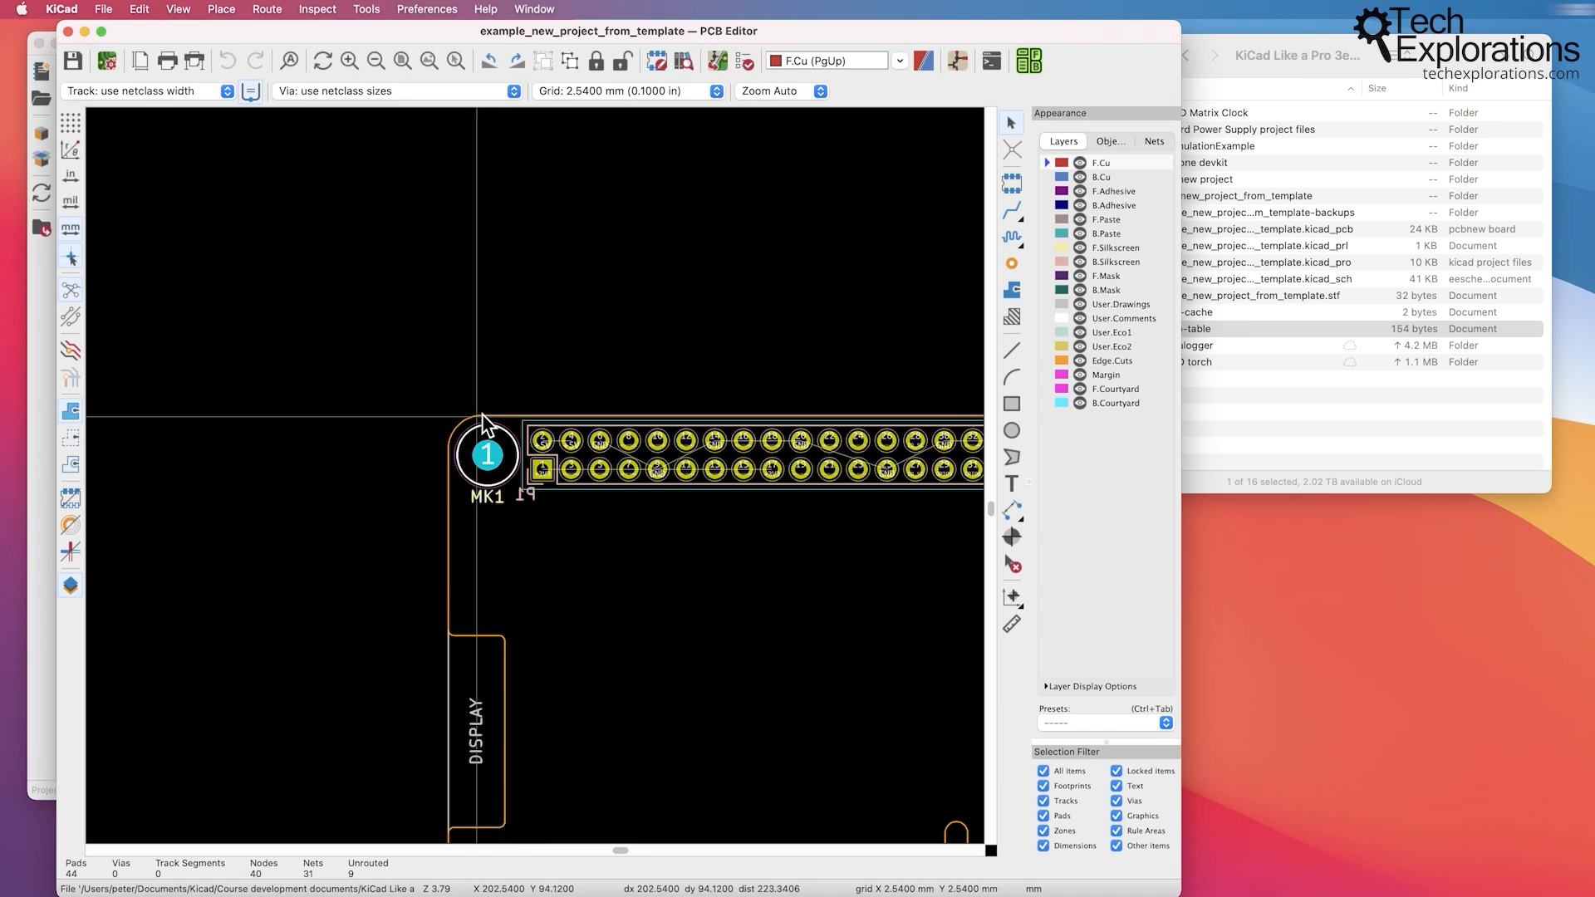
pyautogui.moveTo(732, 611)
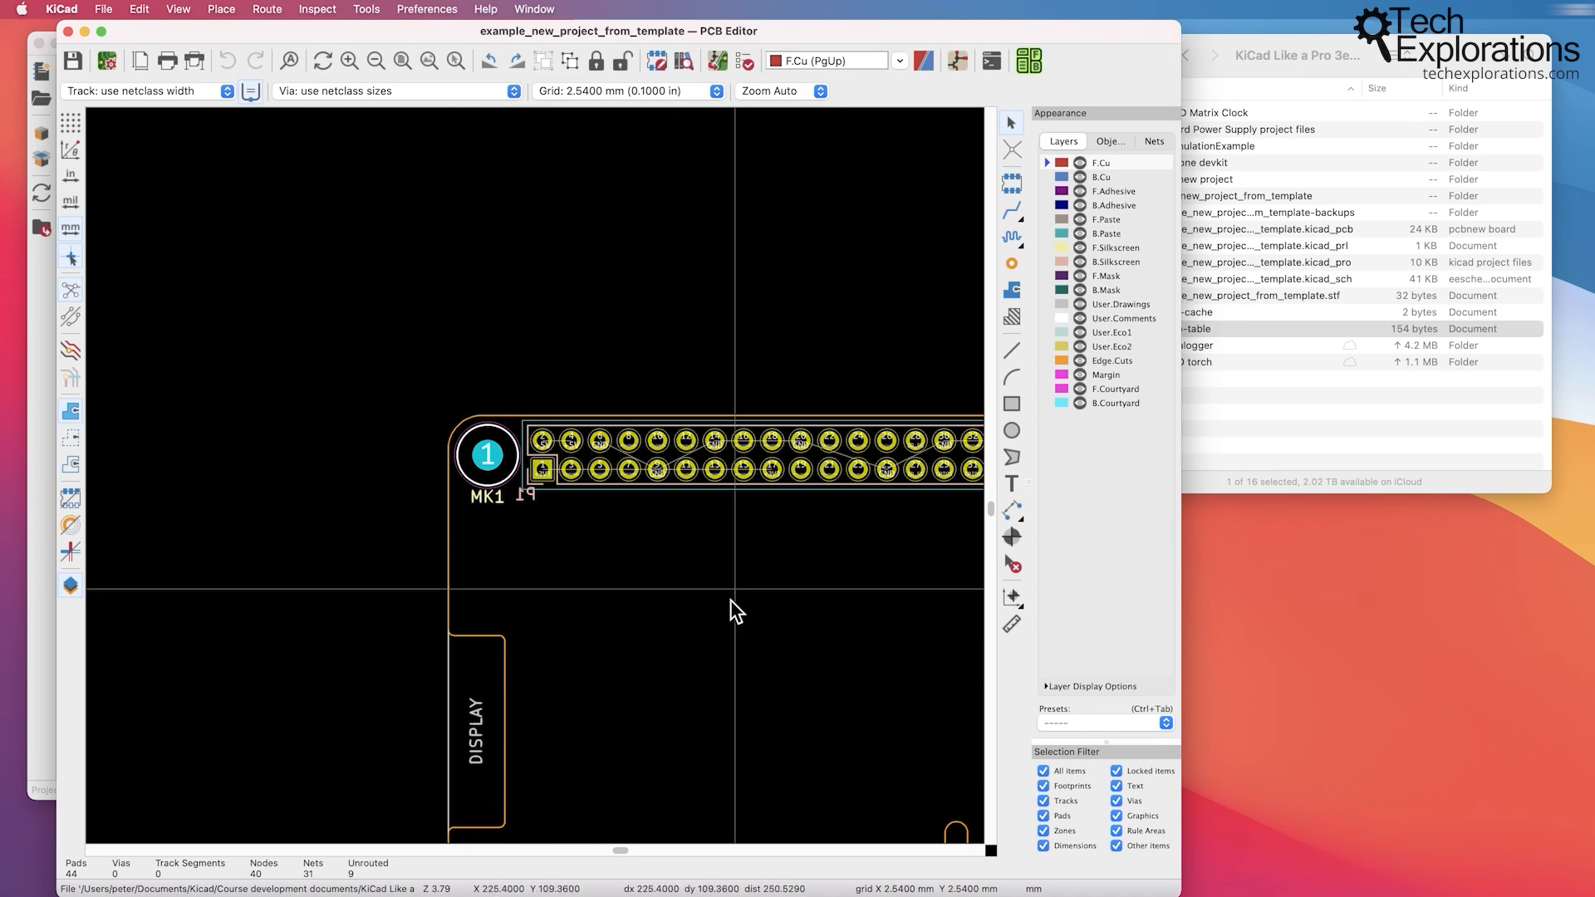
pyautogui.scroll(-3)
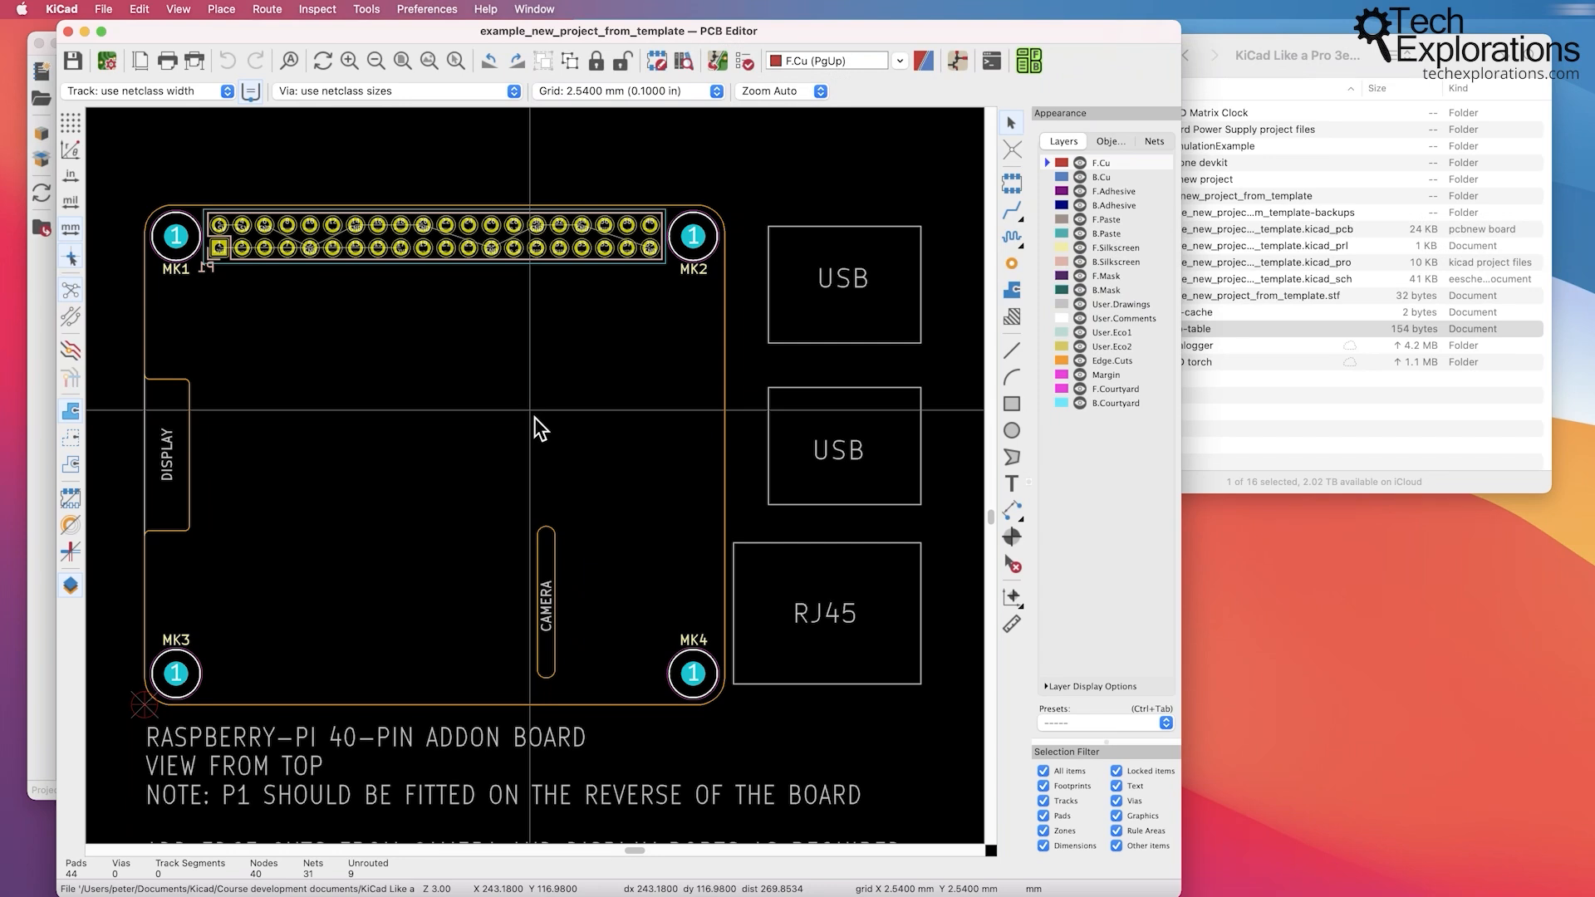
pyautogui.moveTo(553, 435)
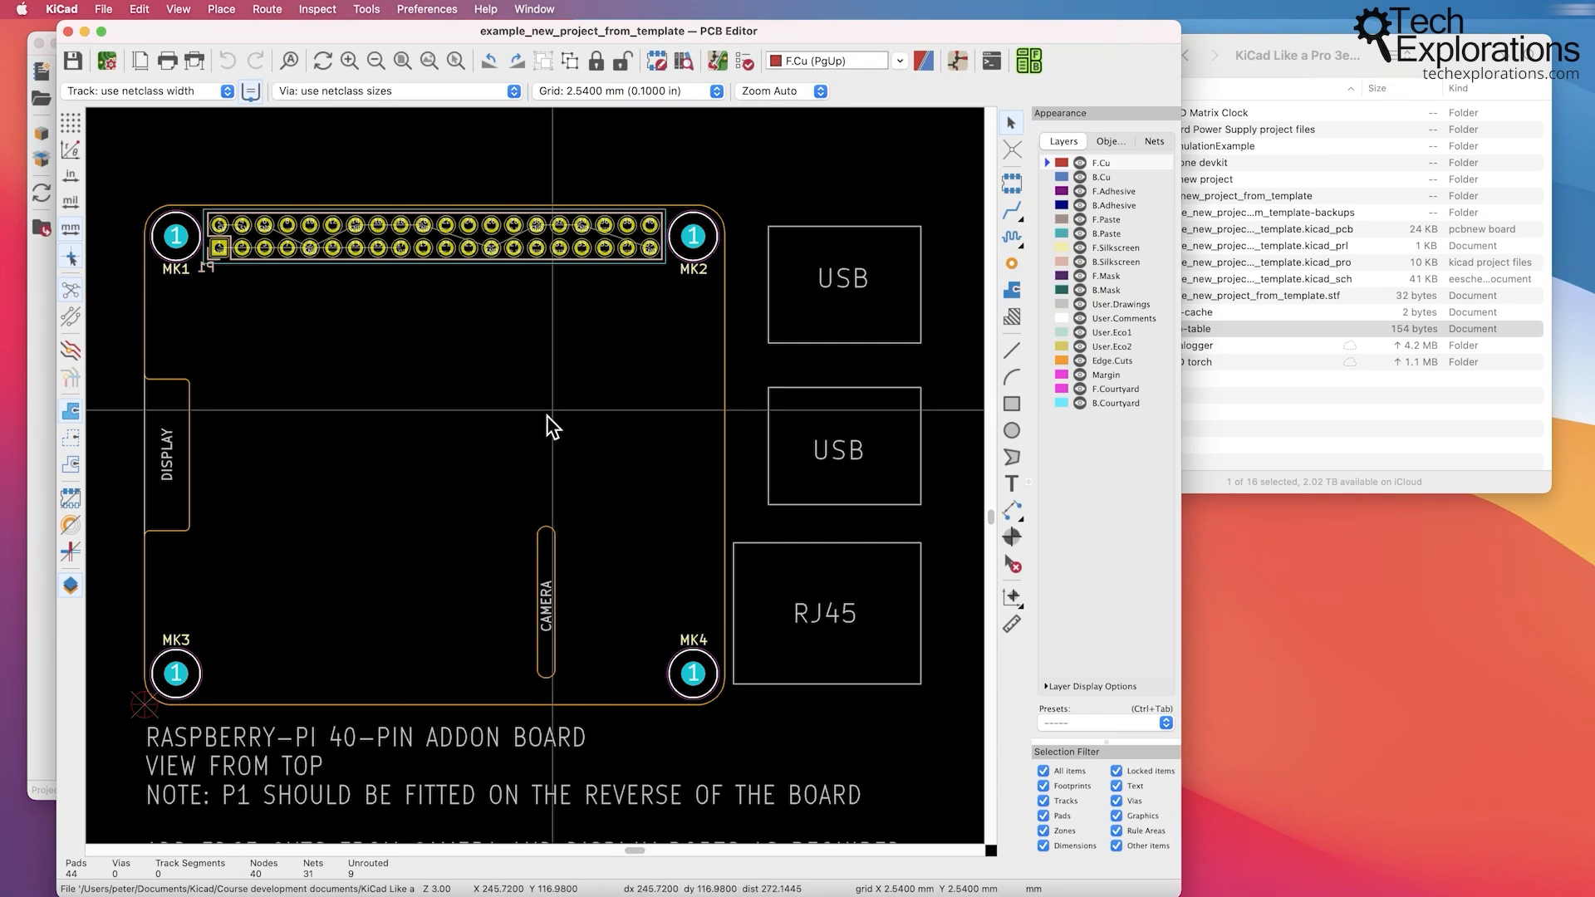
pyautogui.moveTo(546, 439)
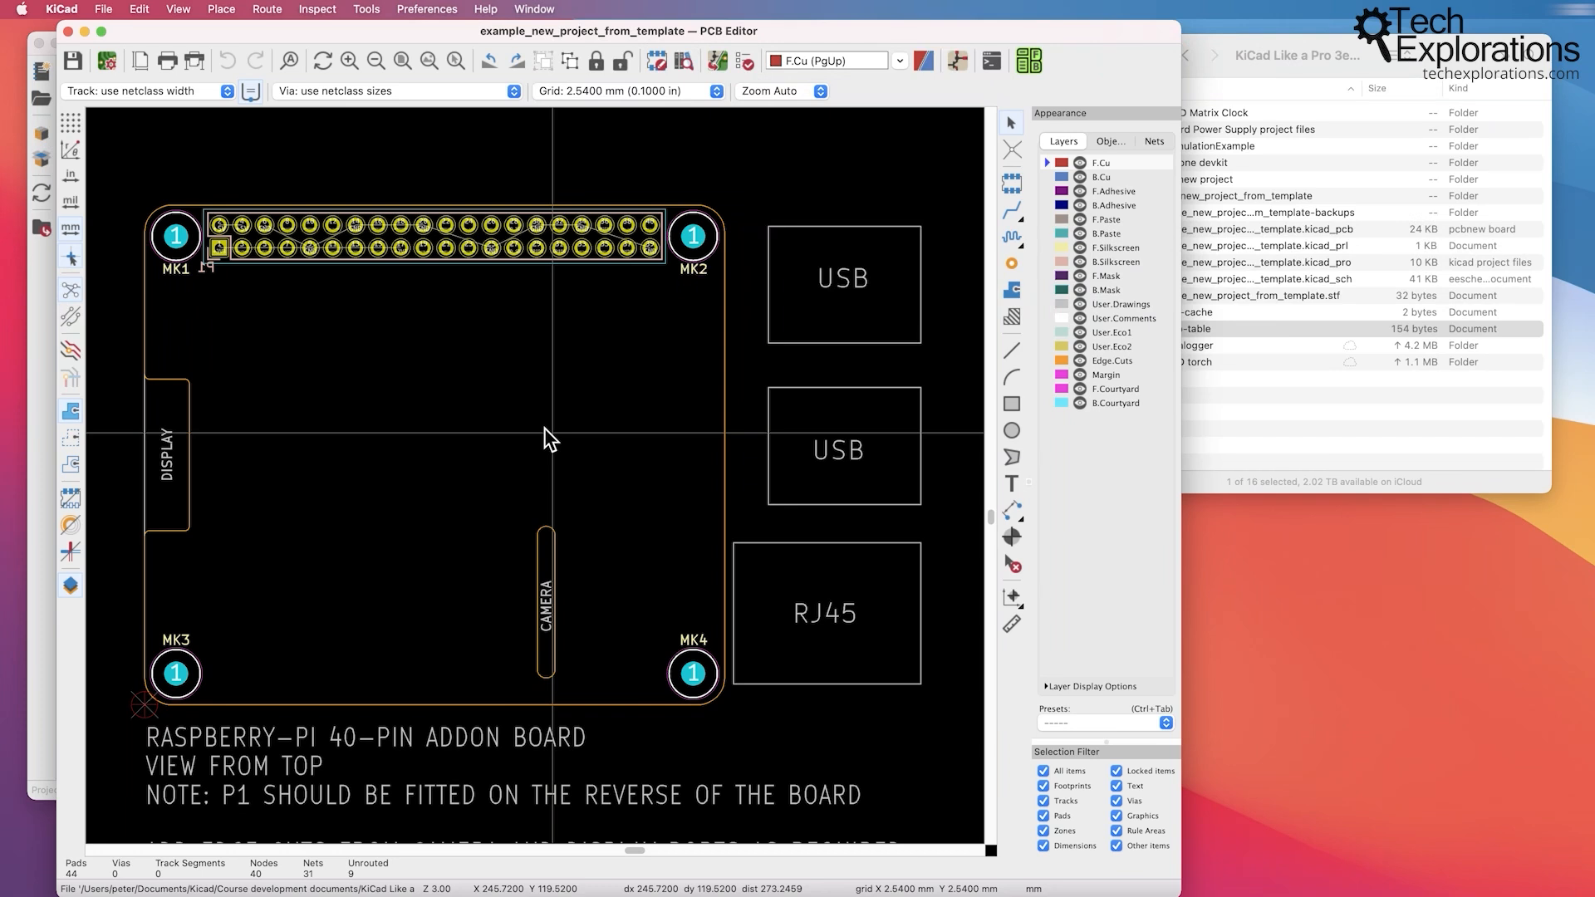
pyautogui.moveTo(630, 459)
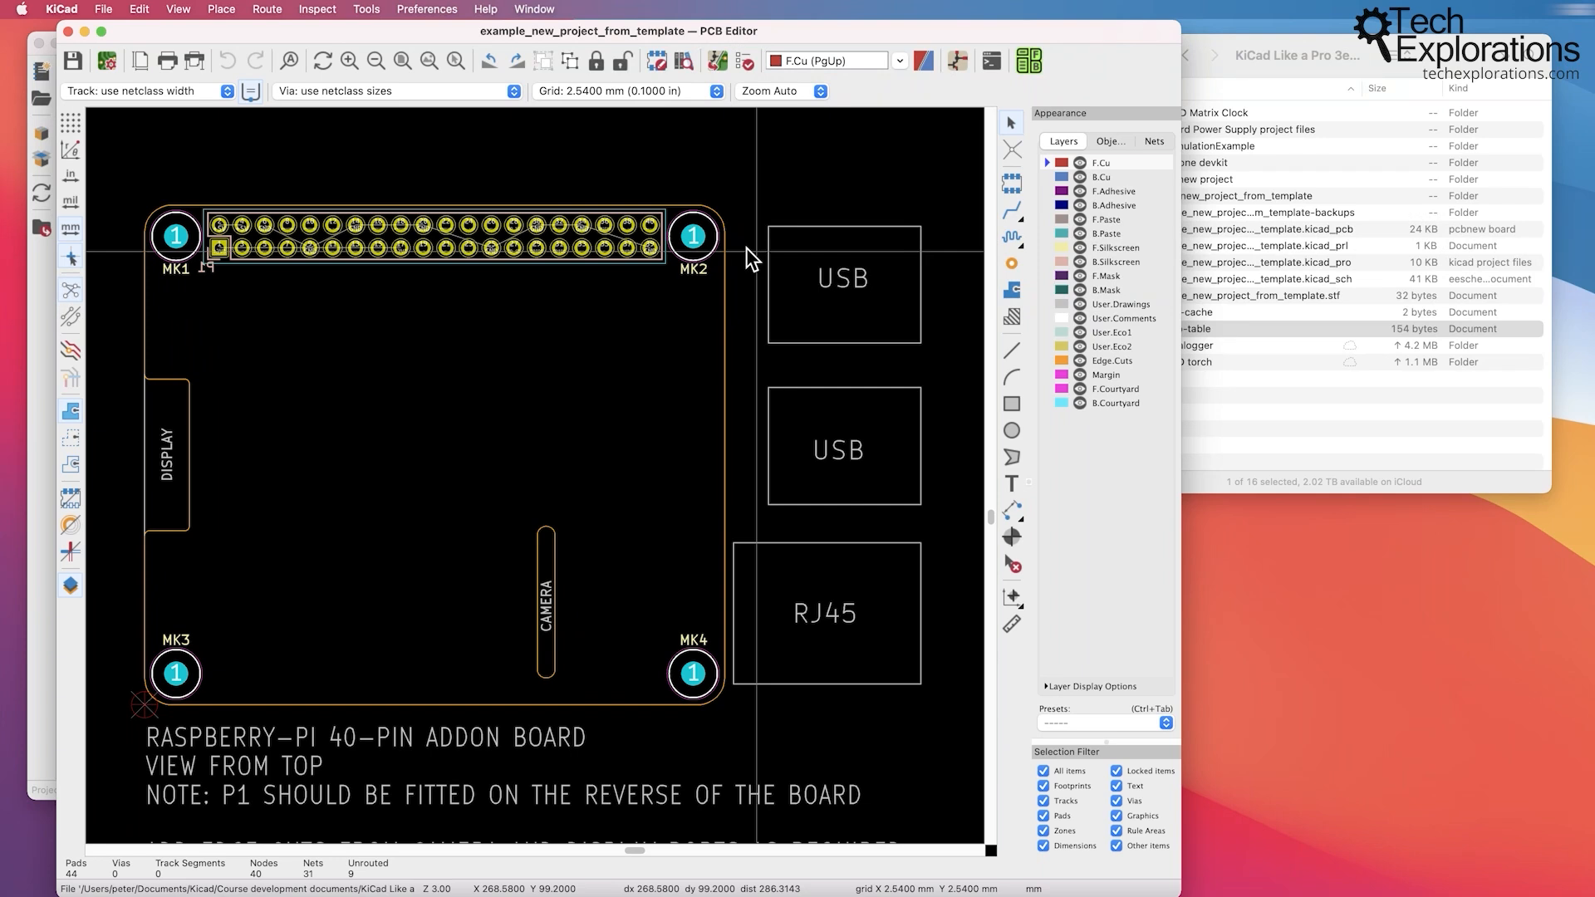
pyautogui.moveTo(649, 321)
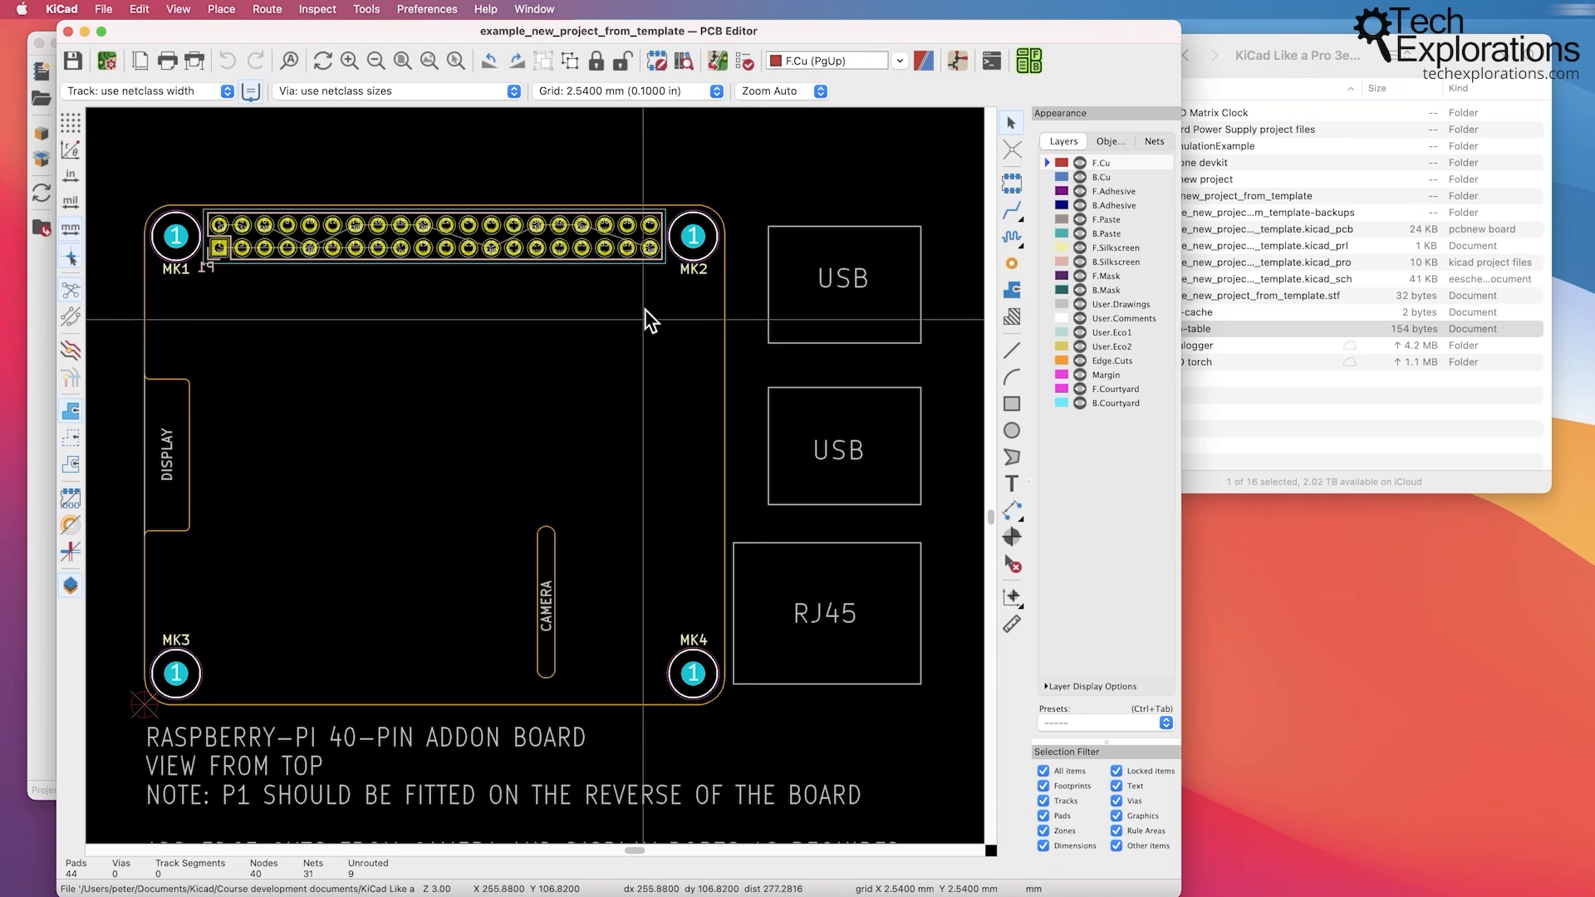